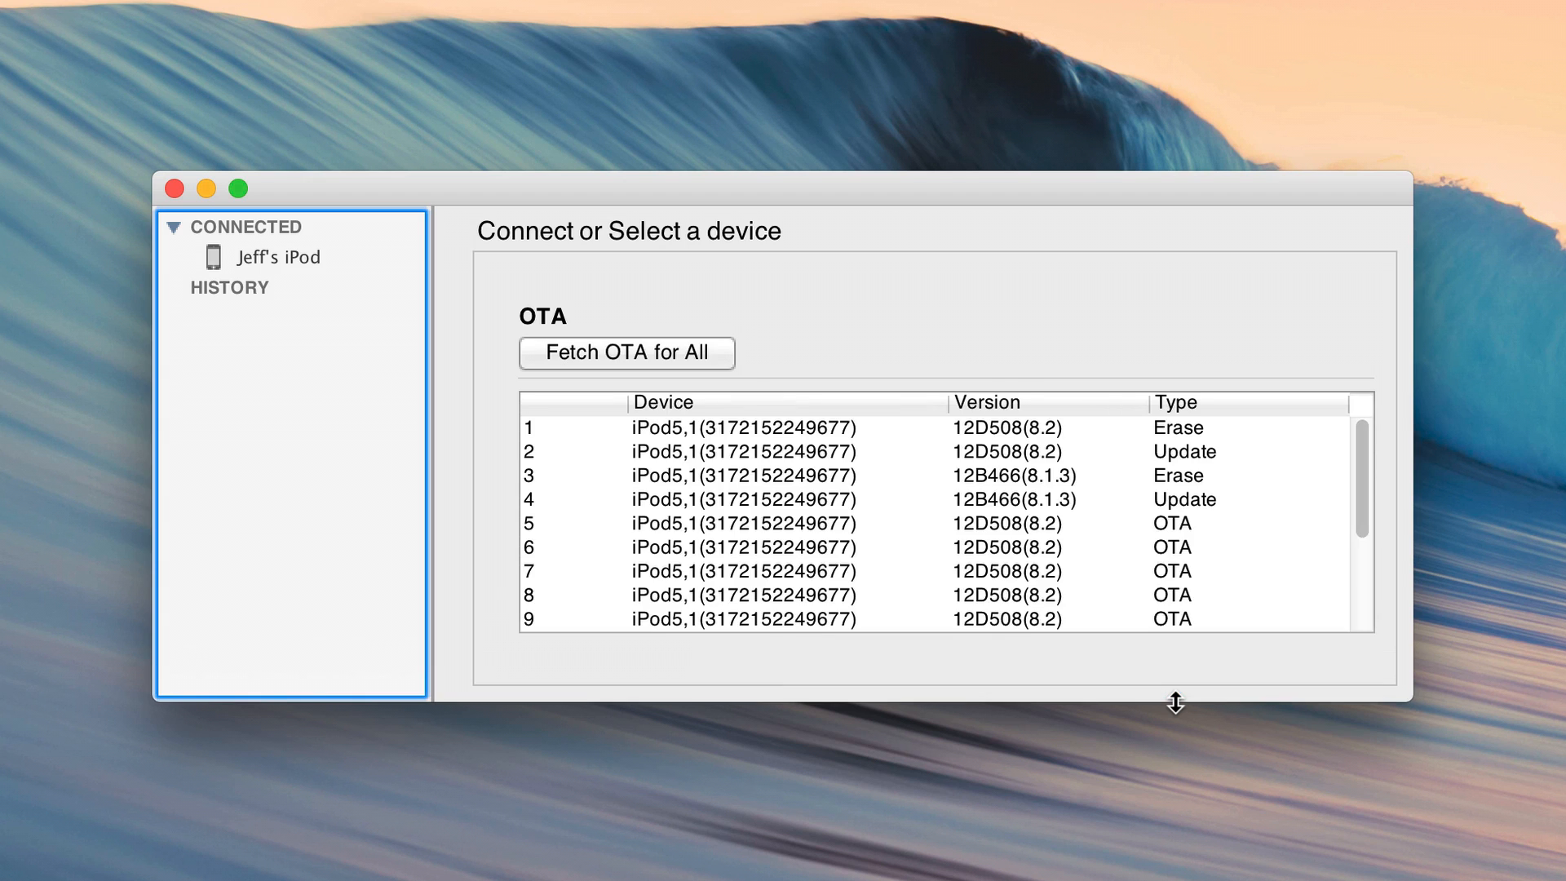
{"action": "mouse_move", "coordinate": [1177, 649]}
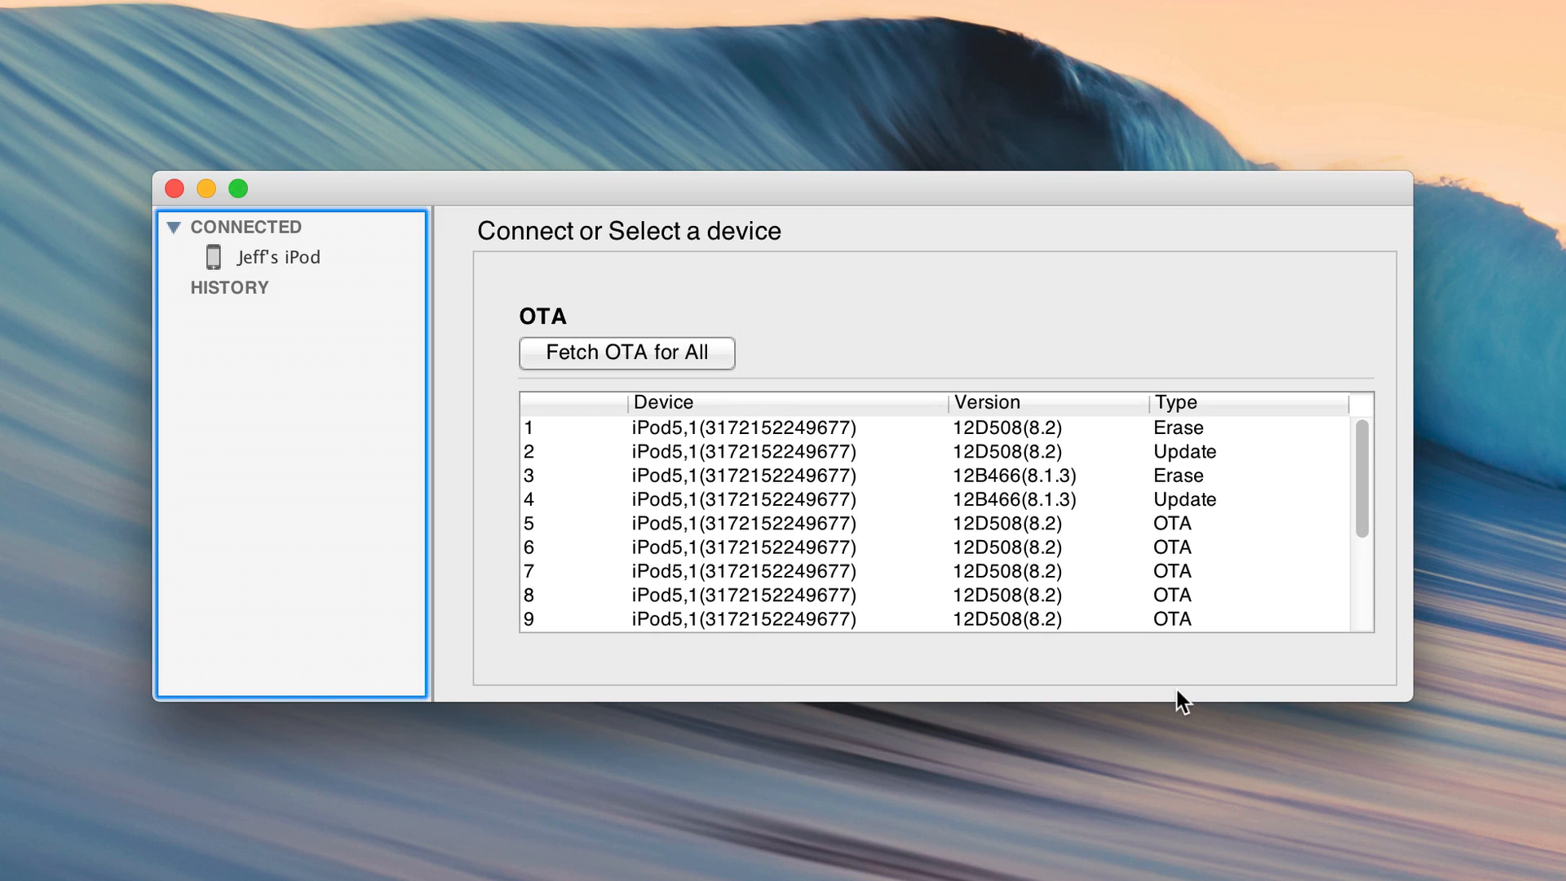
Show Jeff's iPod details (iPod Touch 5G, iOS 8.1 12B411, N78AP) and browse its OTA firmware entries
{"action": "left_click", "coordinate": [277, 258]}
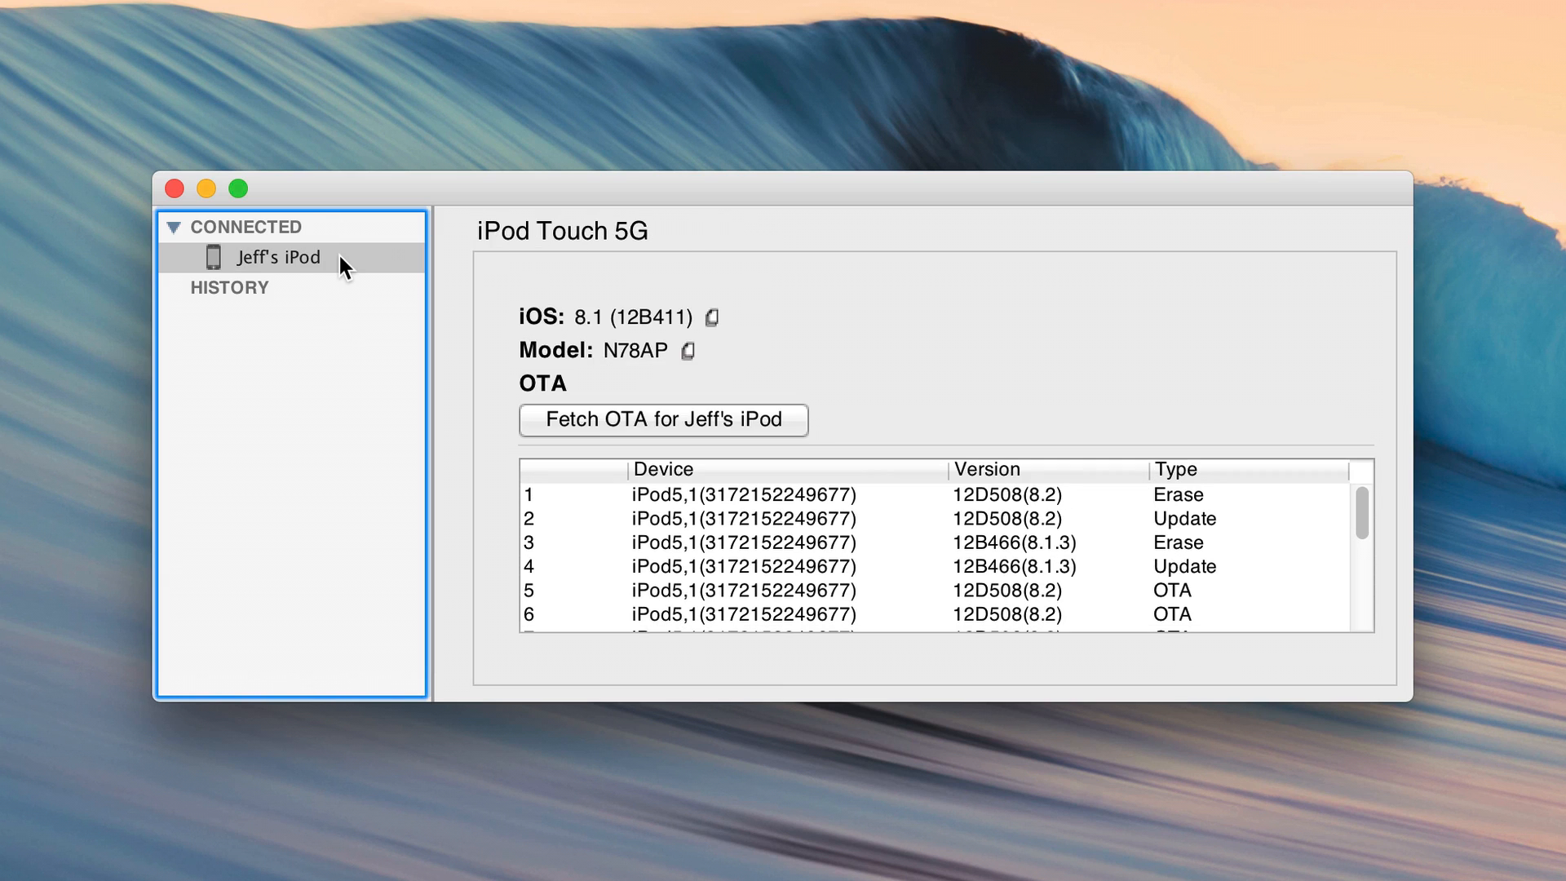
{"action": "scroll", "scroll_direction": "down", "scroll_amount": 3}
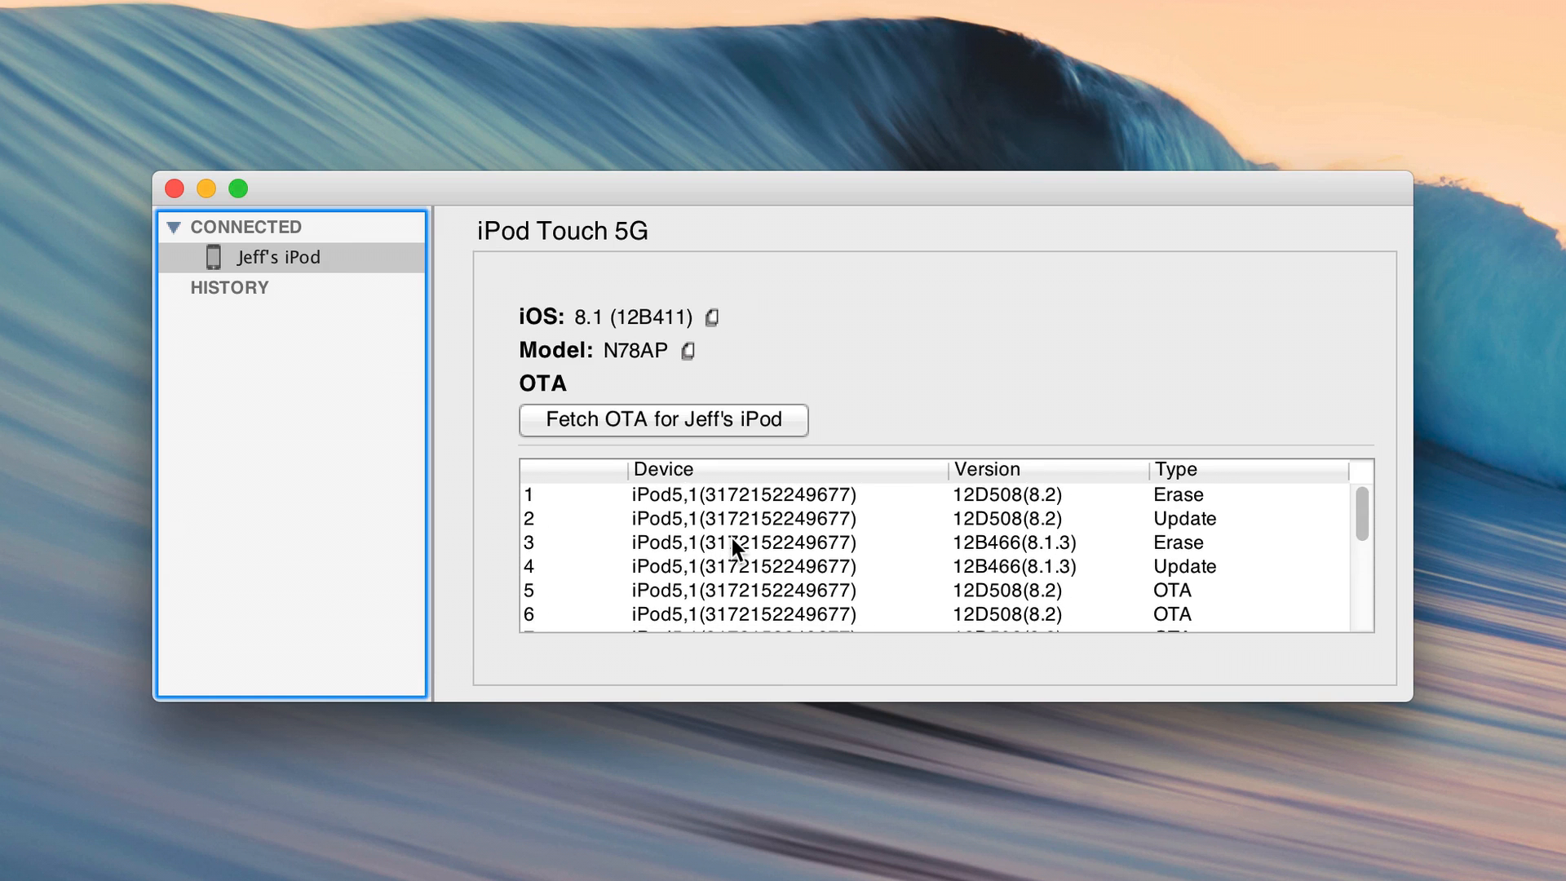
{"action": "mouse_move", "coordinate": [1030, 517]}
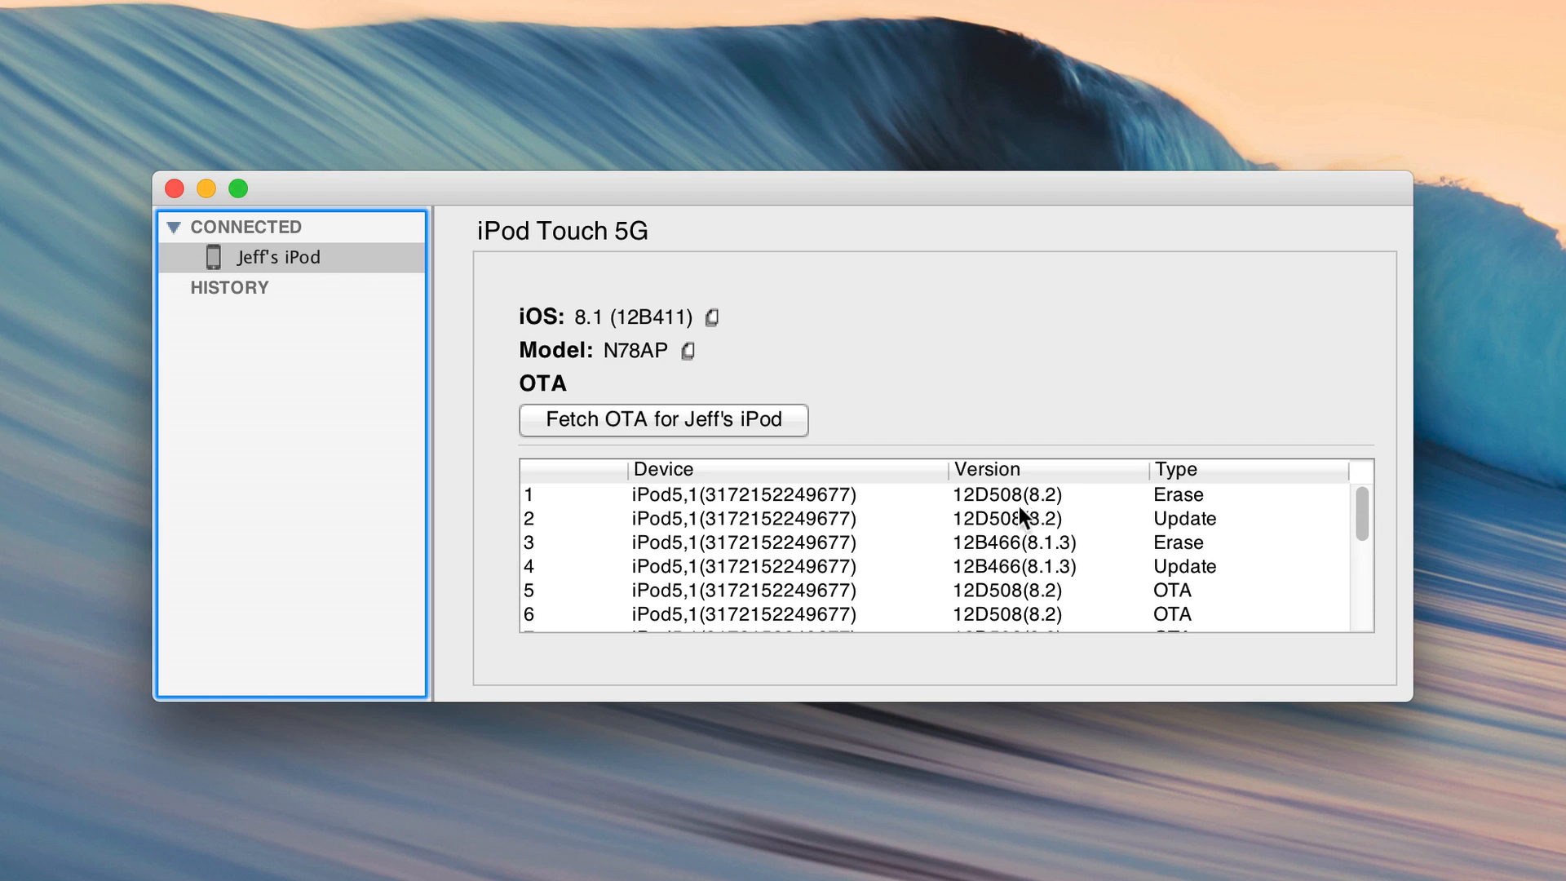
{"action": "scroll", "scroll_direction": "down", "scroll_amount": 3}
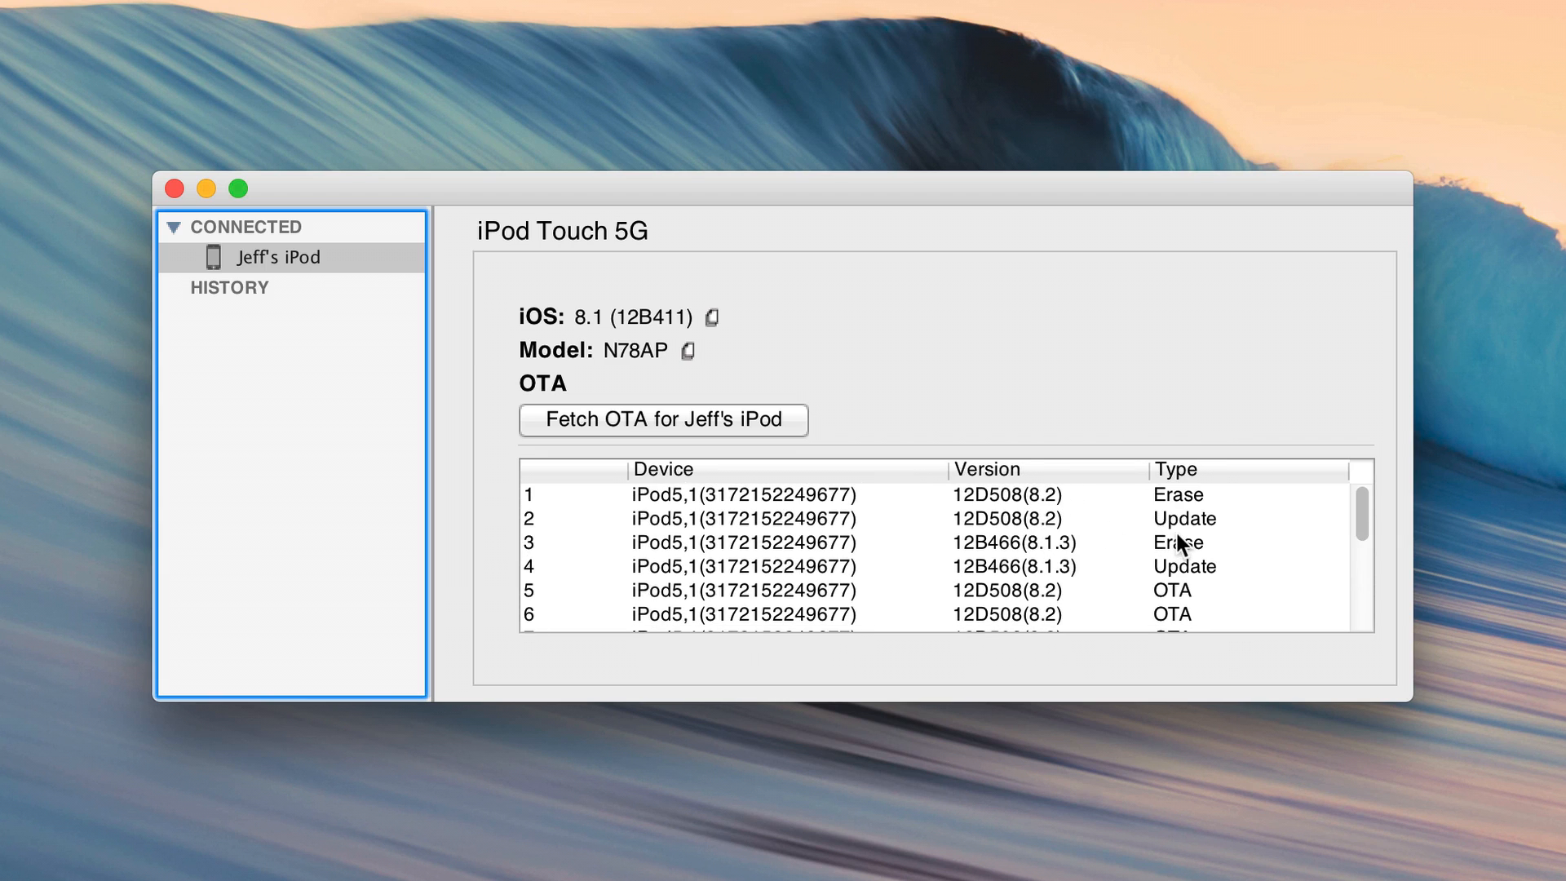
{"action": "left_click", "coordinate": [800, 495]}
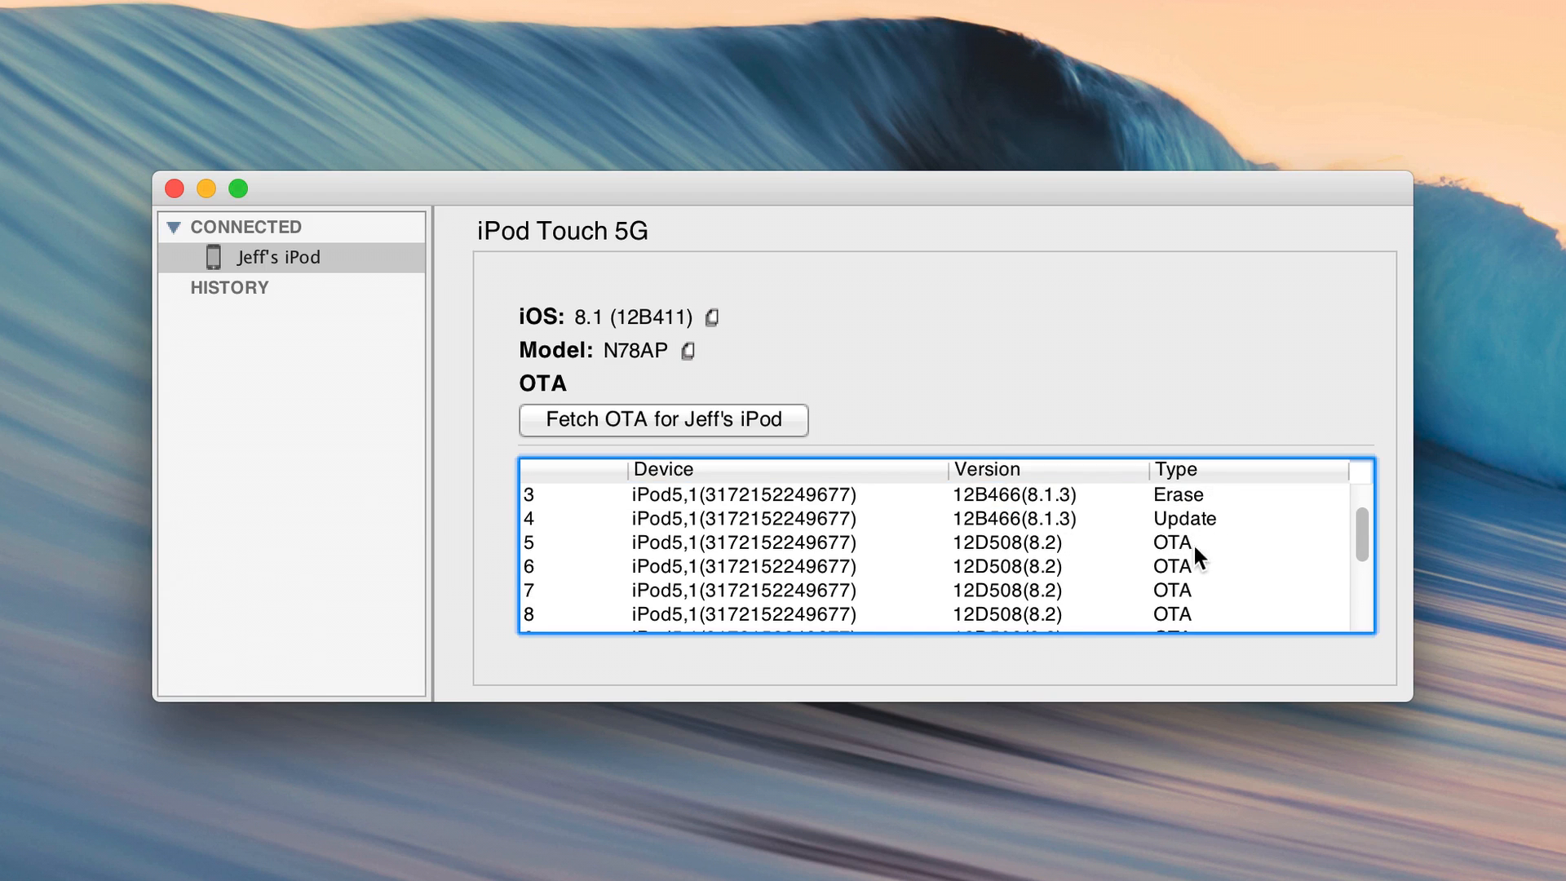
{"action": "scroll", "scroll_direction": "down", "scroll_amount": 3}
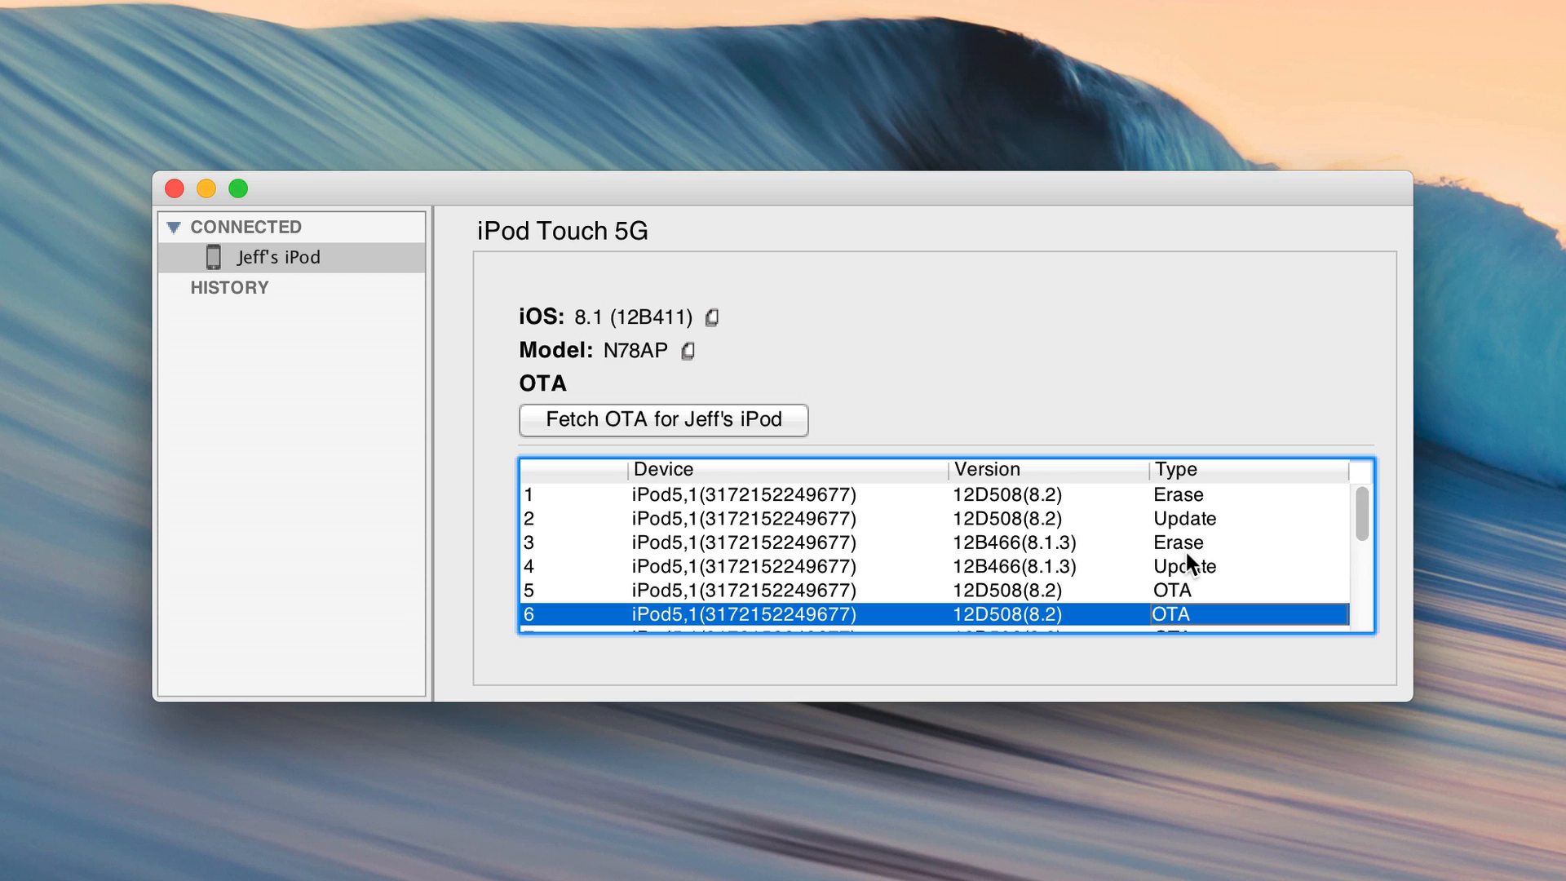
{"action": "mouse_move", "coordinate": [934, 490]}
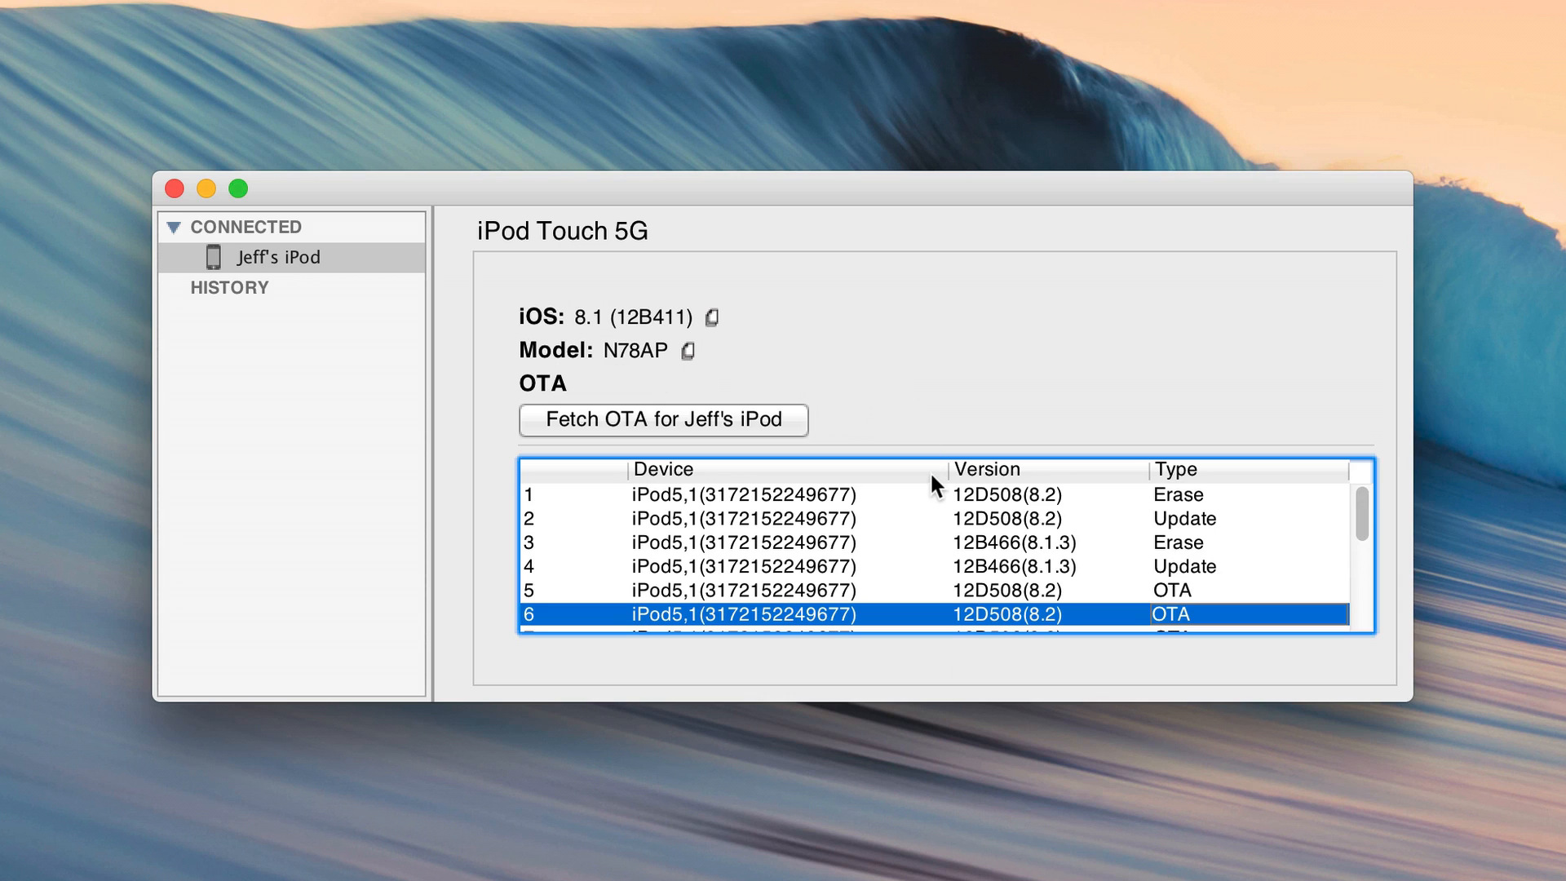
{"action": "mouse_move", "coordinate": [920, 545]}
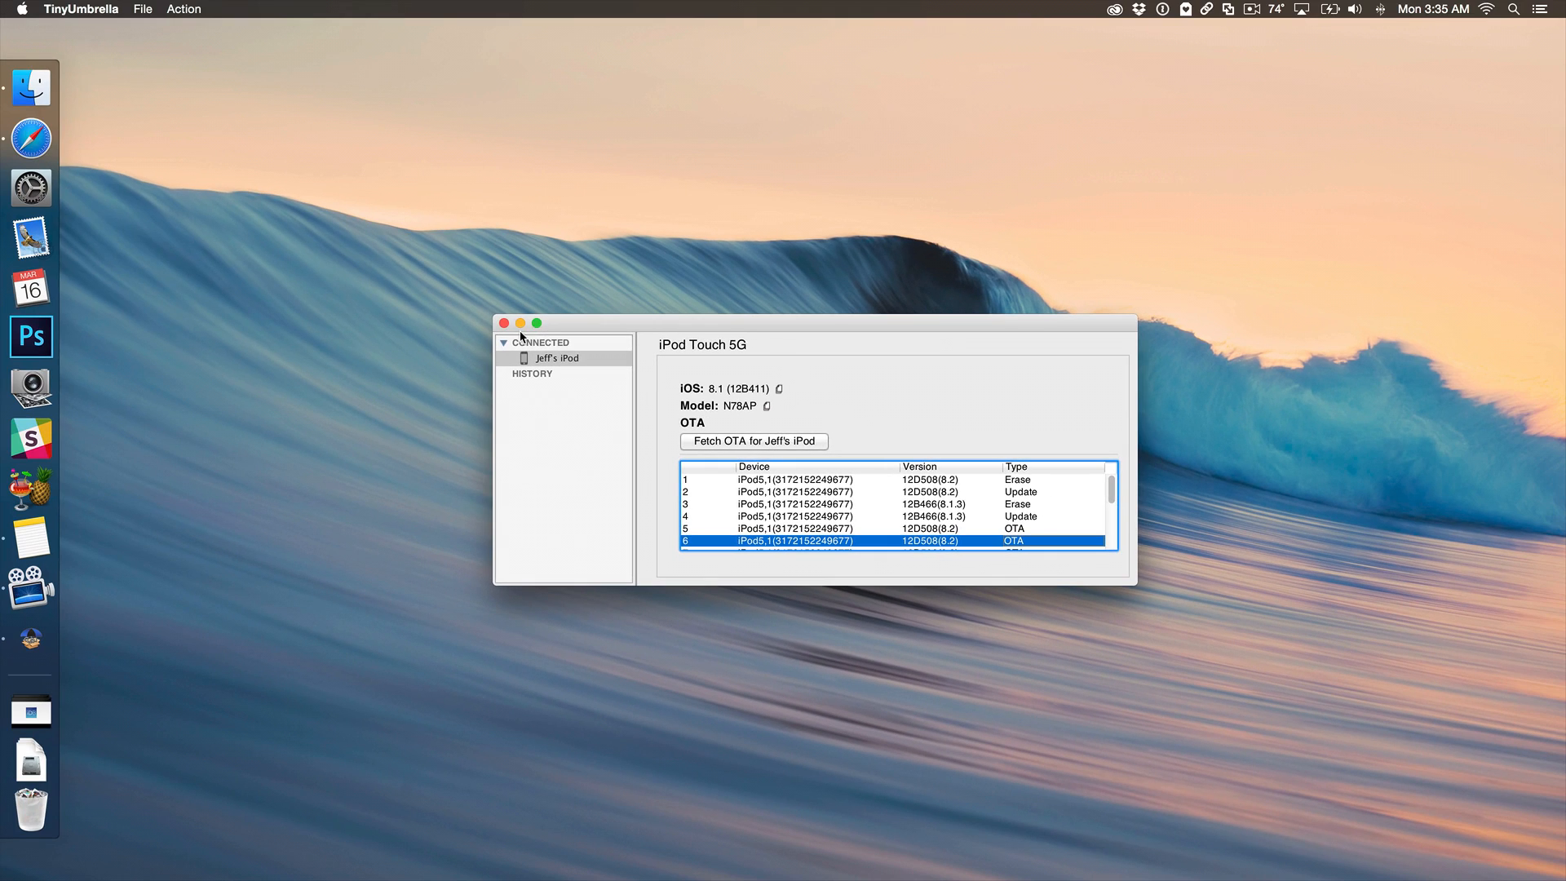
Close TinyUmbrella and bring up Finder's Go to Folder prompt
{"action": "left_click", "coordinate": [504, 323]}
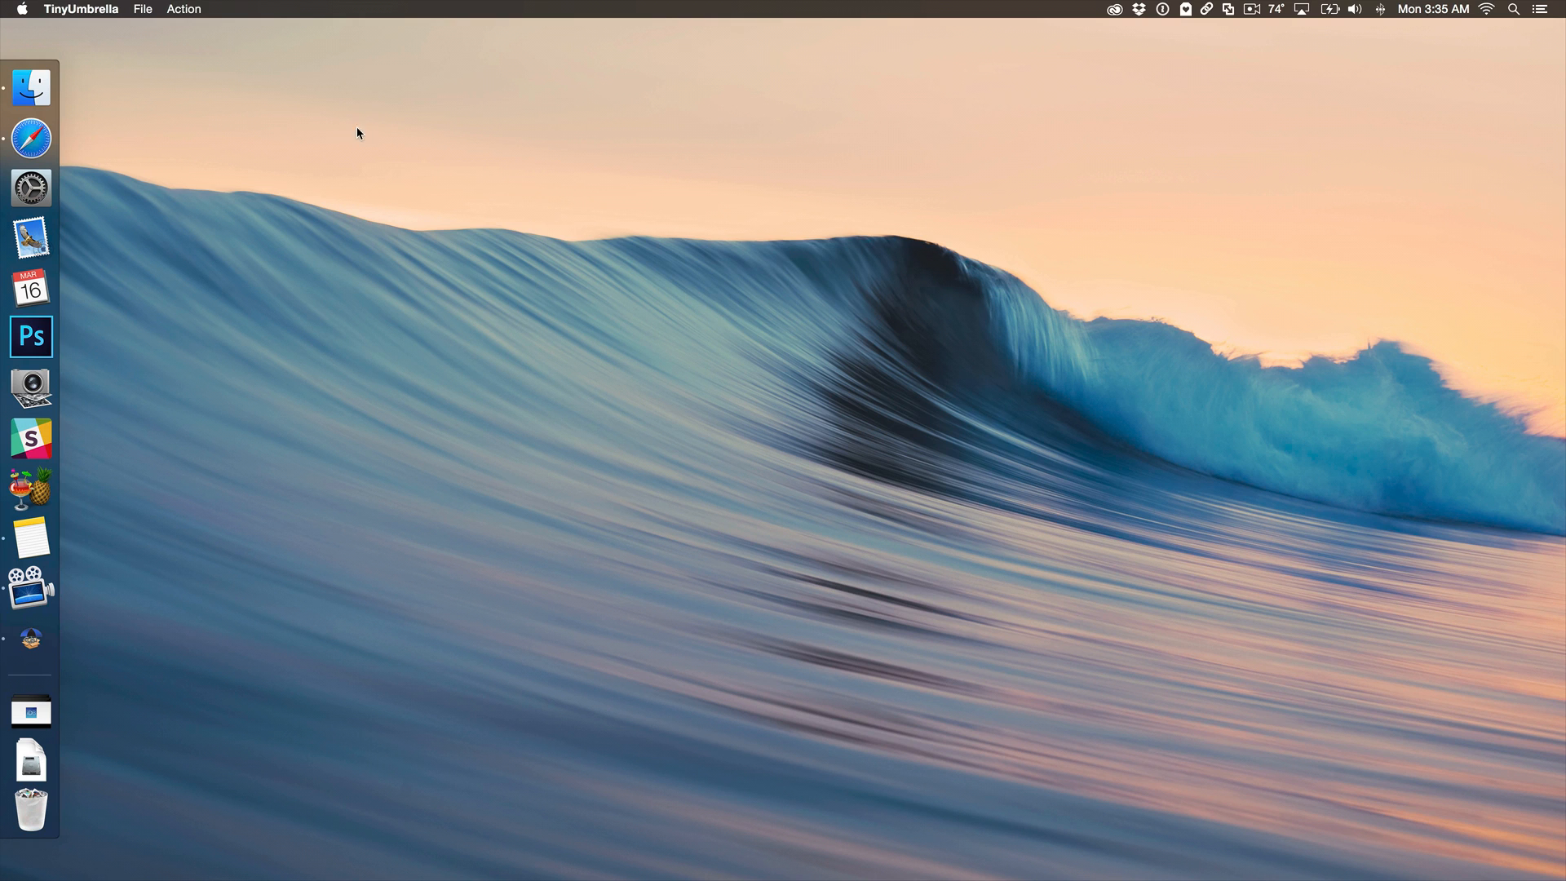
{"action": "left_click", "coordinate": [210, 10]}
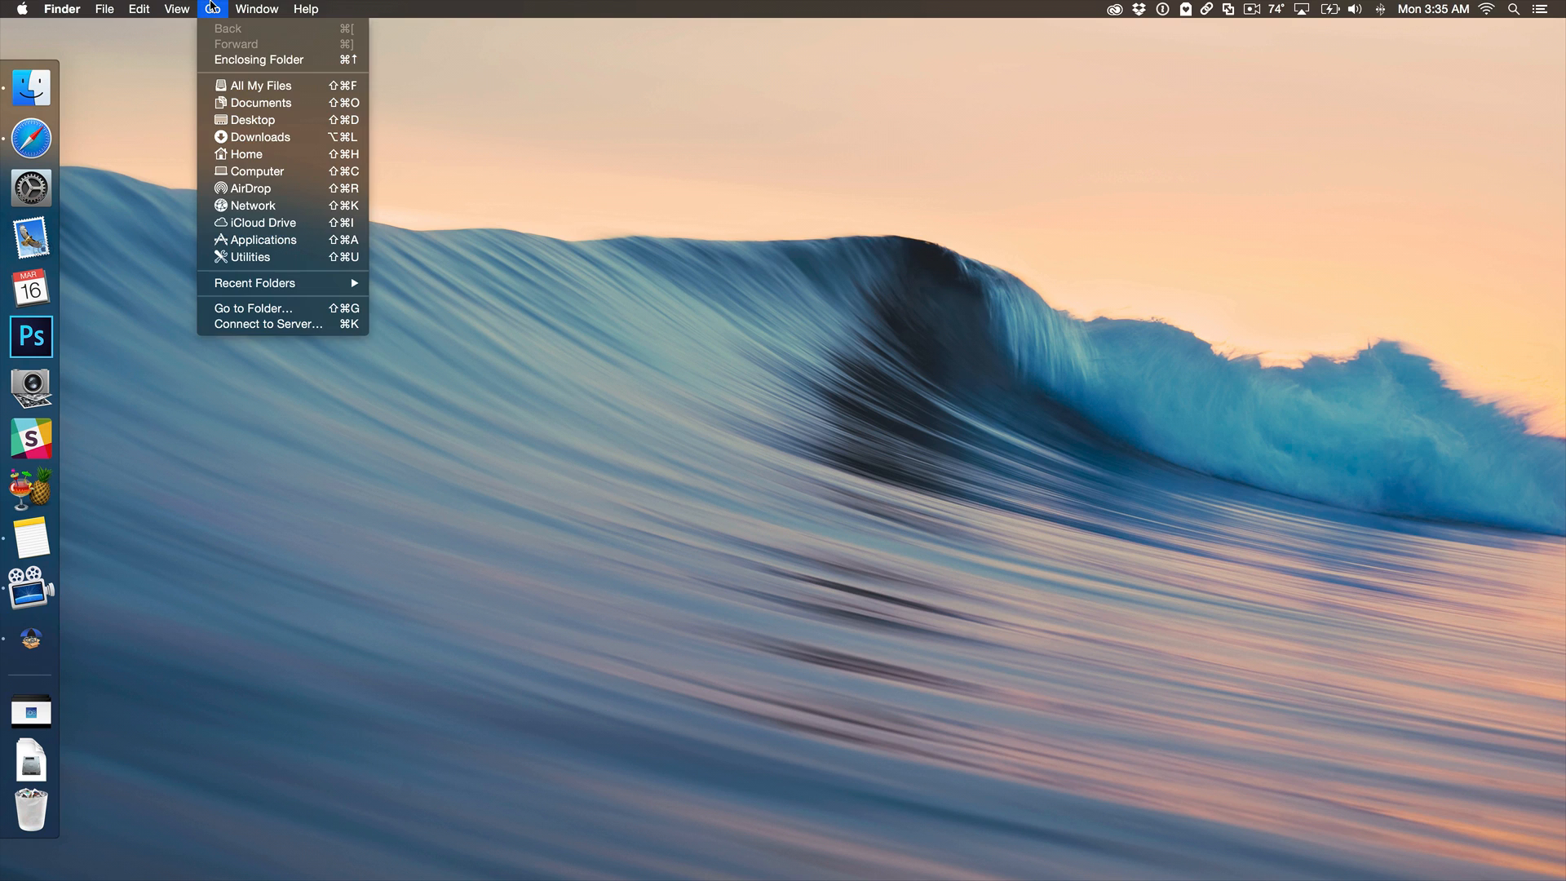
{"action": "mouse_move", "coordinate": [283, 308]}
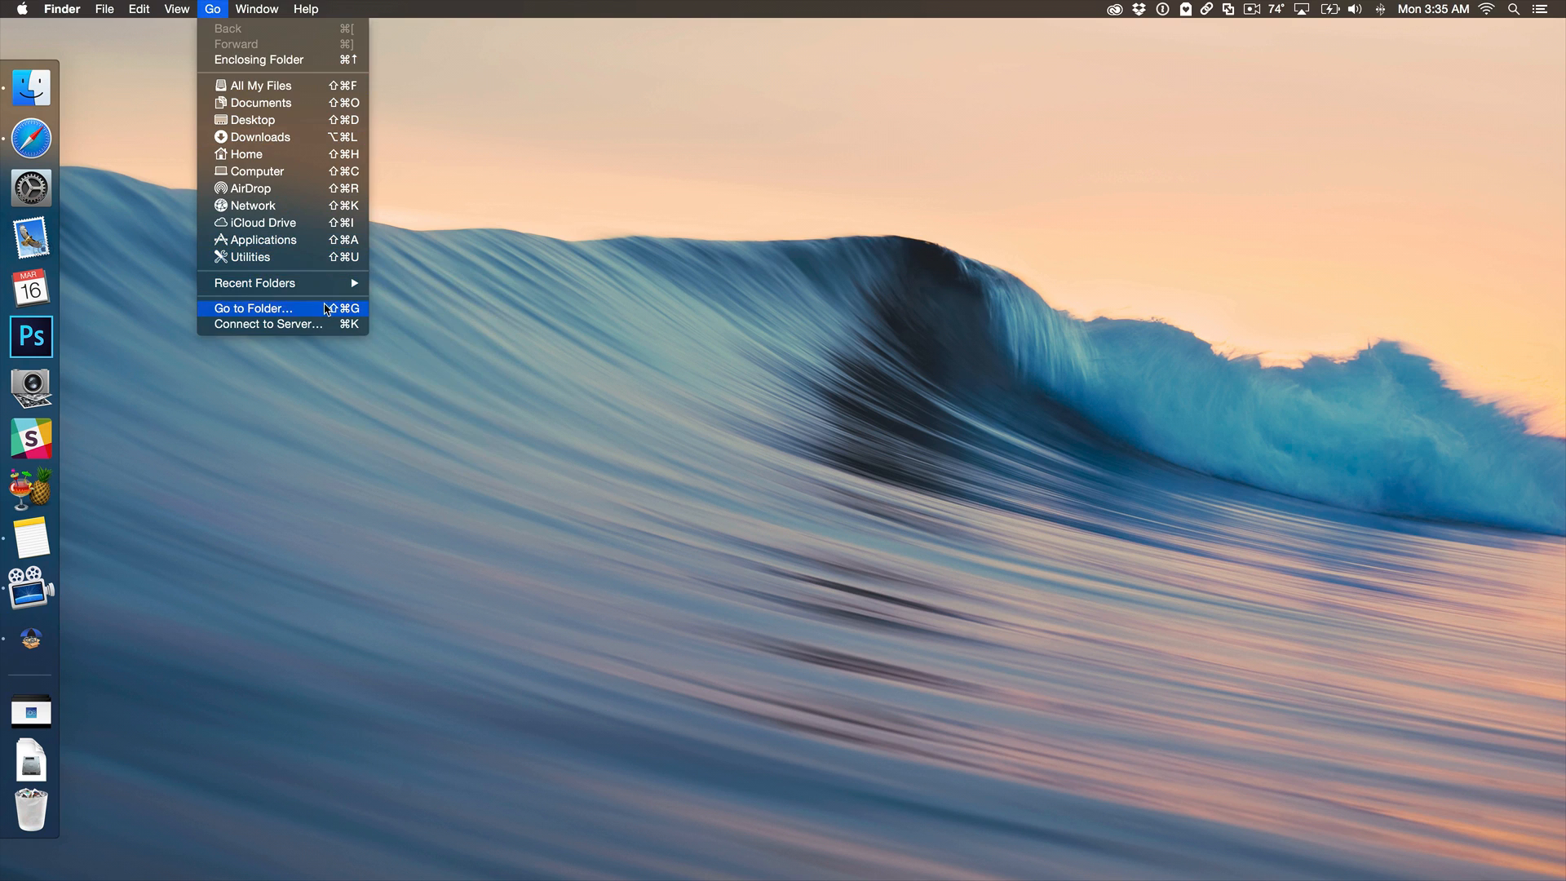
{"action": "left_click", "coordinate": [251, 309]}
{"action": "type", "text": "~/.tu/"}
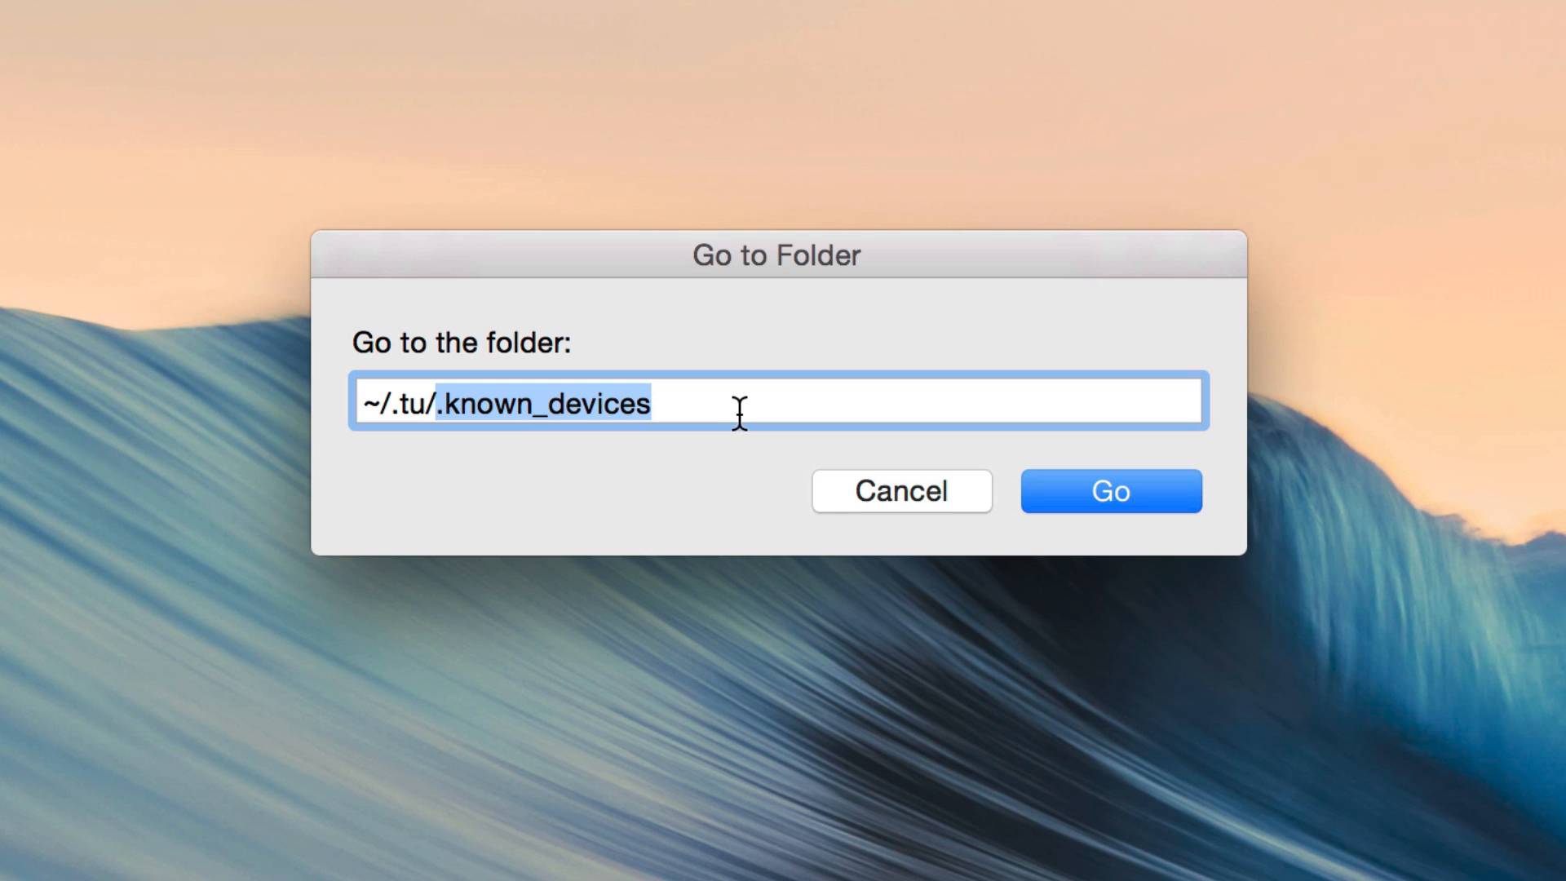
Navigate to the hidden ~/.tu/.shsh folder holding 3172152249677.shsh
{"action": "key", "text": "Delete"}
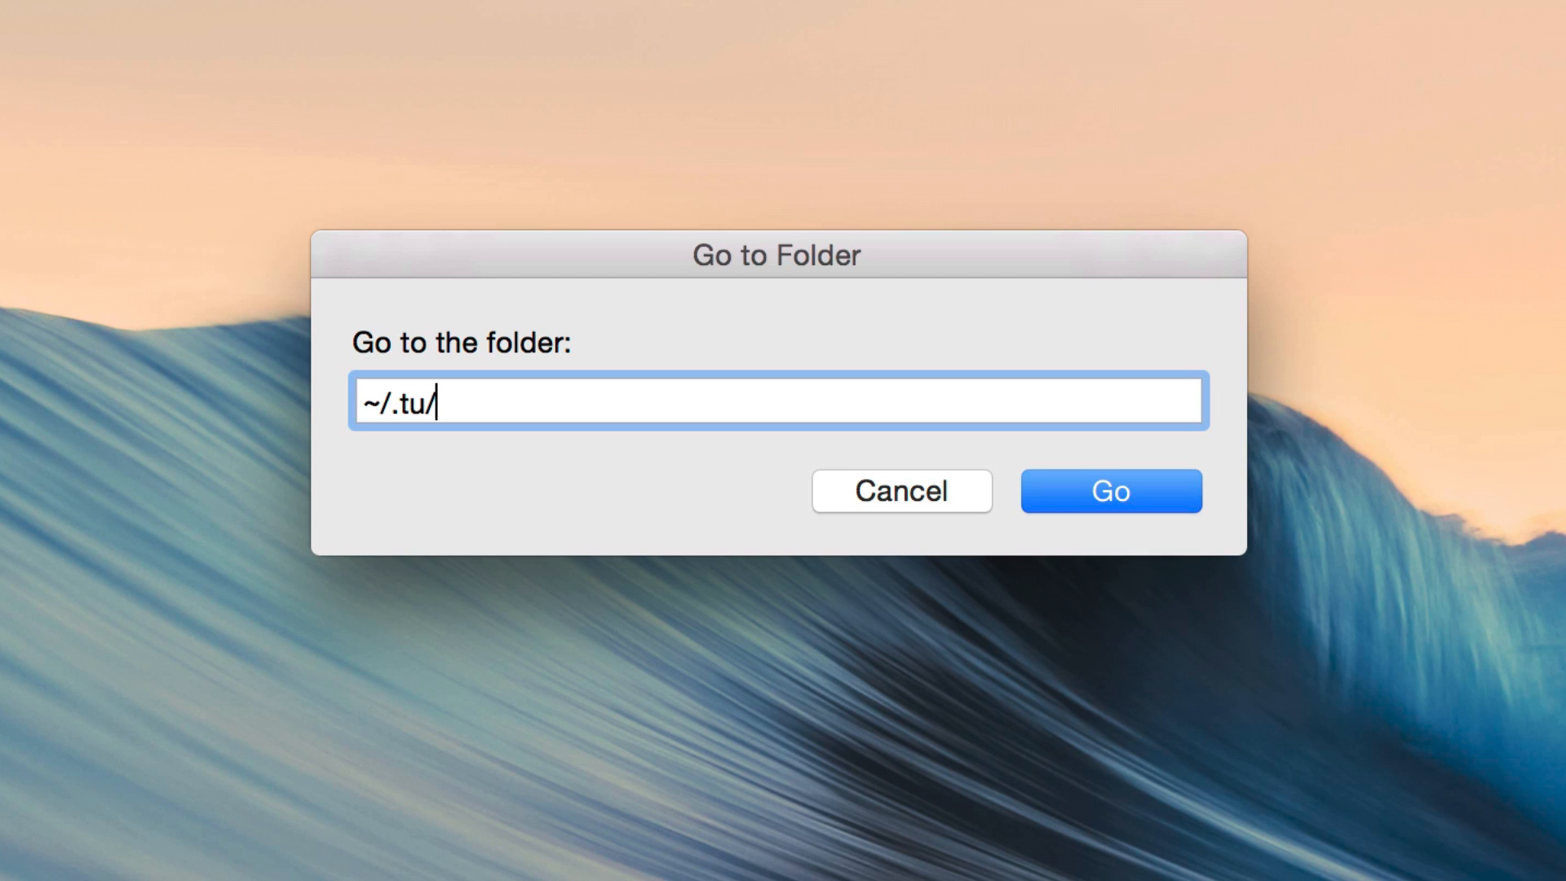
{"action": "type", "text": "."}
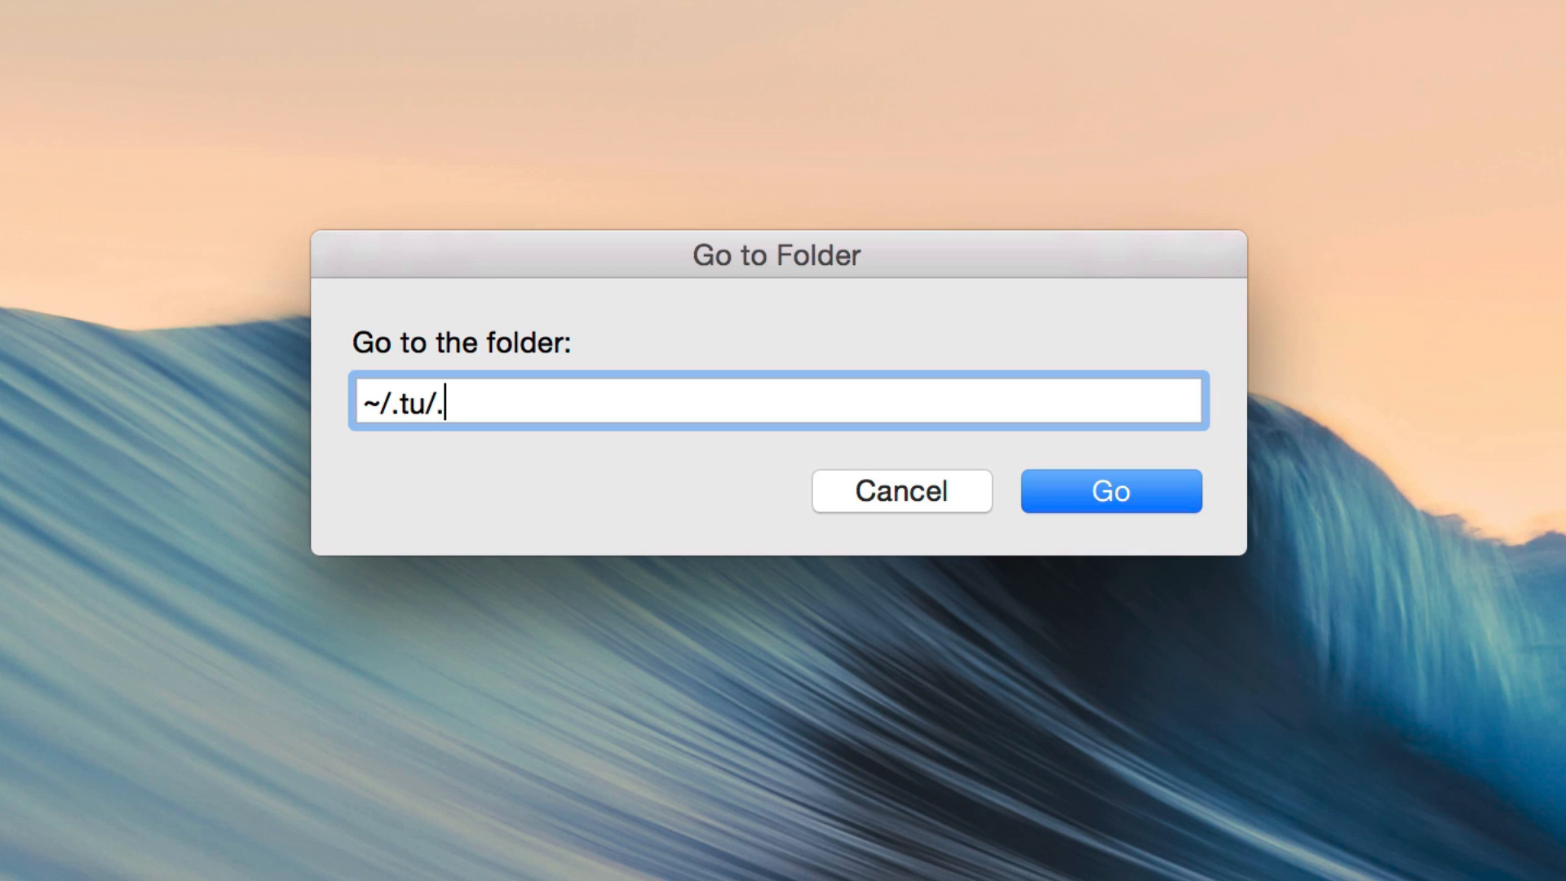
{"action": "type", "text": "s"}
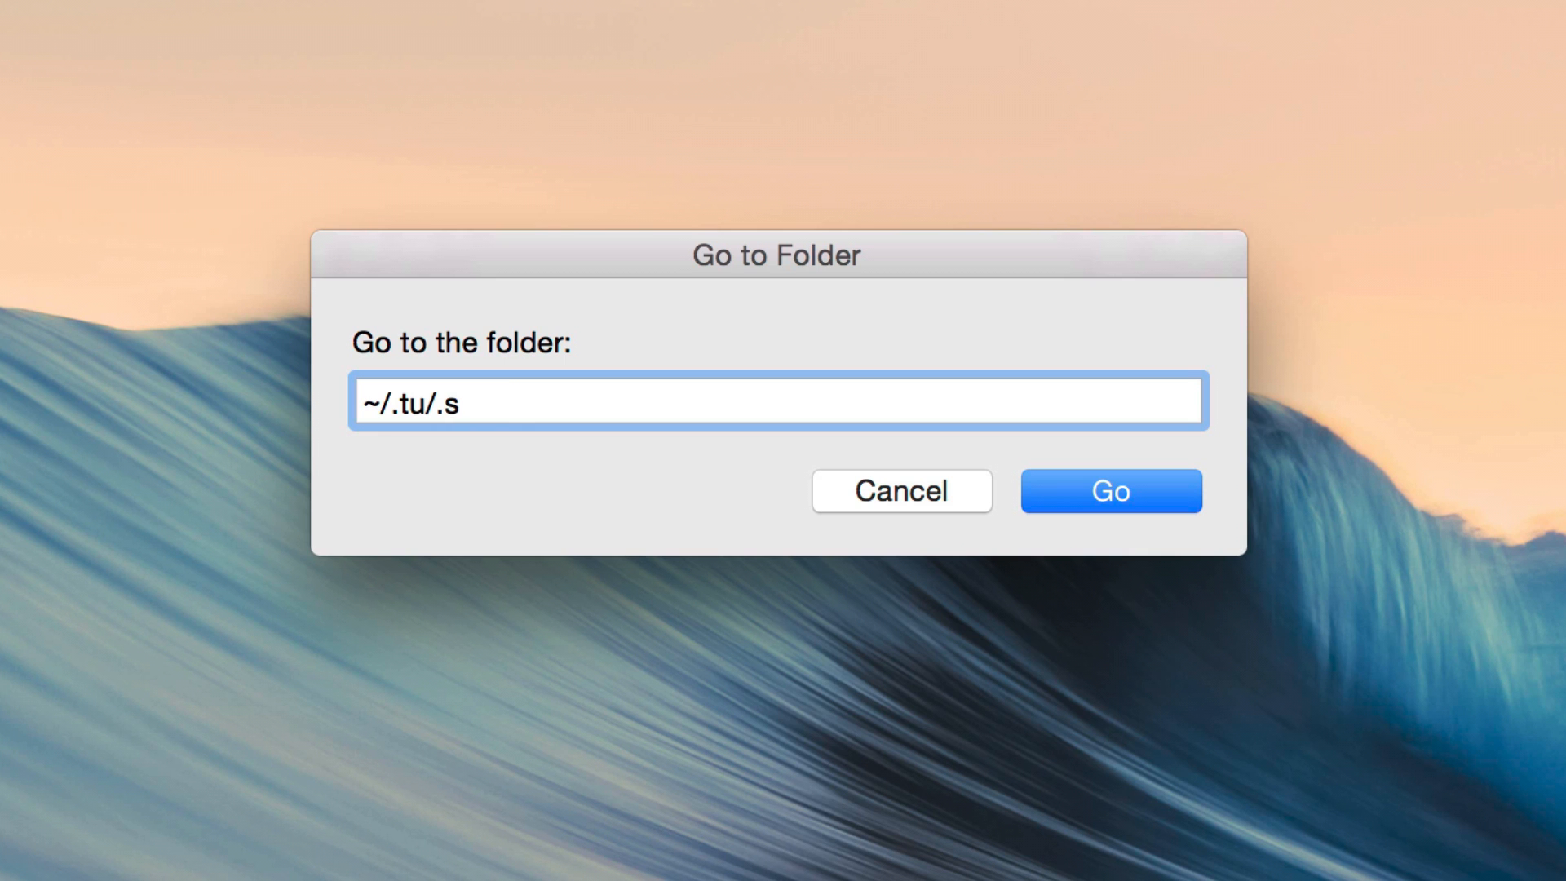
{"action": "type", "text": "hsh"}
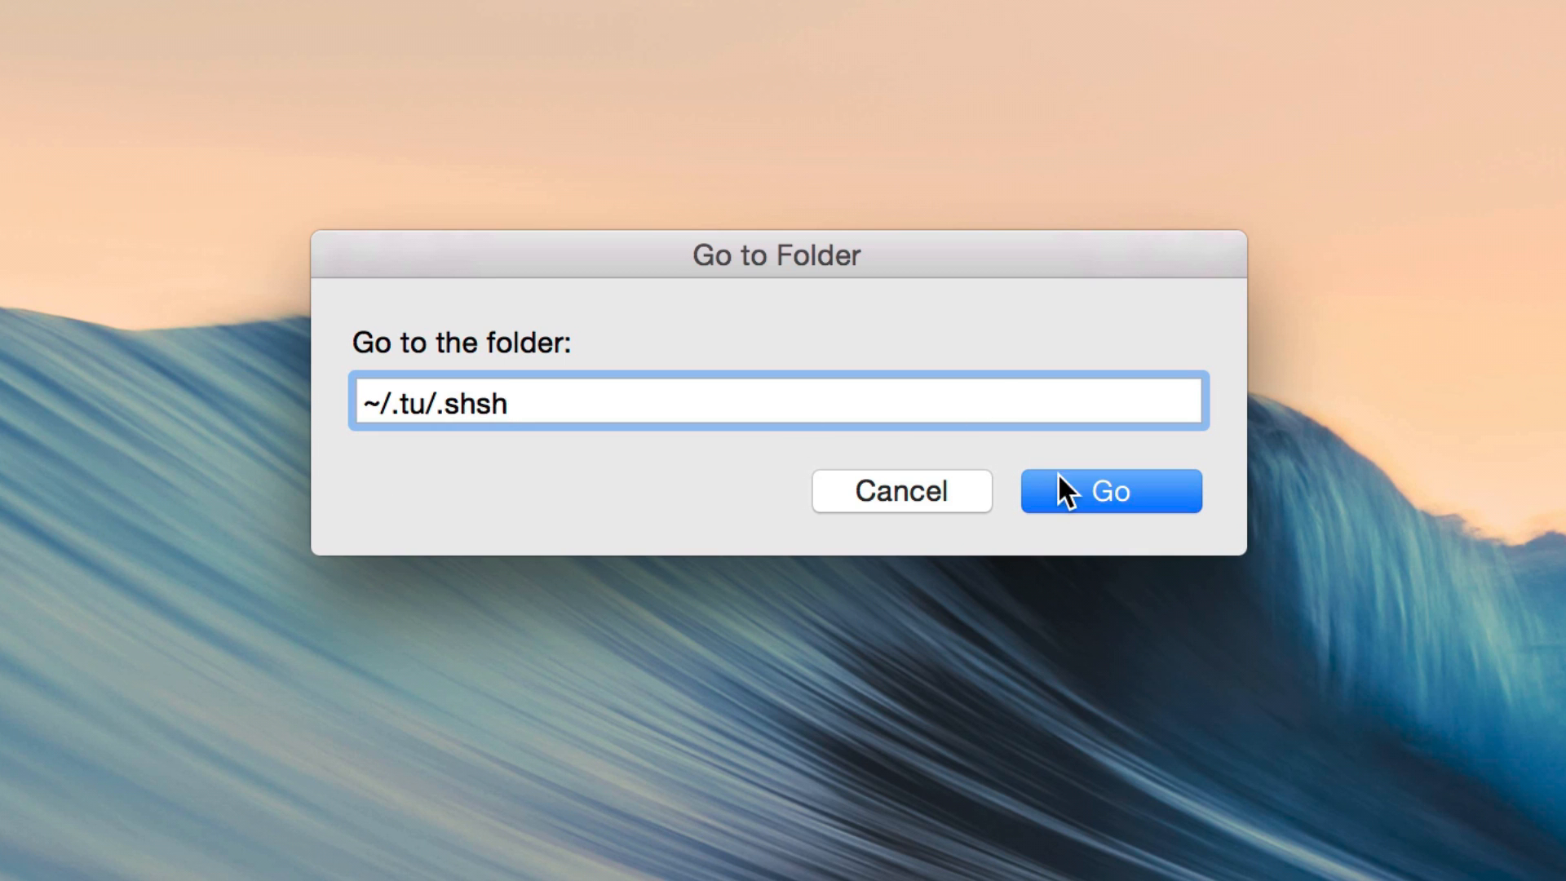
{"action": "left_click", "coordinate": [1109, 491]}
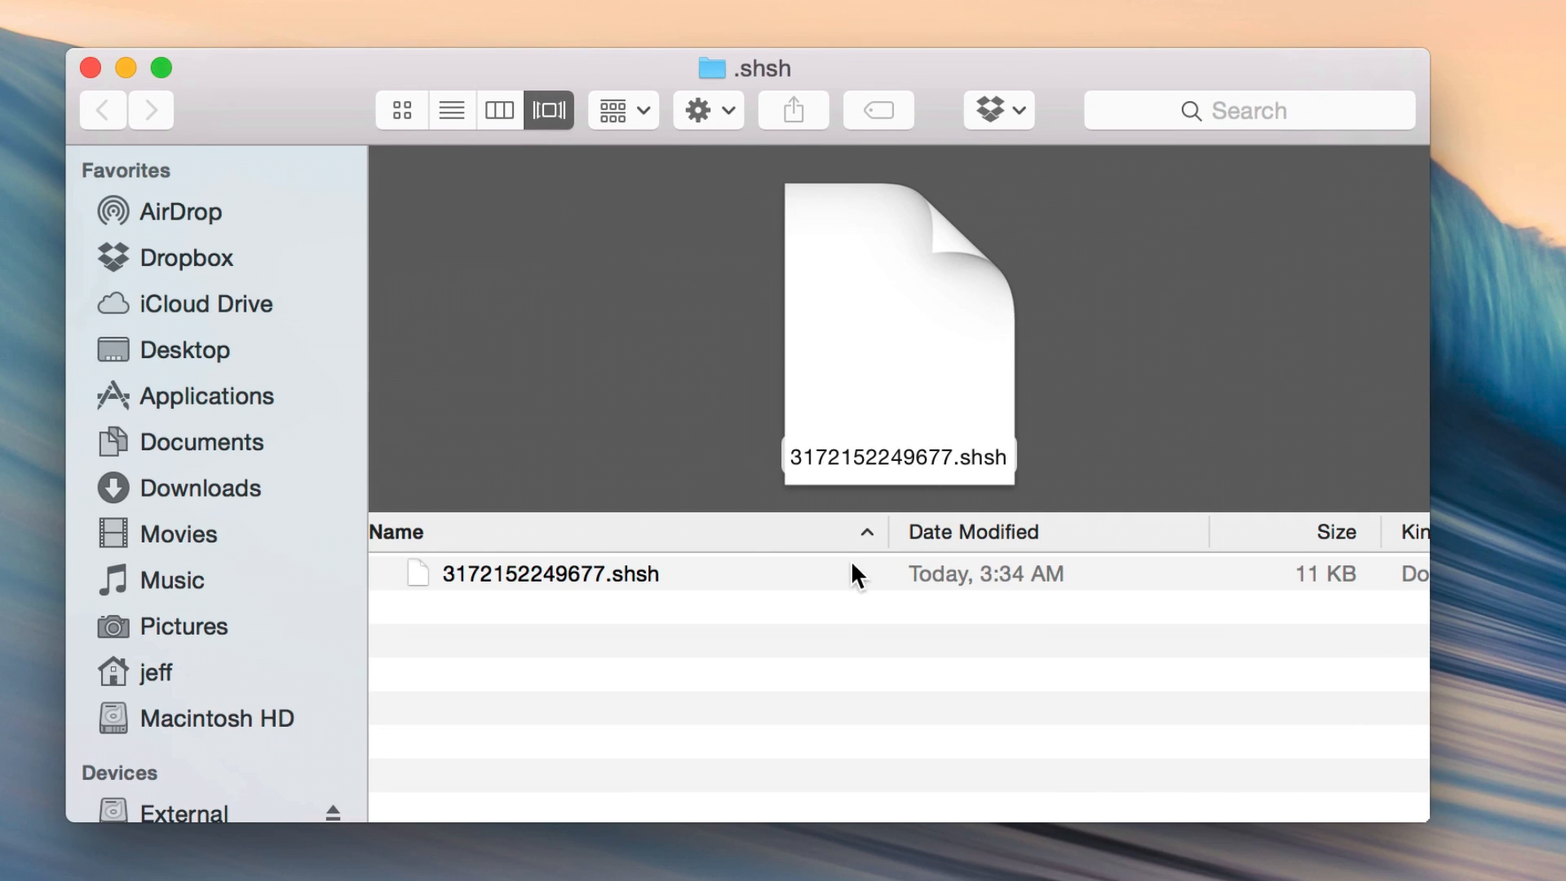
{"action": "left_click", "coordinate": [552, 573]}
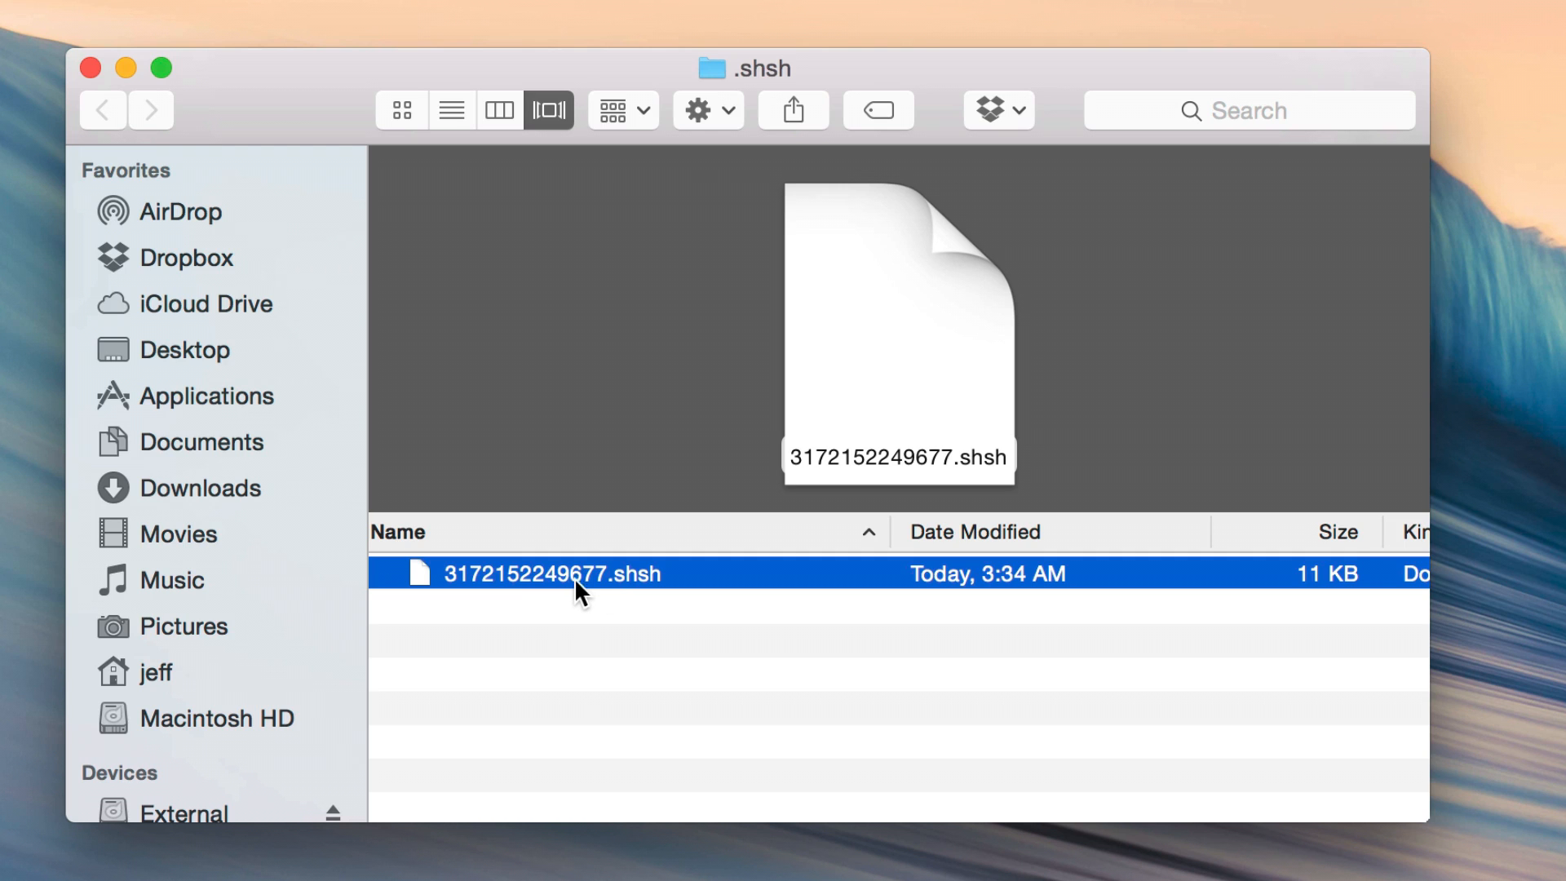
{"action": "mouse_move", "coordinate": [627, 604]}
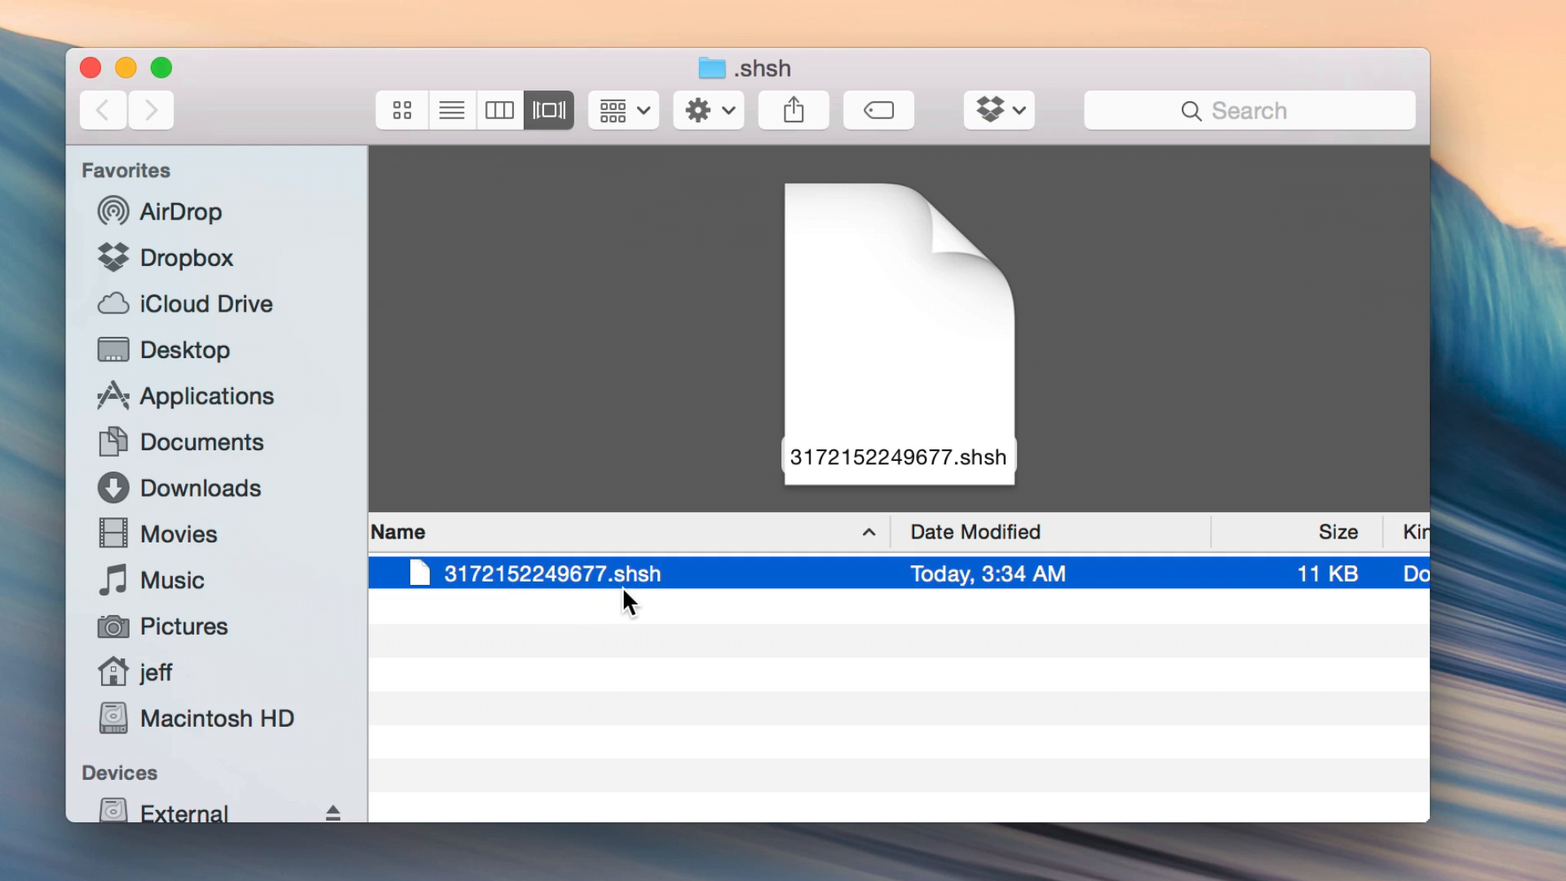
{"action": "mouse_move", "coordinate": [610, 808]}
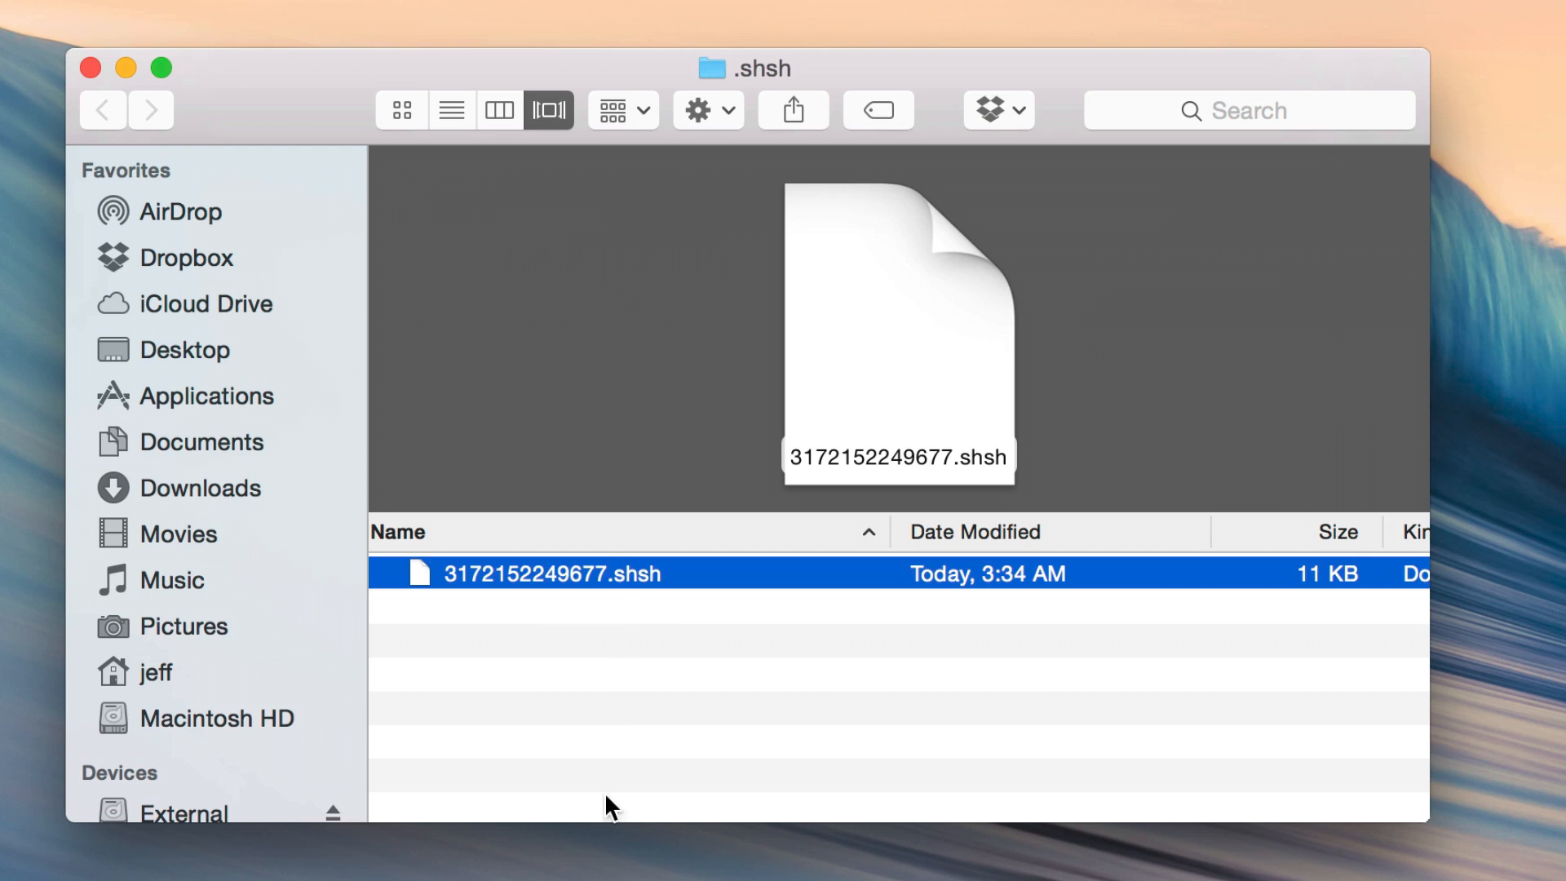
{"action": "mouse_move", "coordinate": [592, 697]}
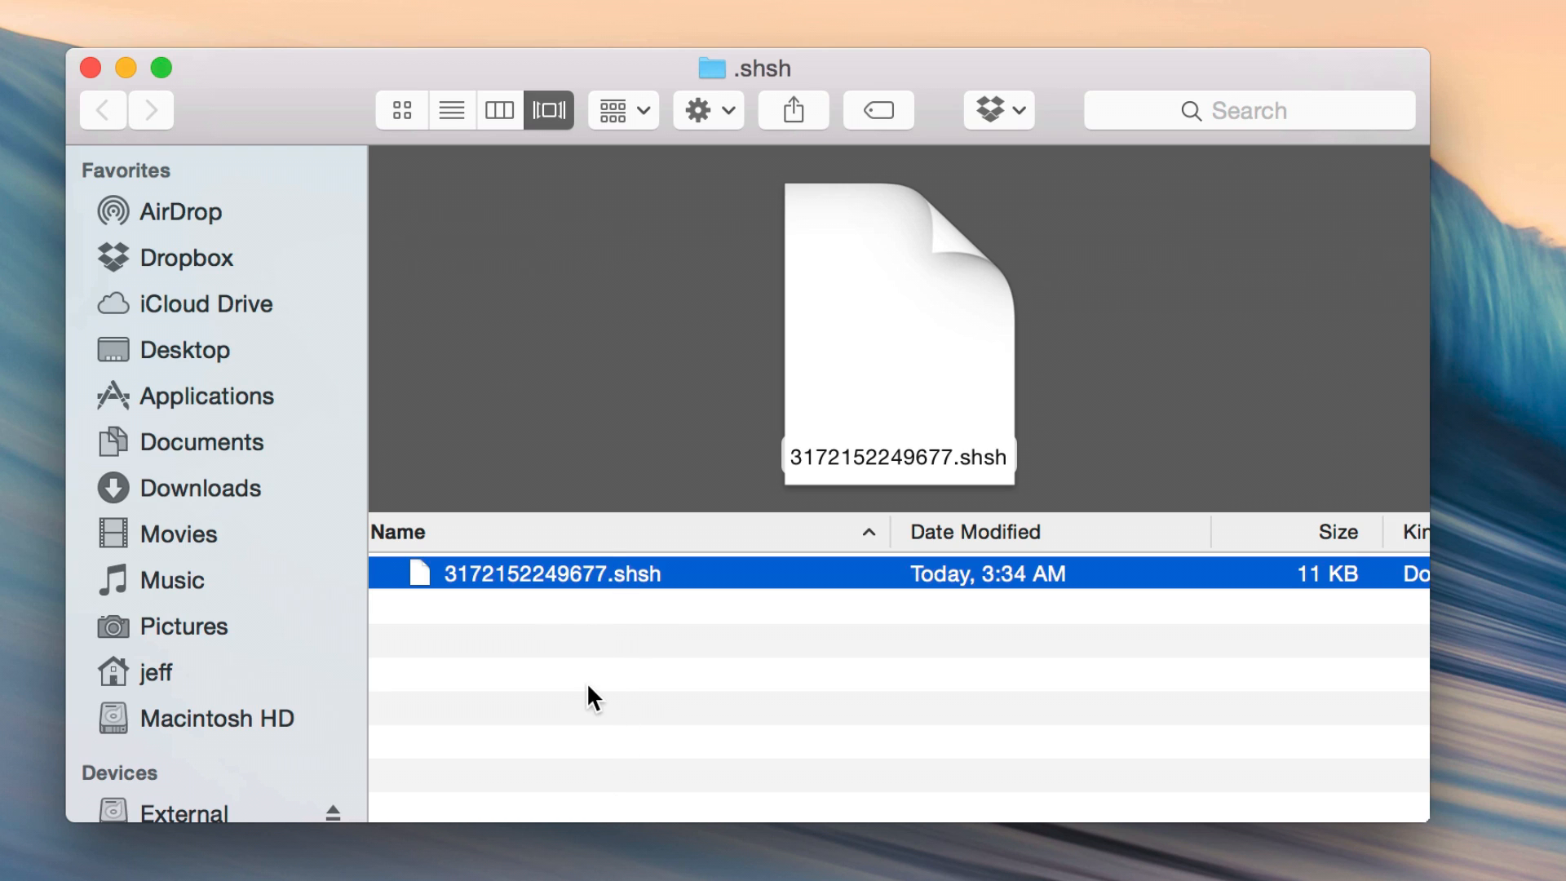
{"action": "mouse_move", "coordinate": [610, 669]}
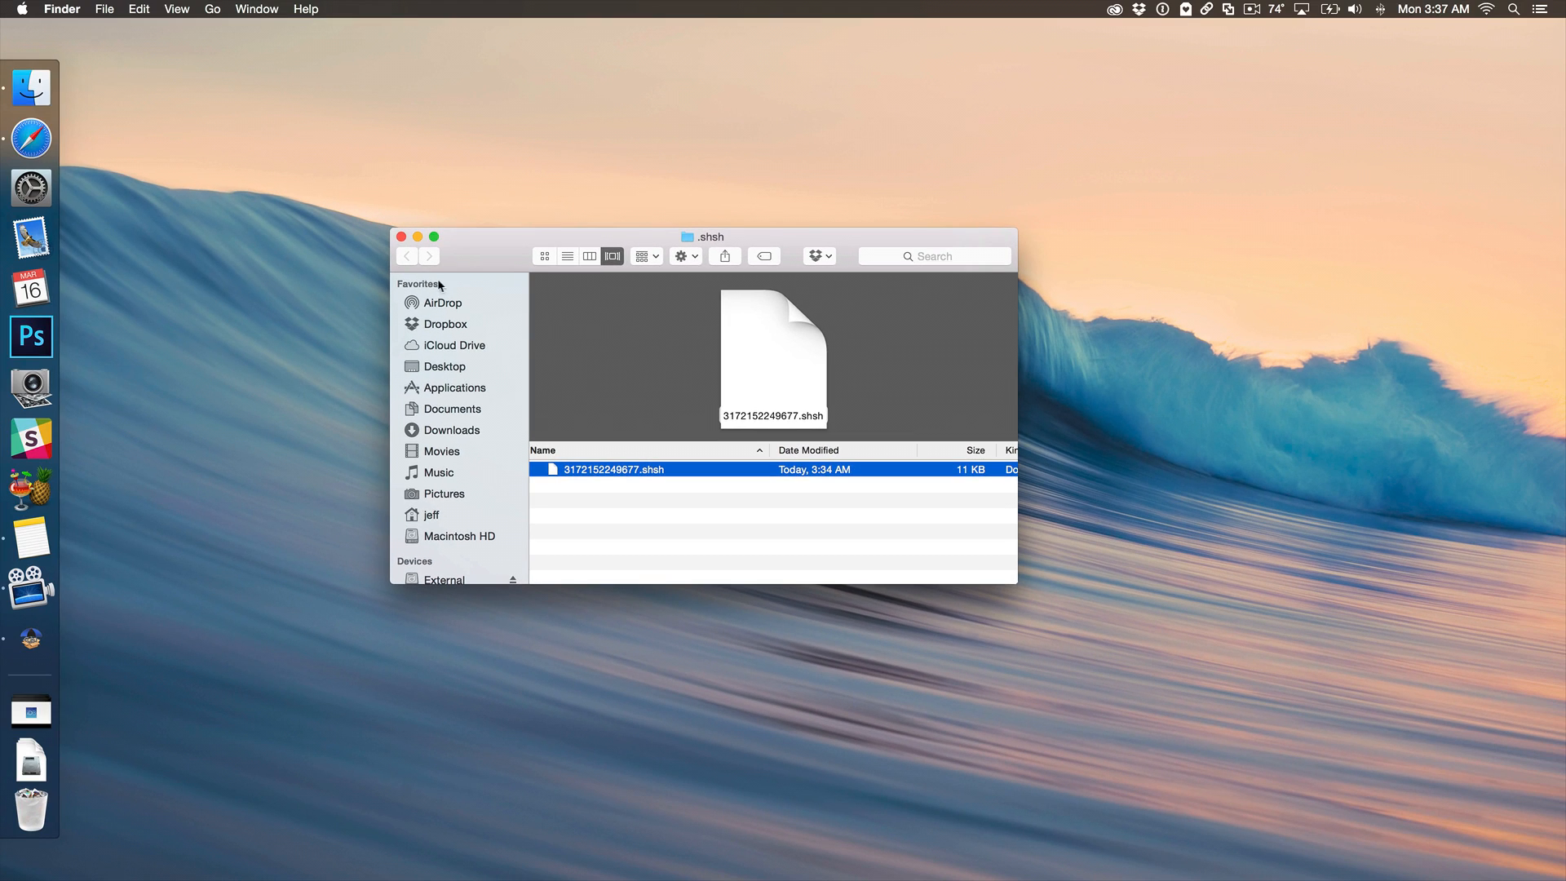
Bring up Go to Folder to reach the hidden ~/.tu/.known_devices folder
{"action": "left_click", "coordinate": [211, 10]}
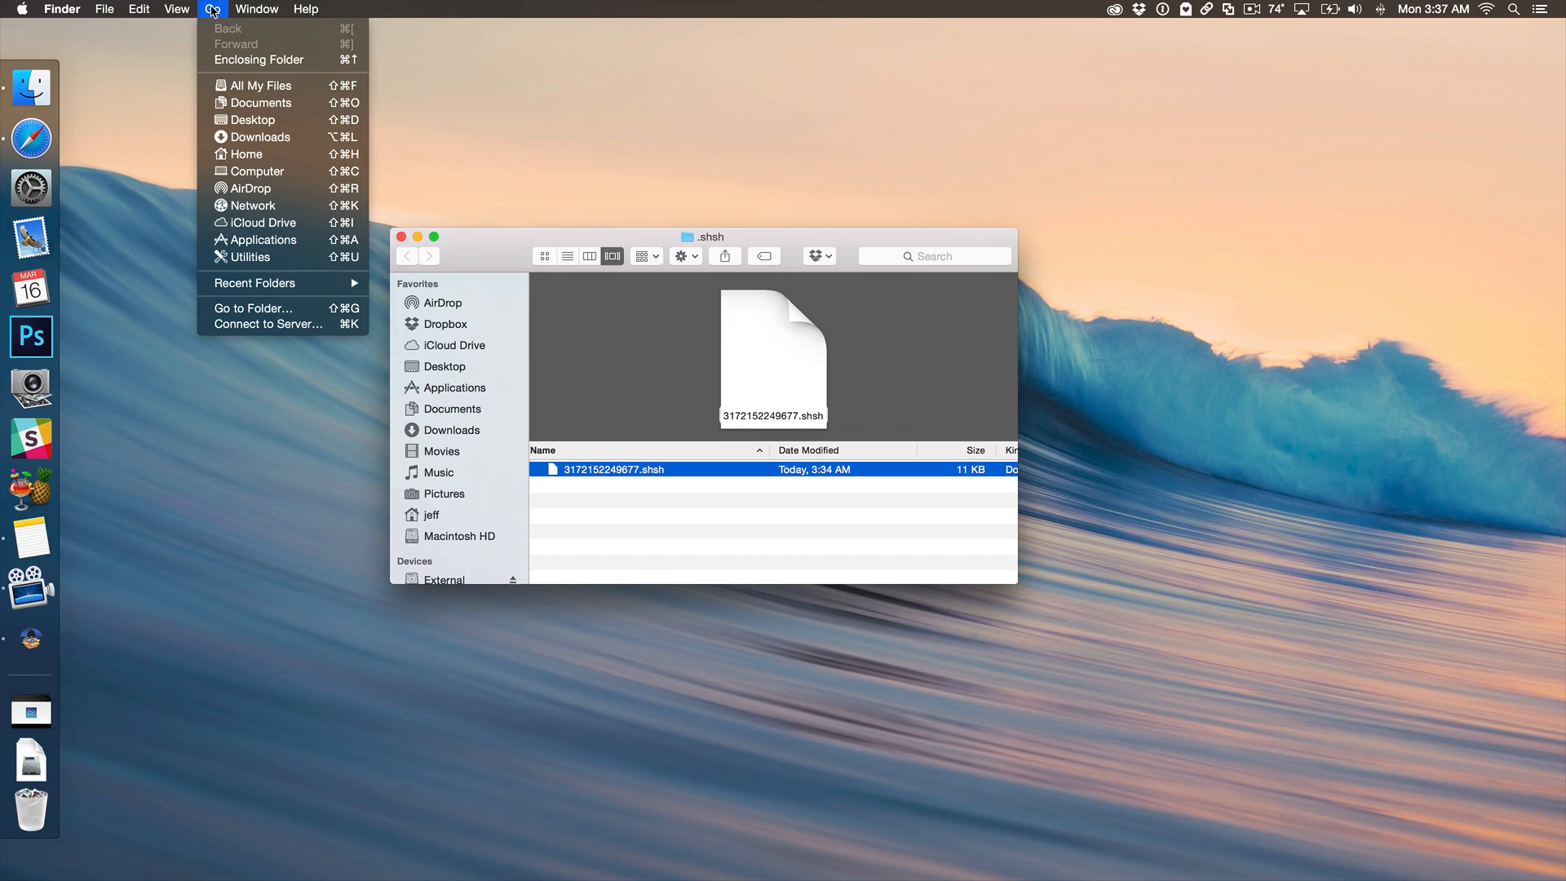
{"action": "mouse_move", "coordinate": [307, 315]}
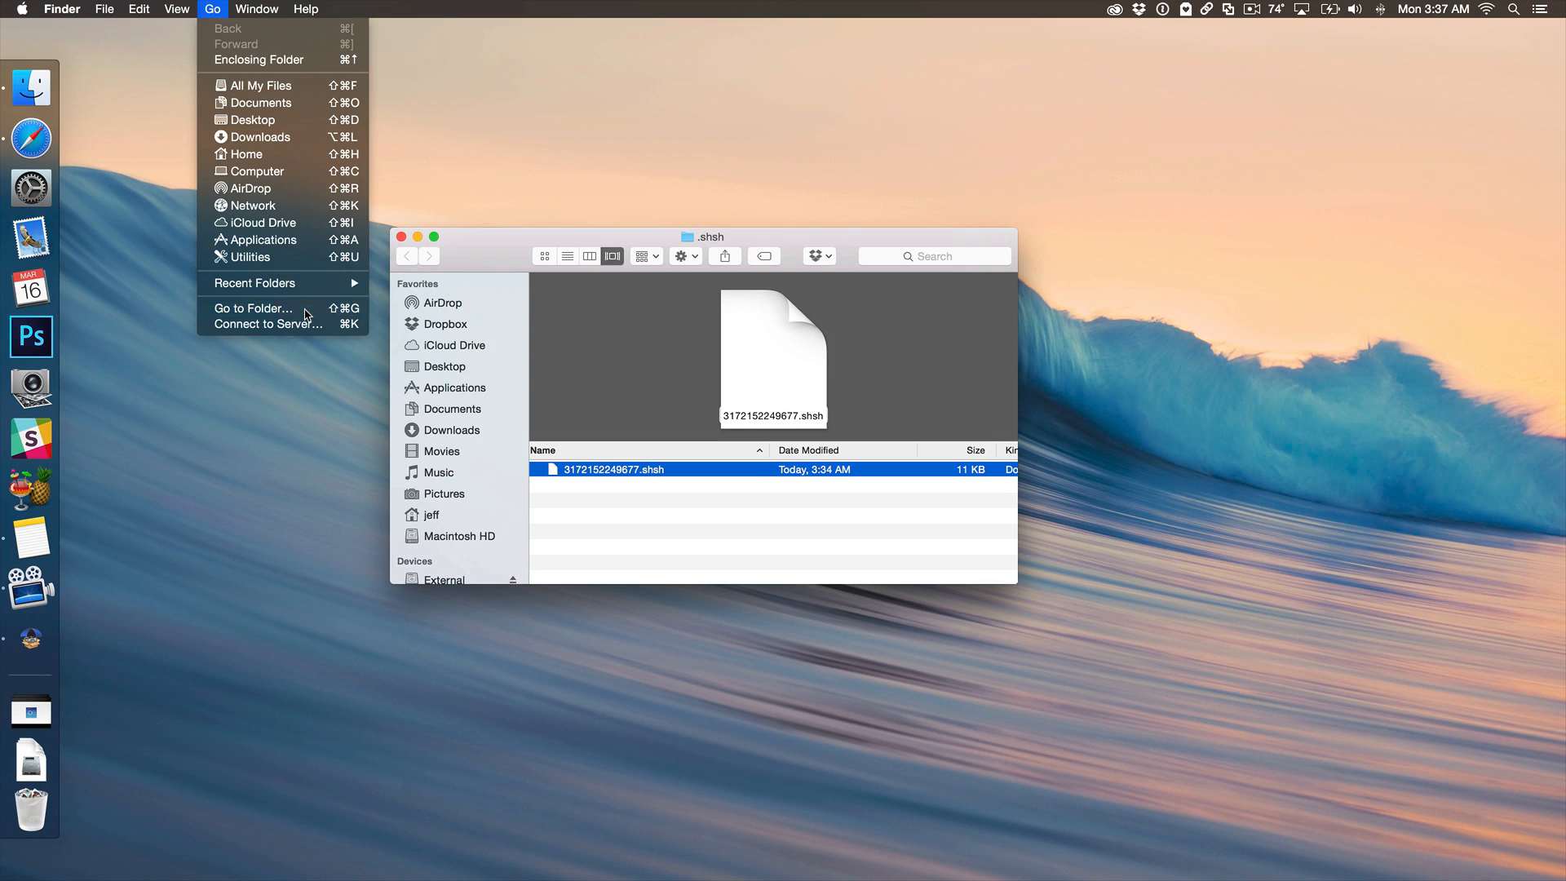
{"action": "left_click", "coordinate": [253, 308]}
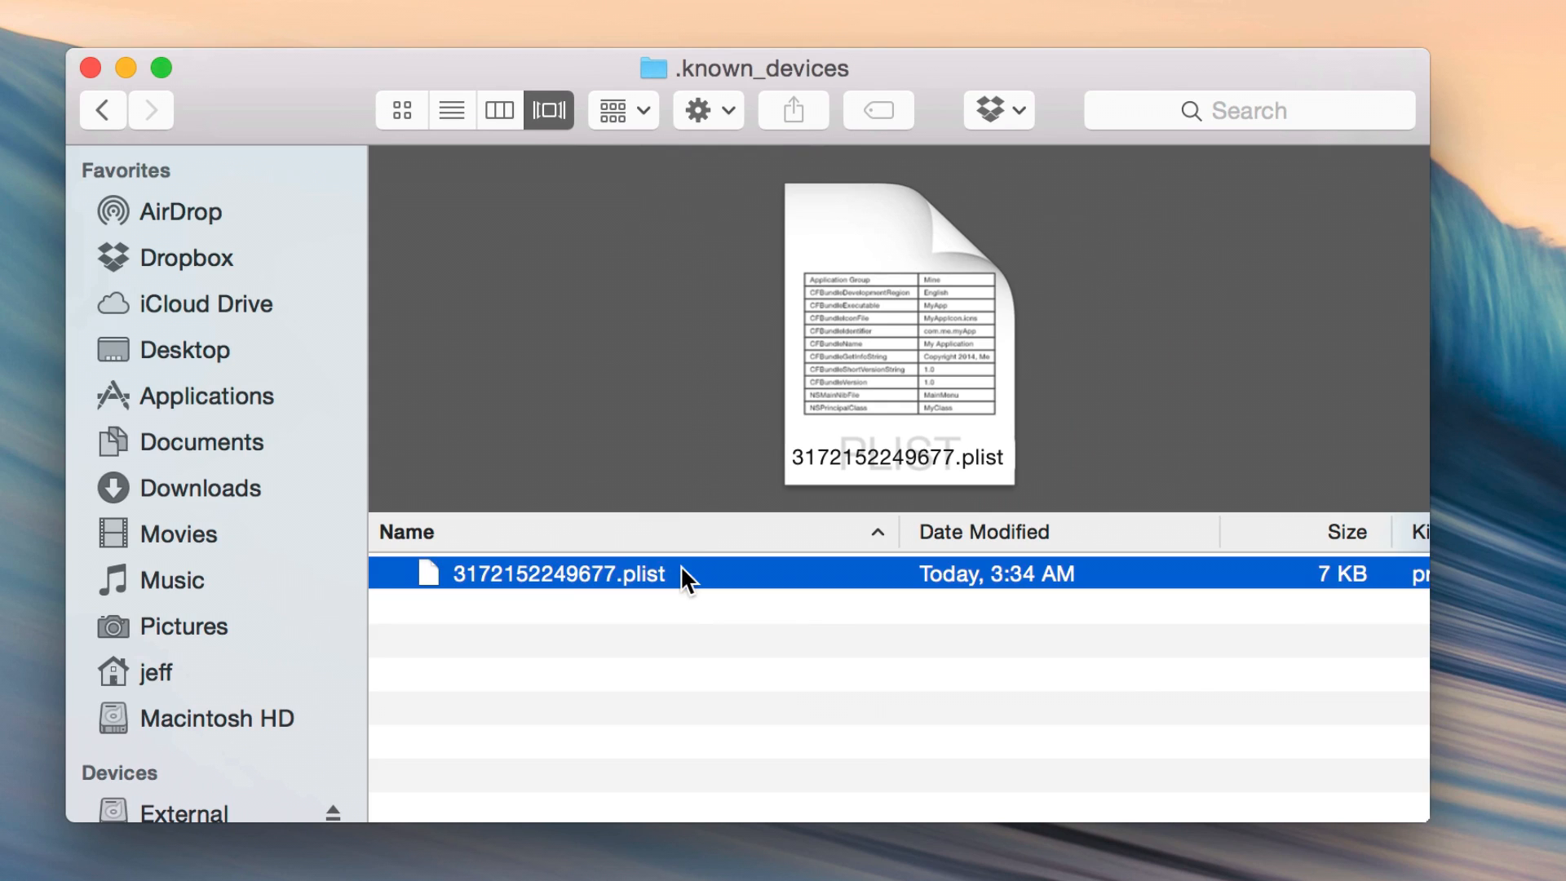
{"action": "mouse_move", "coordinate": [487, 630]}
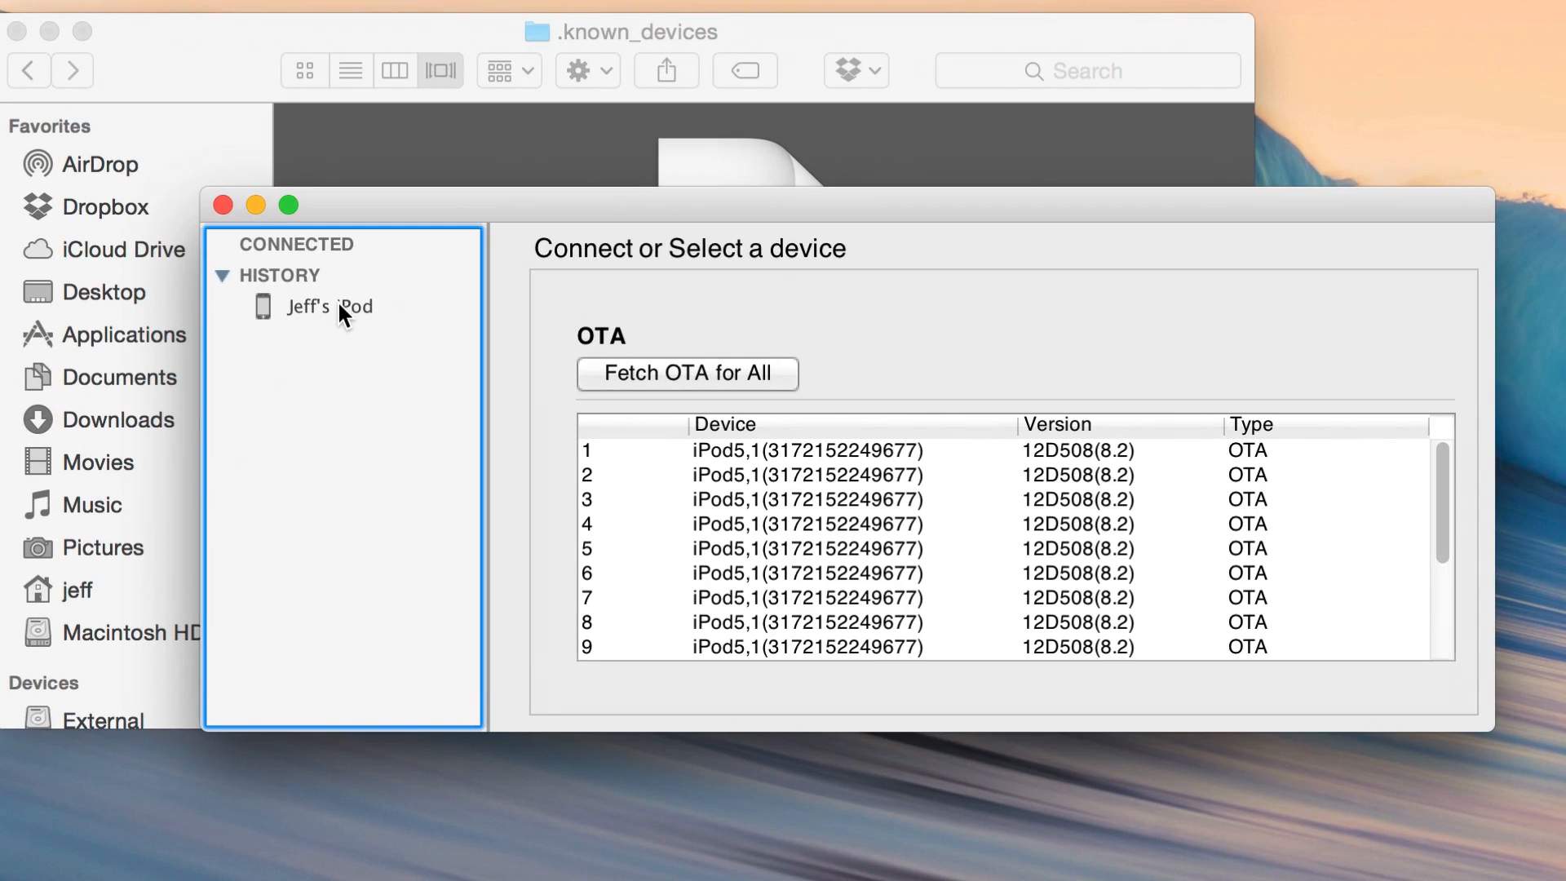
{"action": "mouse_move", "coordinate": [563, 184]}
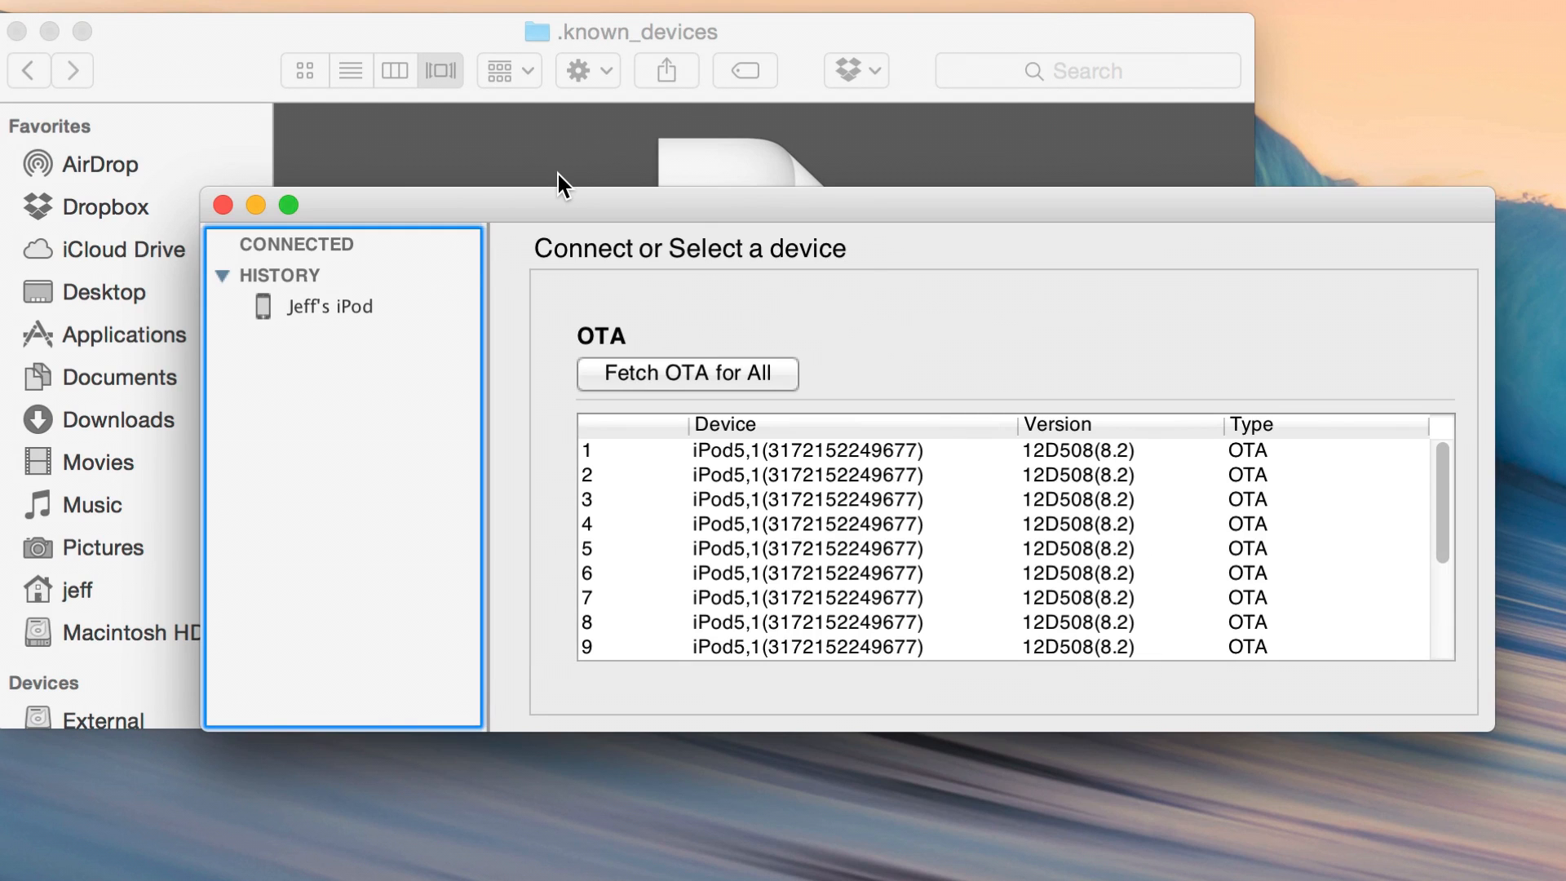
{"action": "mouse_move", "coordinate": [431, 240]}
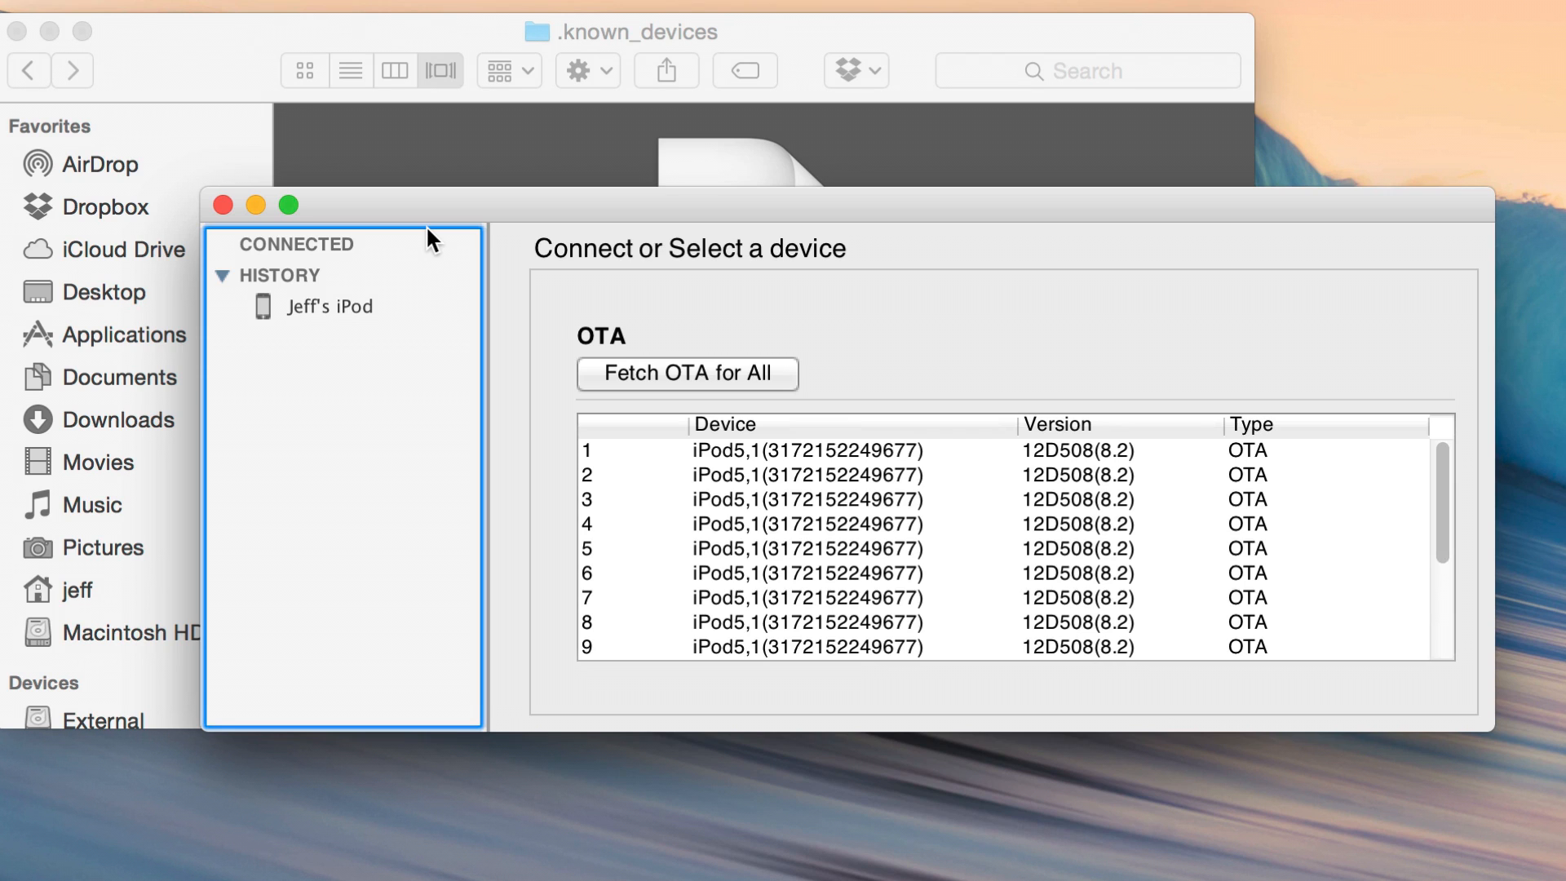
{"action": "mouse_move", "coordinate": [452, 225]}
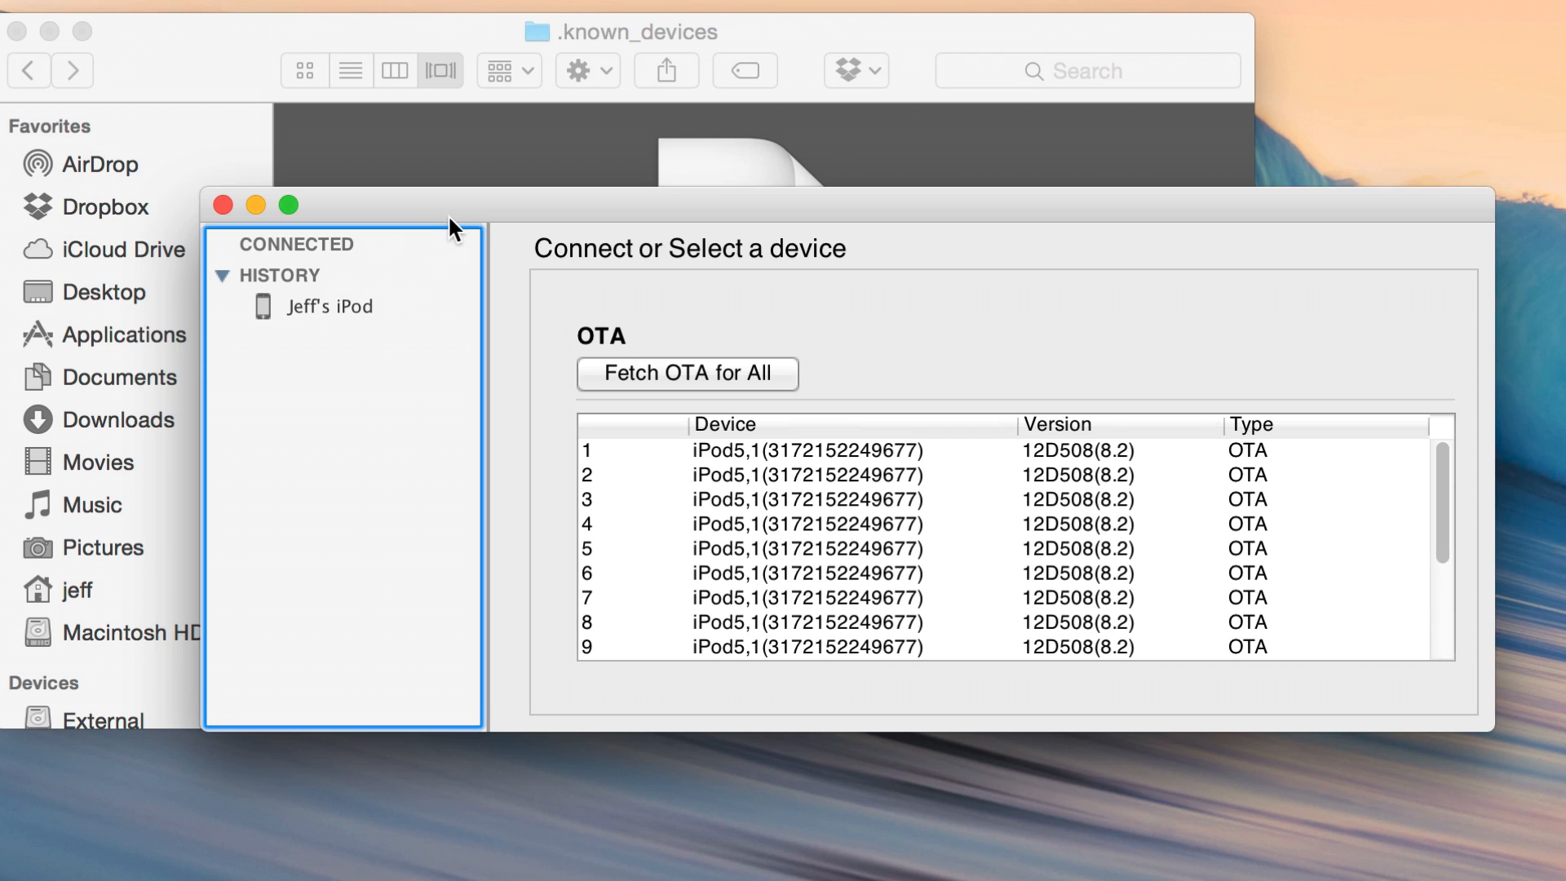
{"action": "mouse_move", "coordinate": [460, 227]}
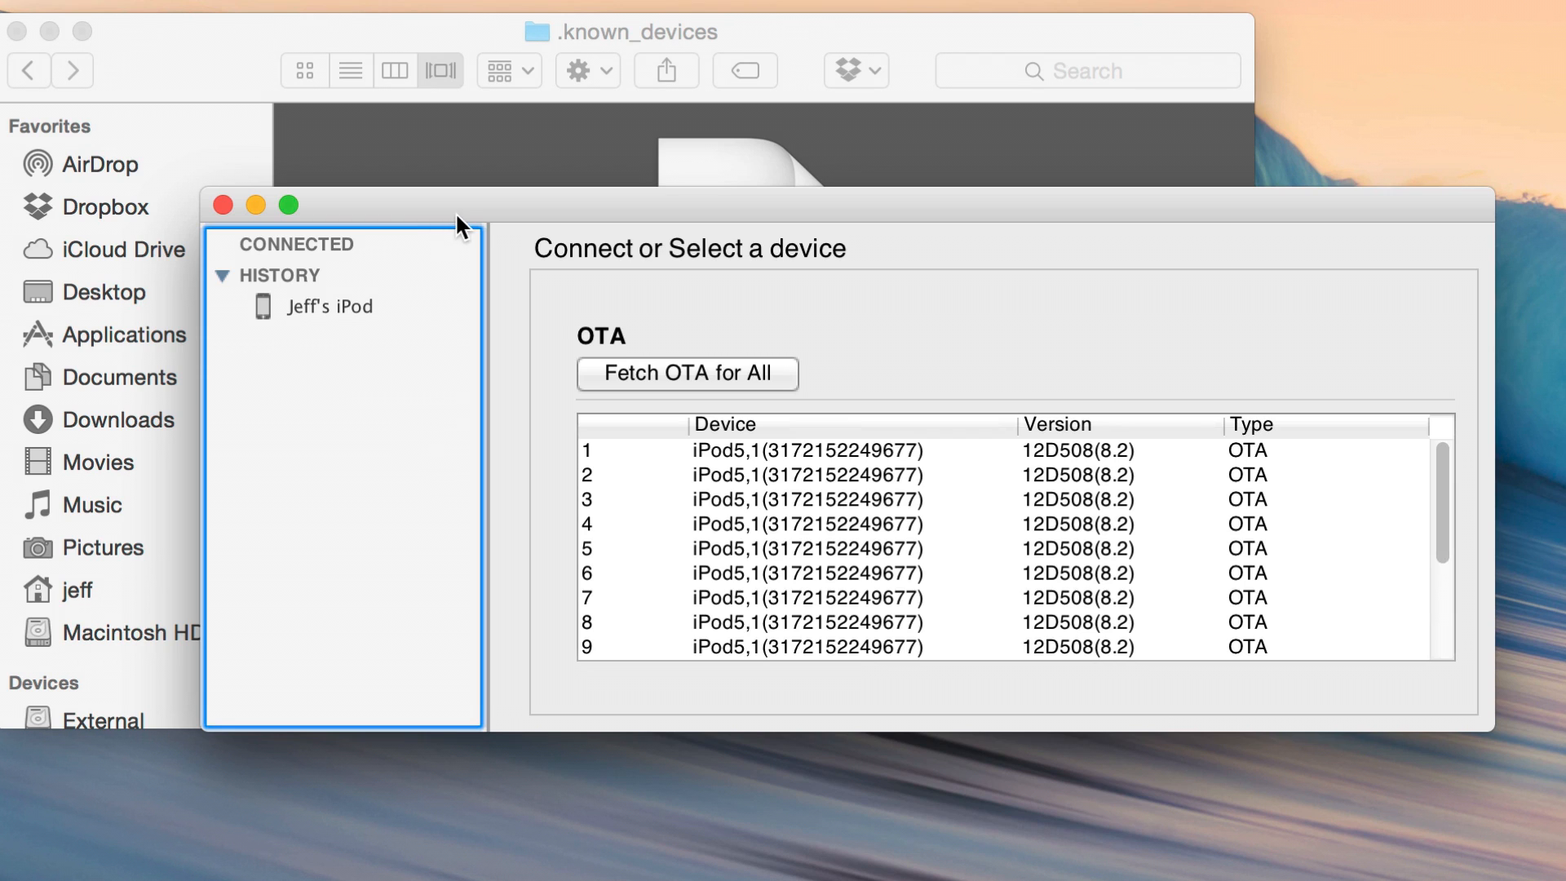
{"action": "mouse_move", "coordinate": [777, 554]}
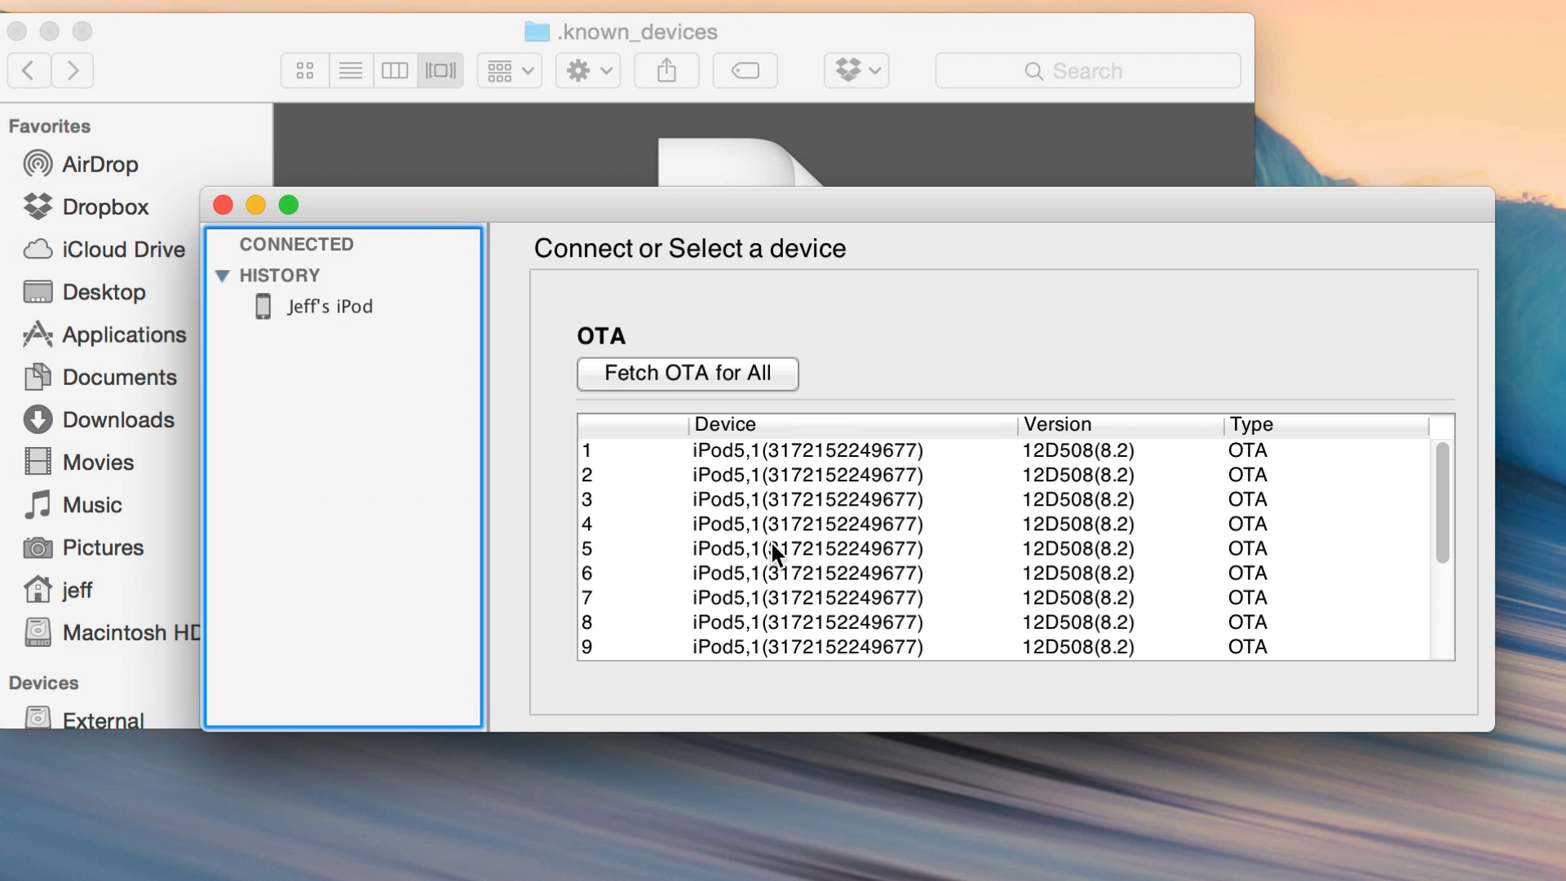
{"action": "mouse_move", "coordinate": [546, 367]}
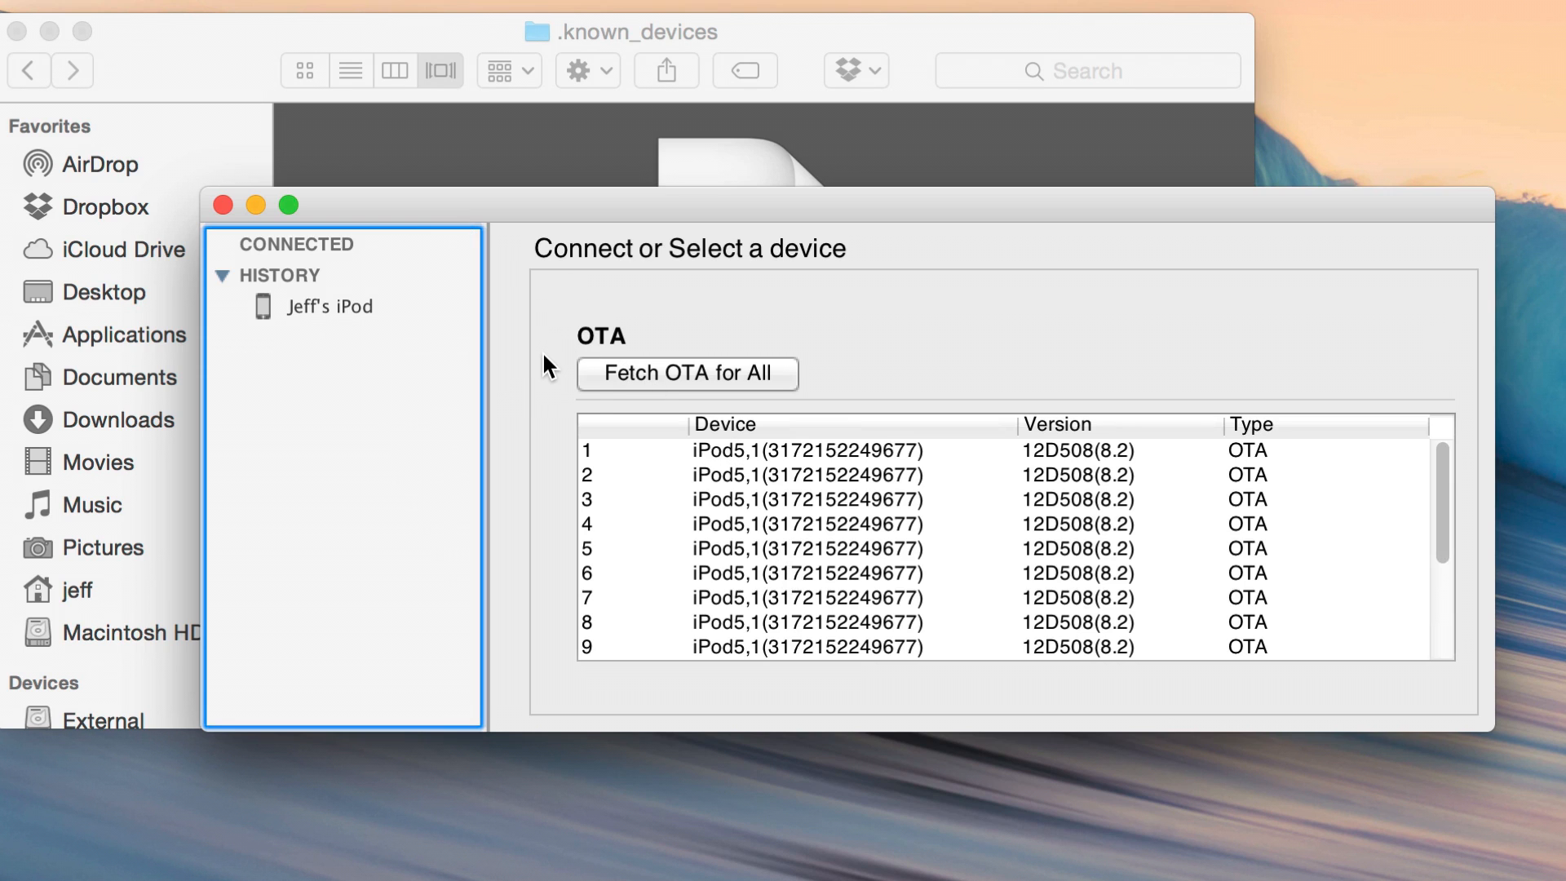
{"action": "mouse_move", "coordinate": [278, 225]}
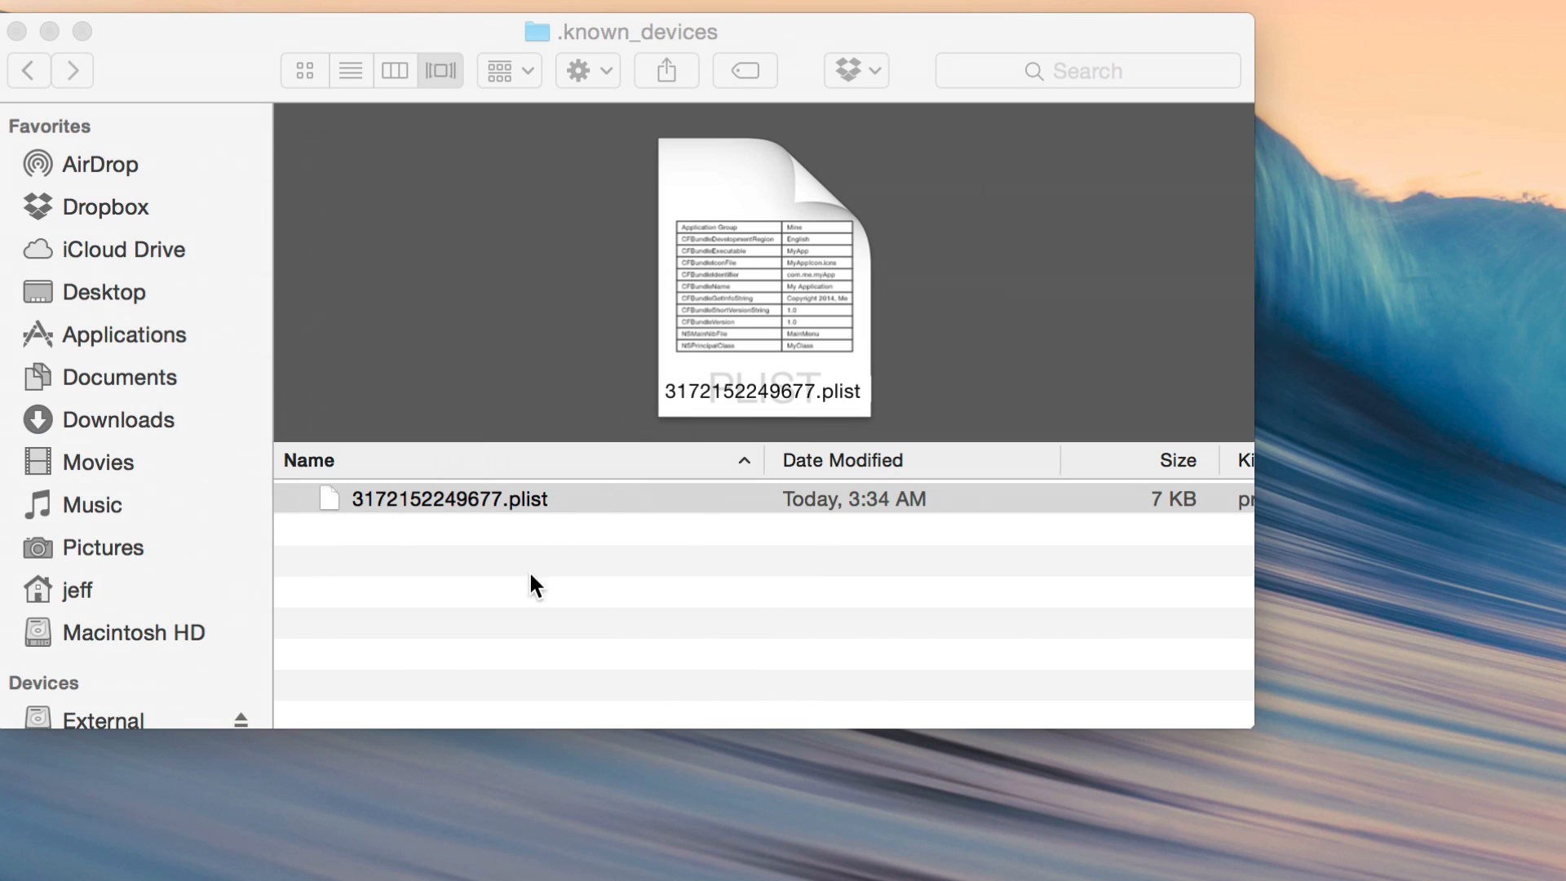
Select the device's 3172152249677.plist and its .shsh blob for deletion
{"action": "left_click", "coordinate": [451, 499]}
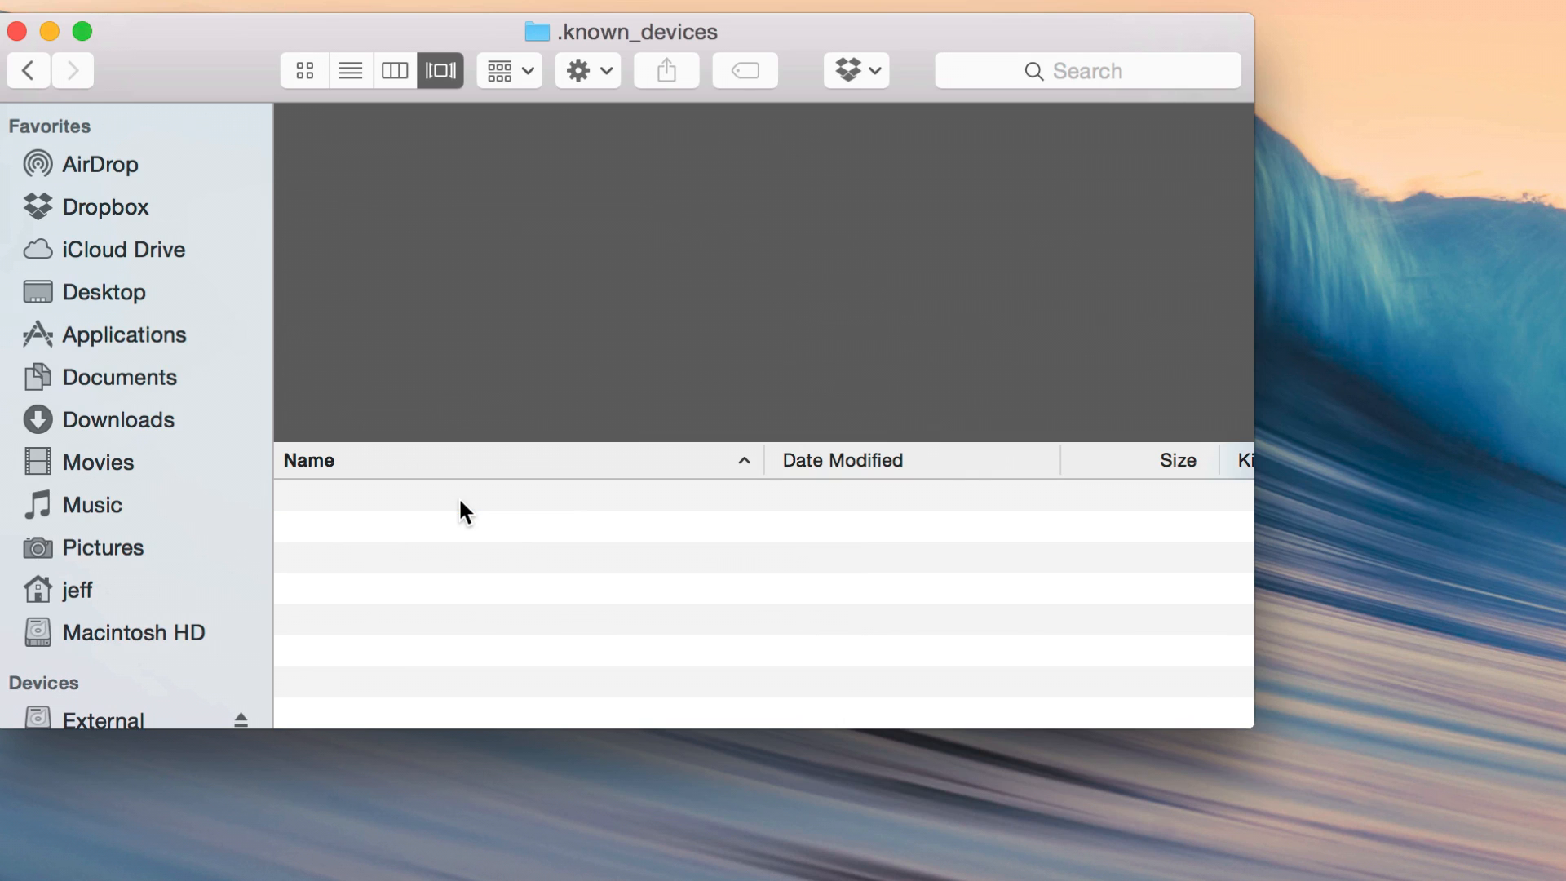
{"action": "mouse_move", "coordinate": [29, 90]}
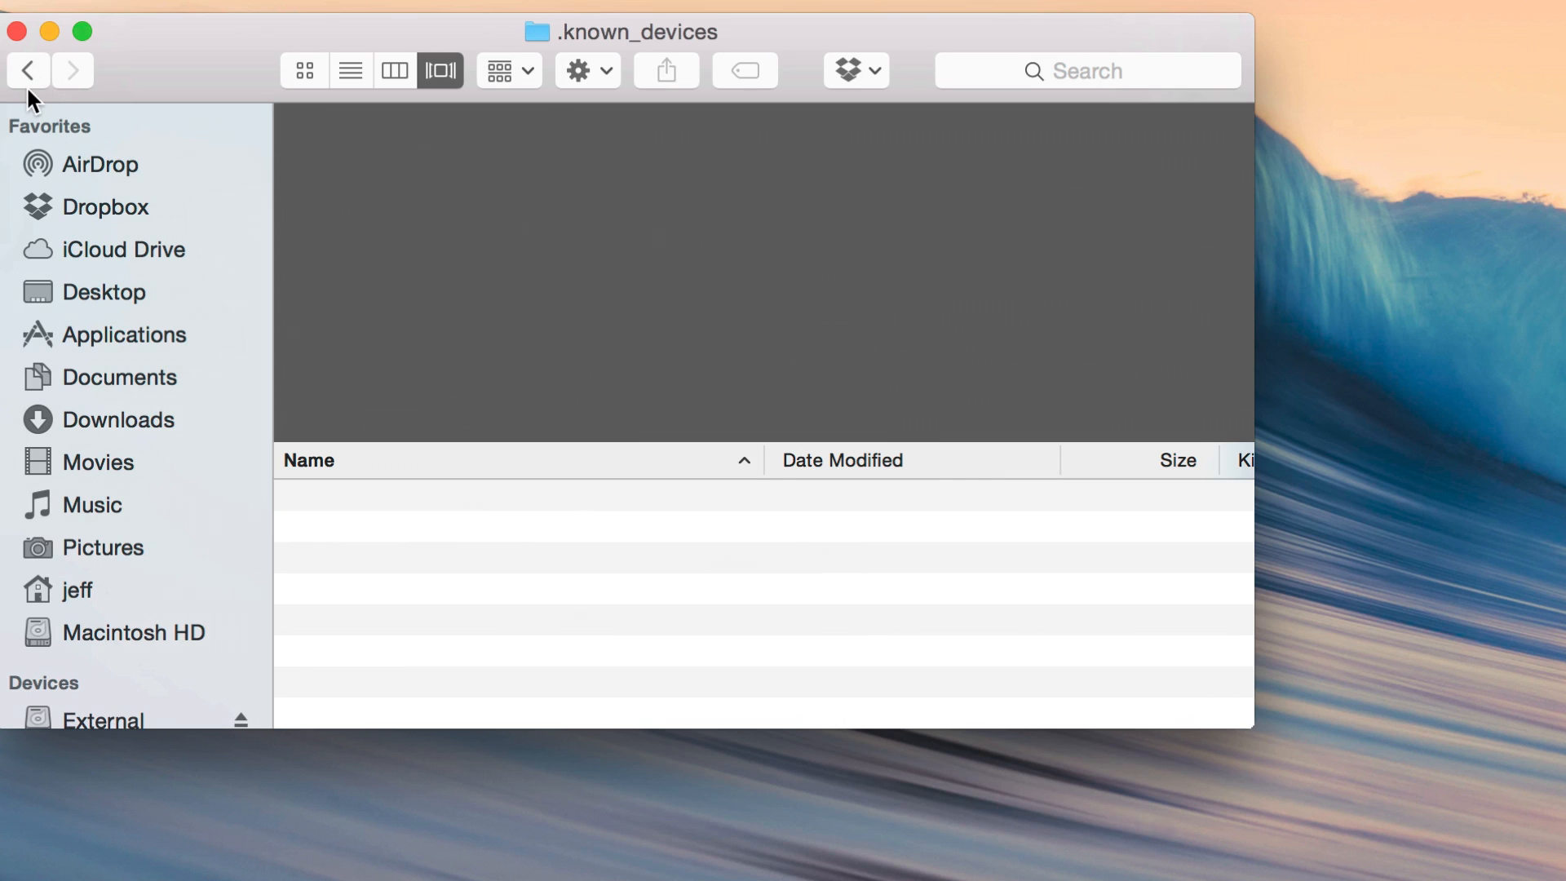
{"action": "mouse_move", "coordinate": [28, 71]}
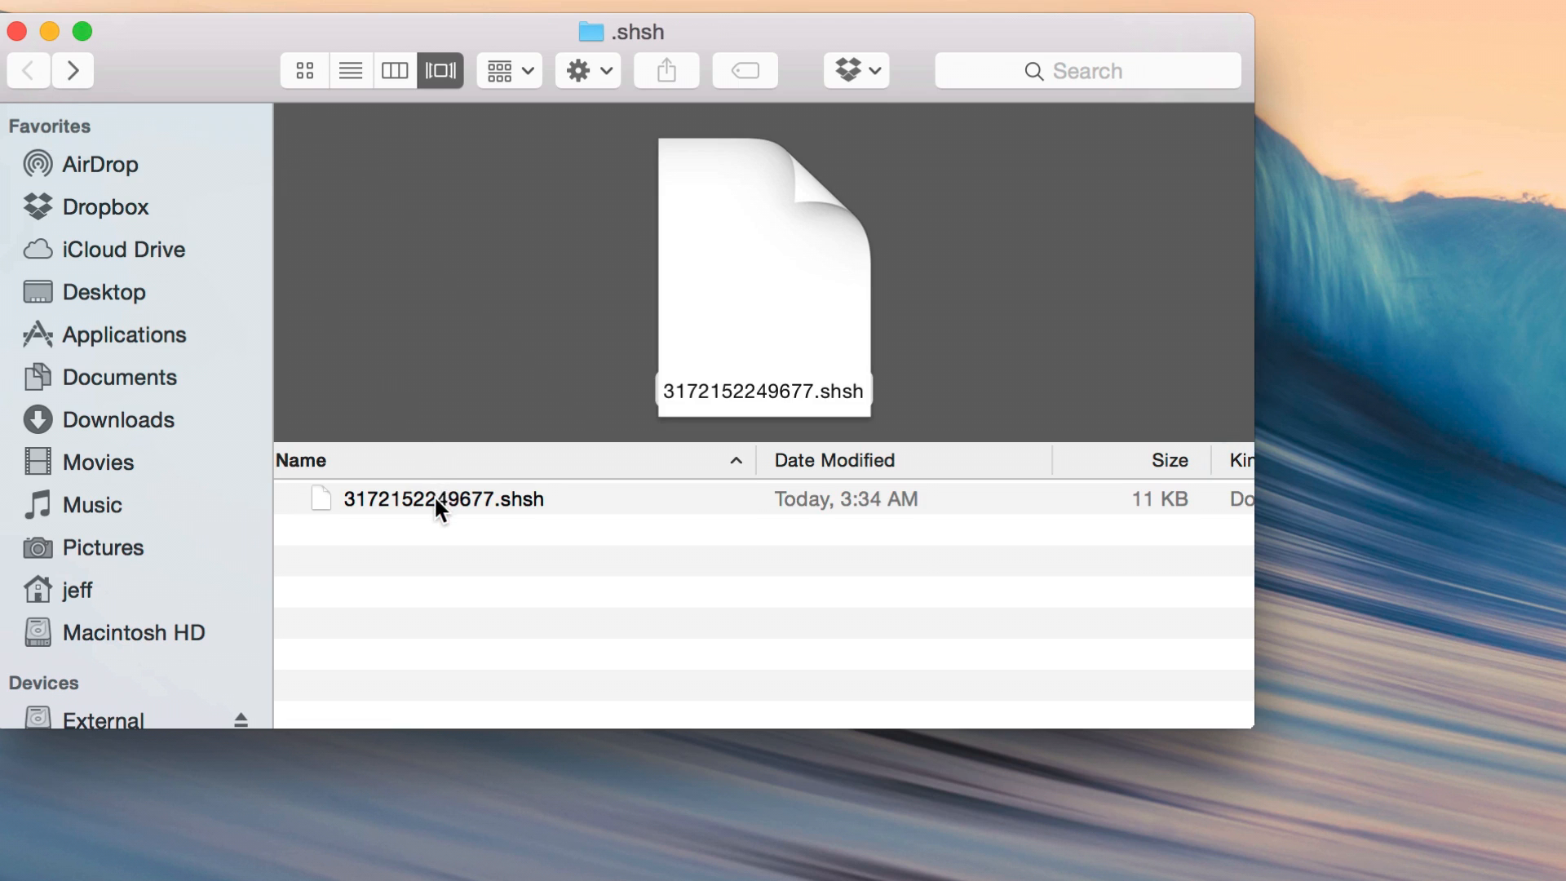
{"action": "left_click", "coordinate": [444, 499]}
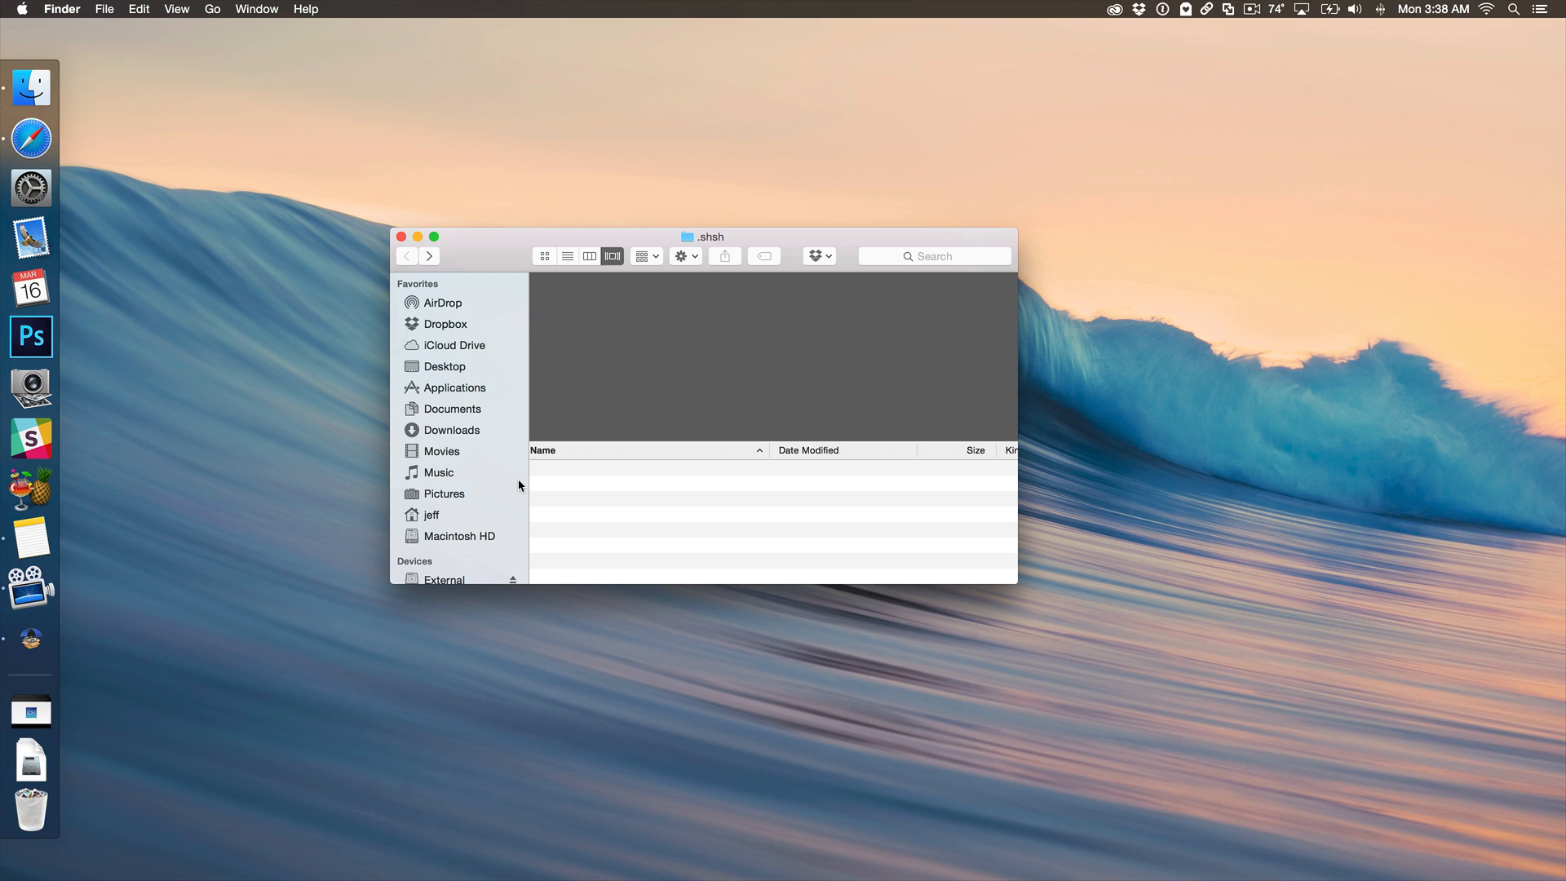
{"action": "mouse_move", "coordinate": [29, 639]}
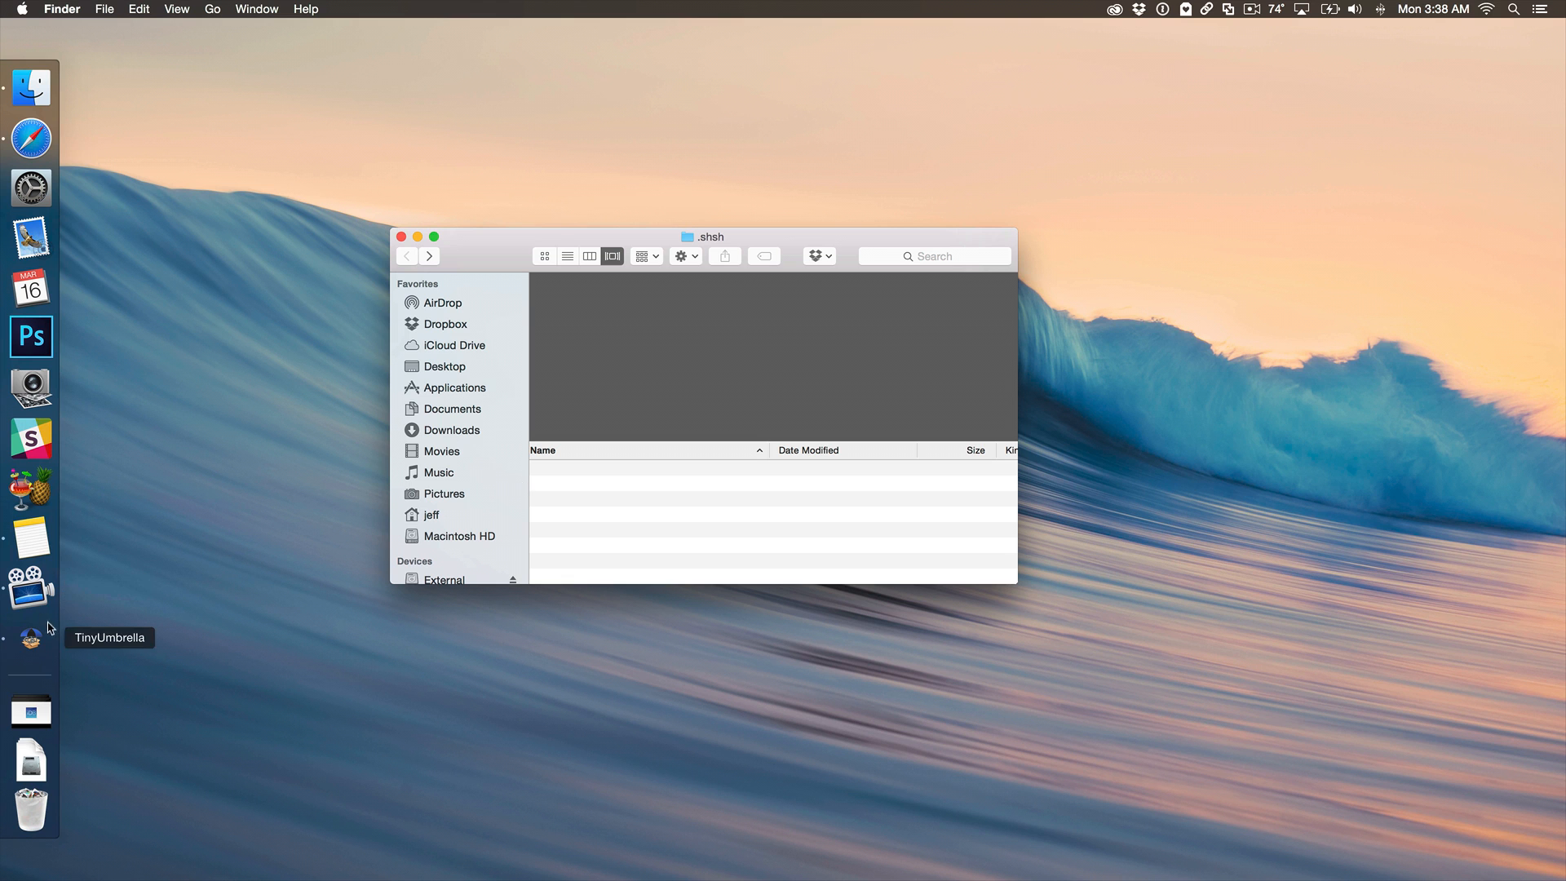
{"action": "mouse_move", "coordinate": [120, 653]}
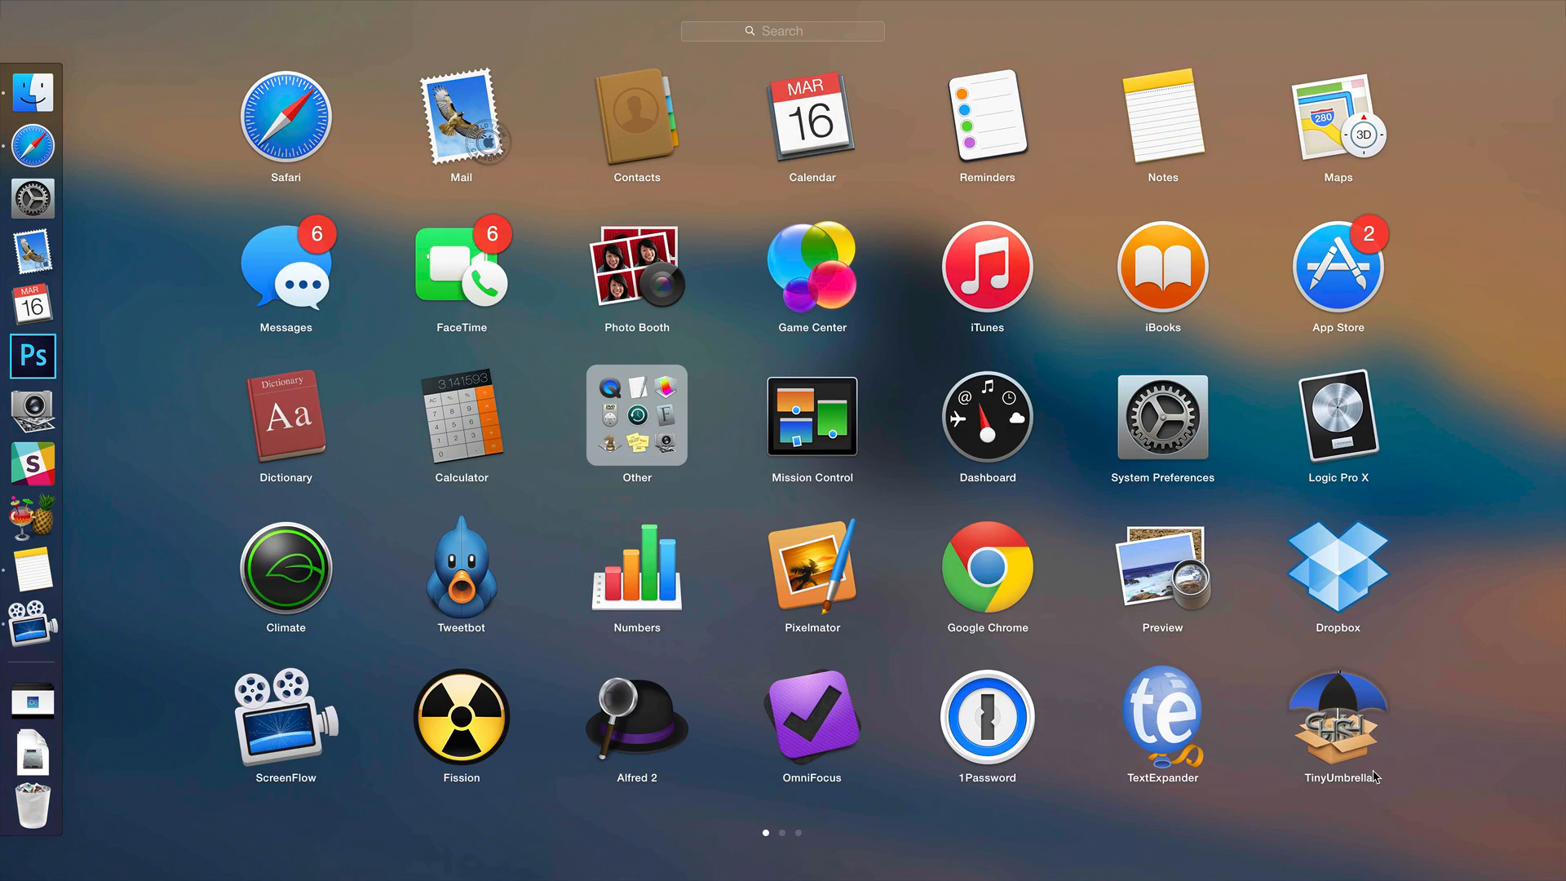
Relaunch TinyUmbrella from Launchpad to see its History now empty
{"action": "left_click", "coordinate": [1338, 719]}
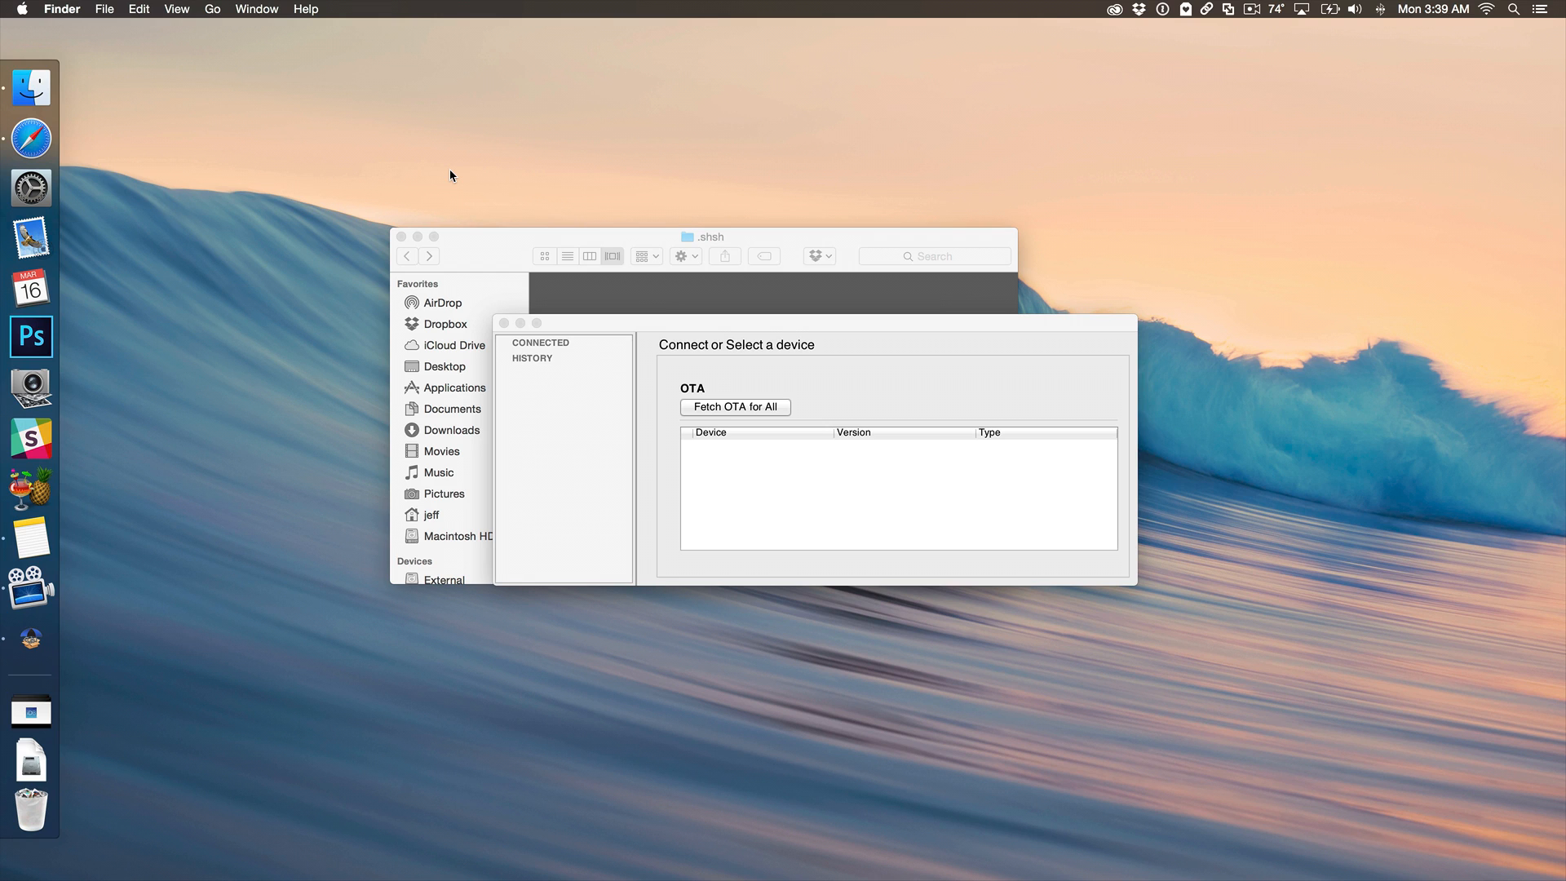
{"action": "mouse_move", "coordinate": [602, 356]}
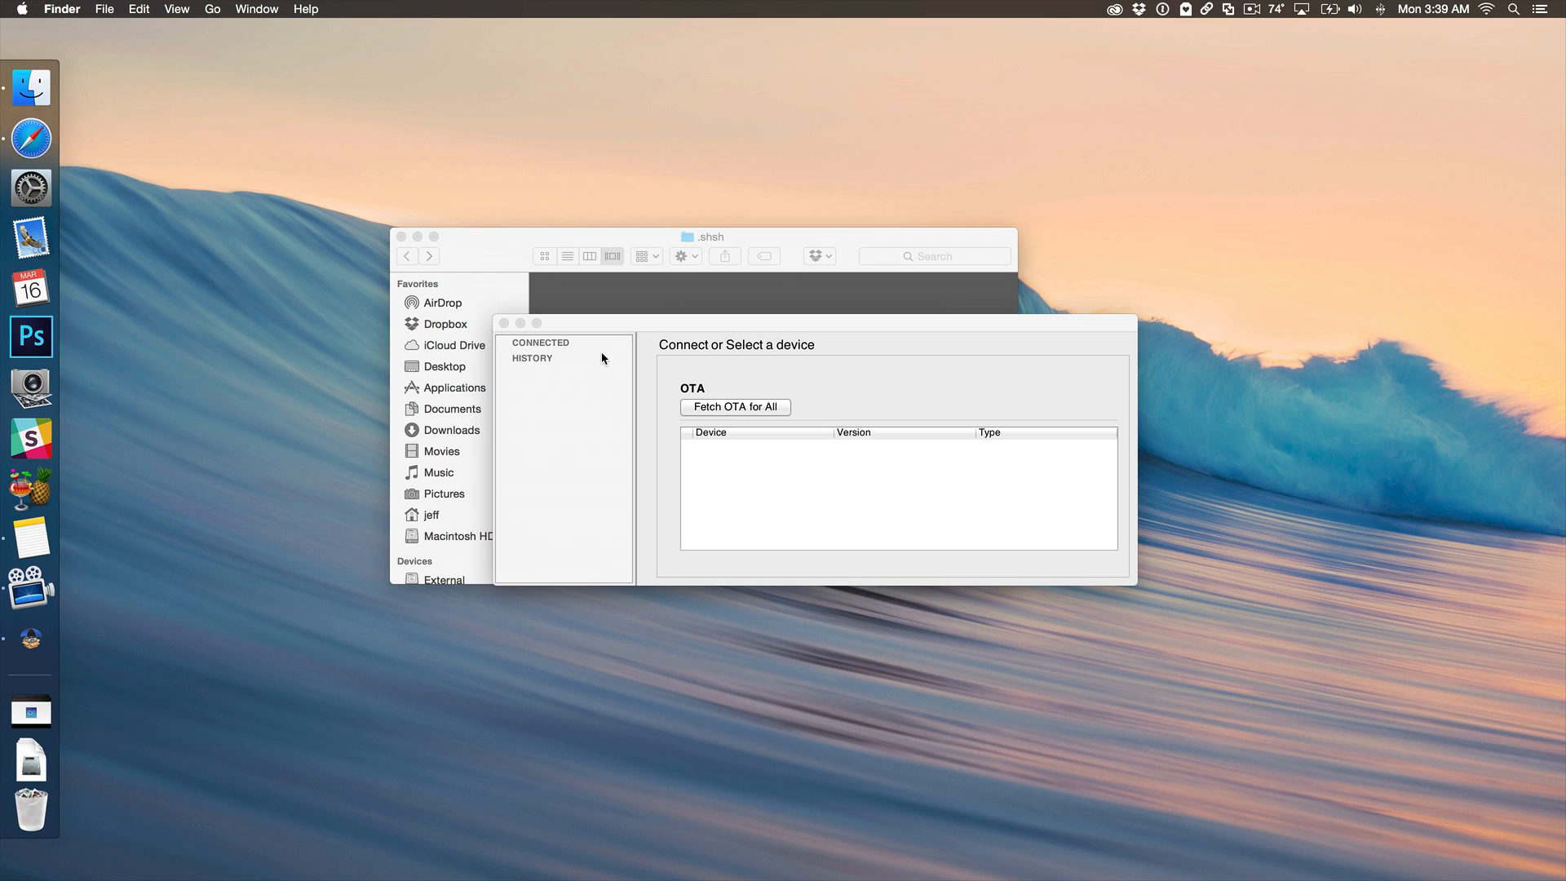
{"action": "mouse_move", "coordinate": [640, 412]}
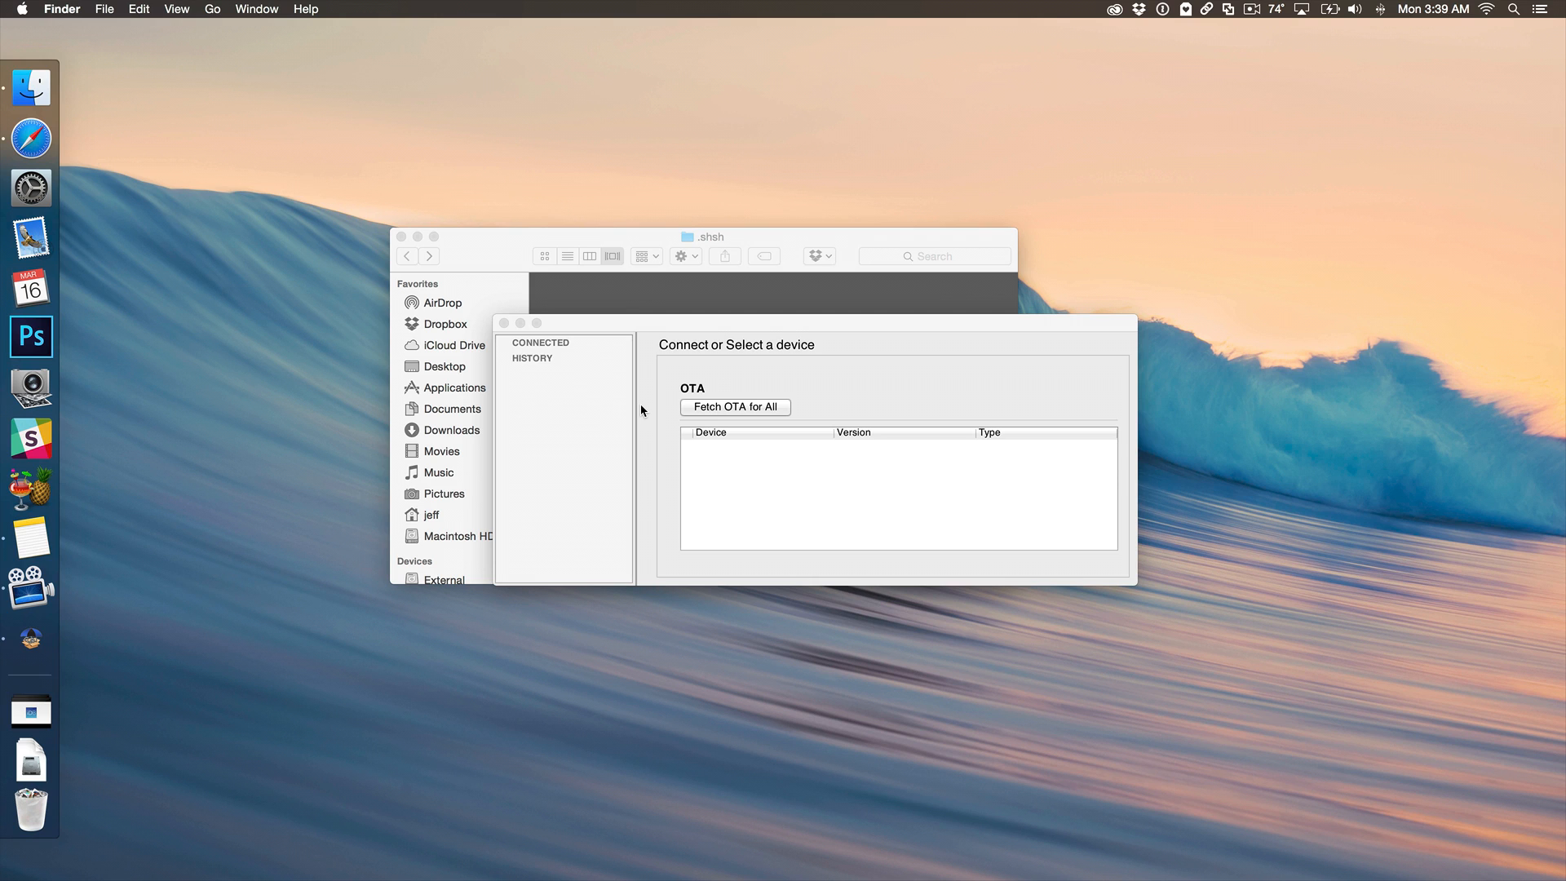
{"action": "mouse_move", "coordinate": [553, 339]}
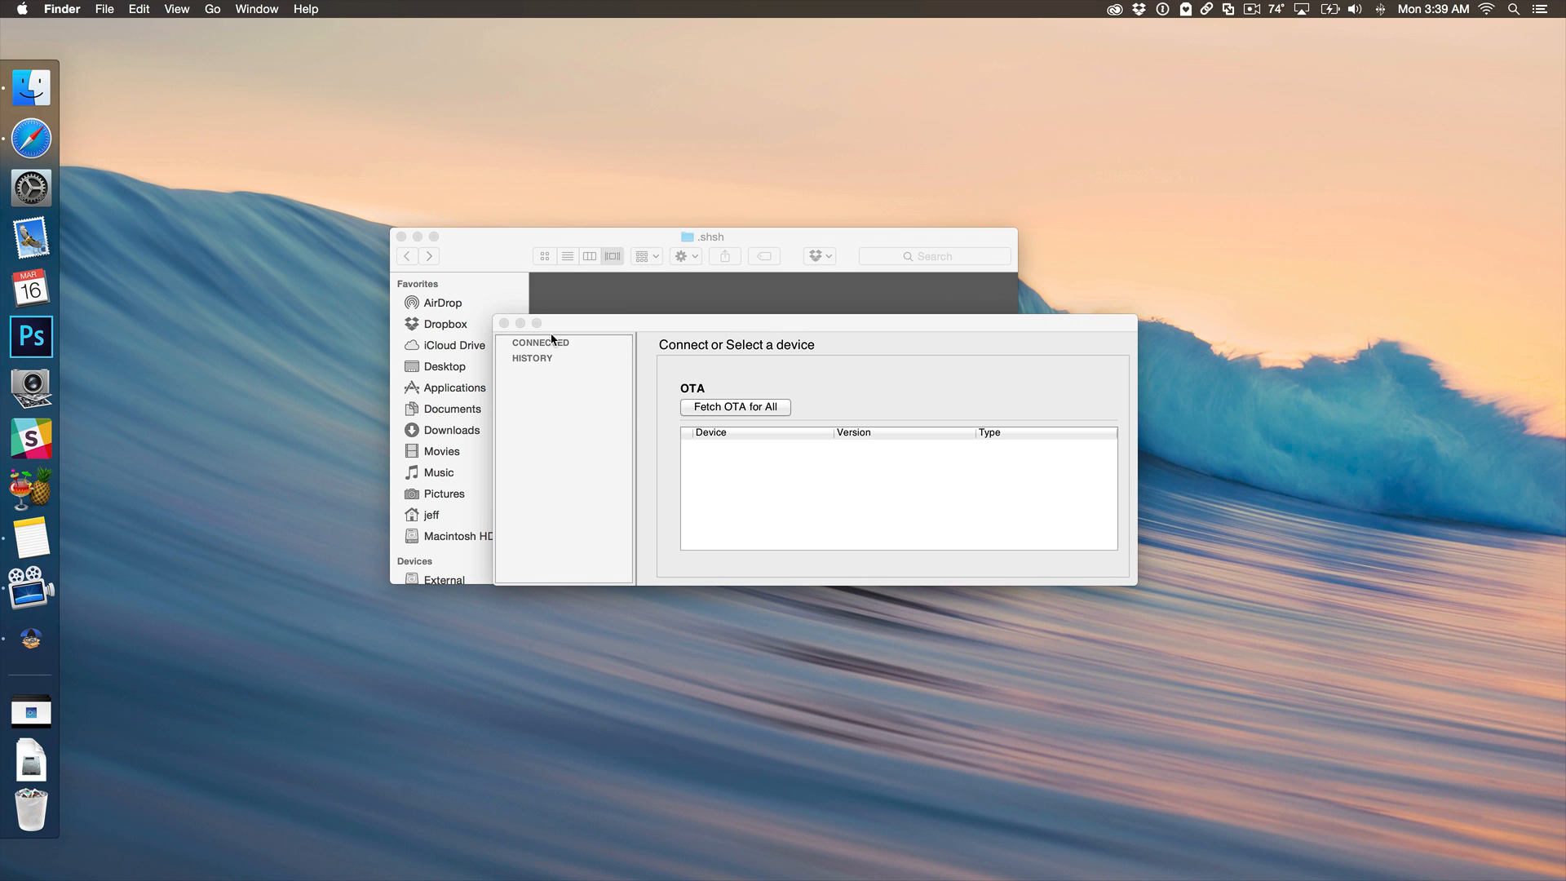
{"action": "mouse_move", "coordinate": [513, 319]}
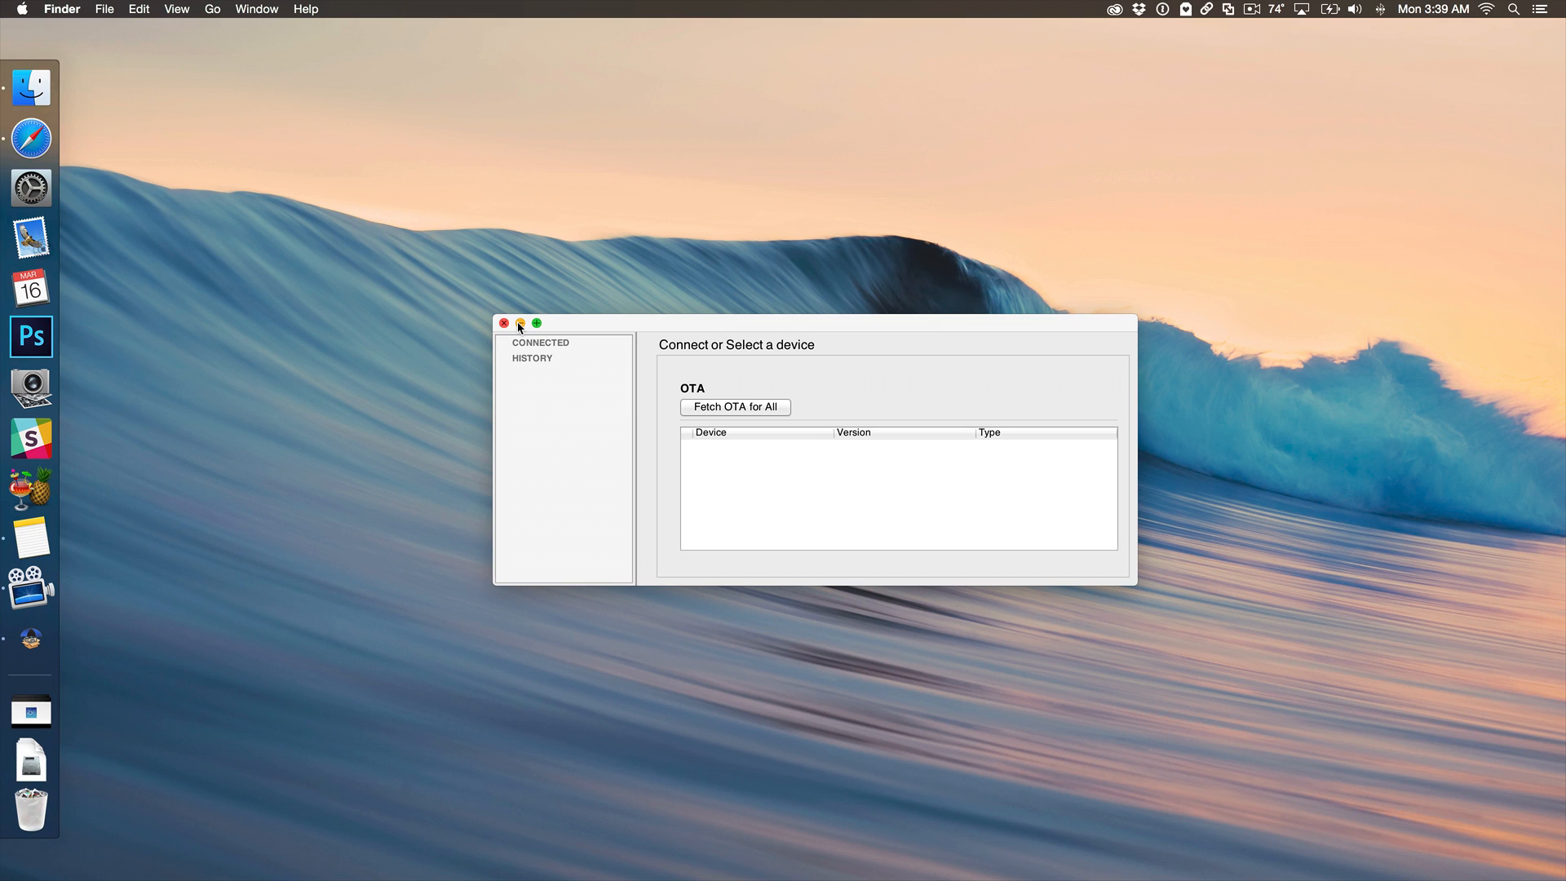
Close the TinyUmbrella window, leaving the empty desktop
{"action": "left_click", "coordinate": [521, 323]}
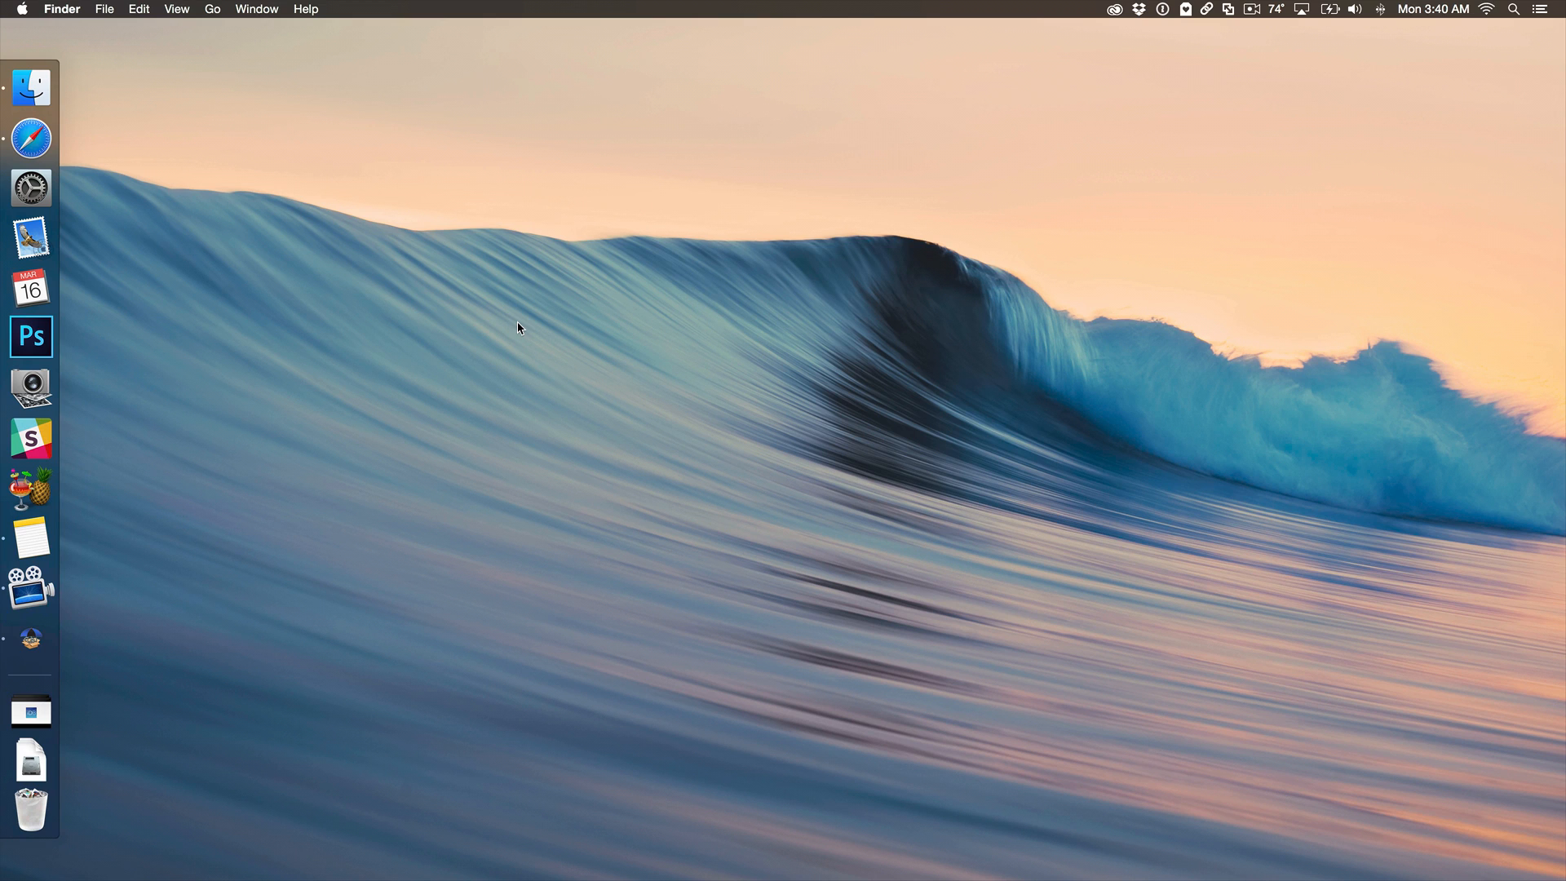
{"action": "mouse_move", "coordinate": [518, 331]}
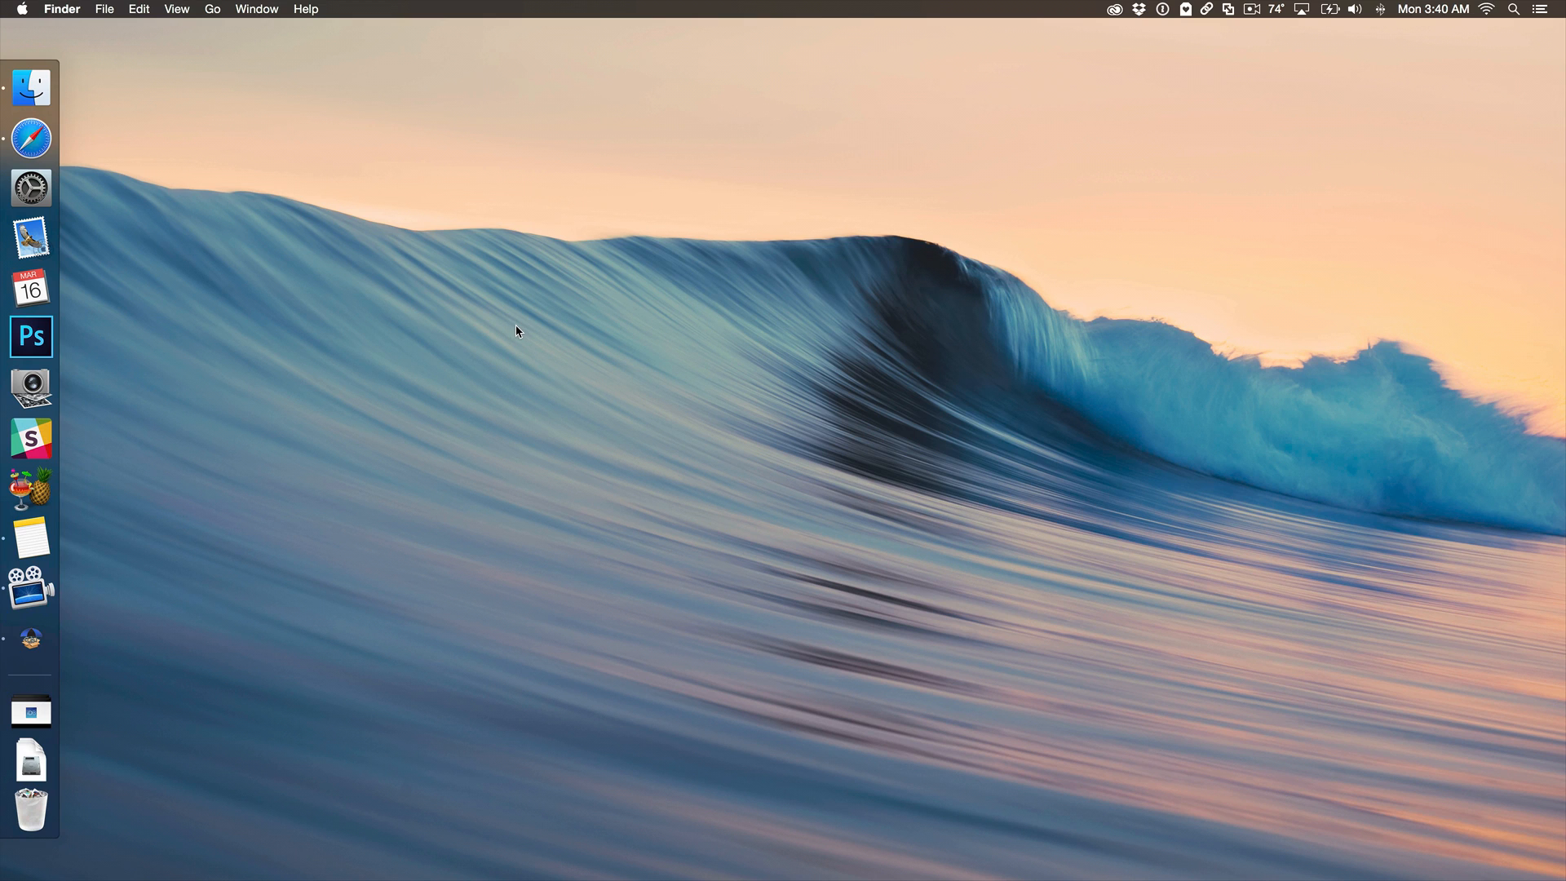
{"action": "mouse_move", "coordinate": [408, 398]}
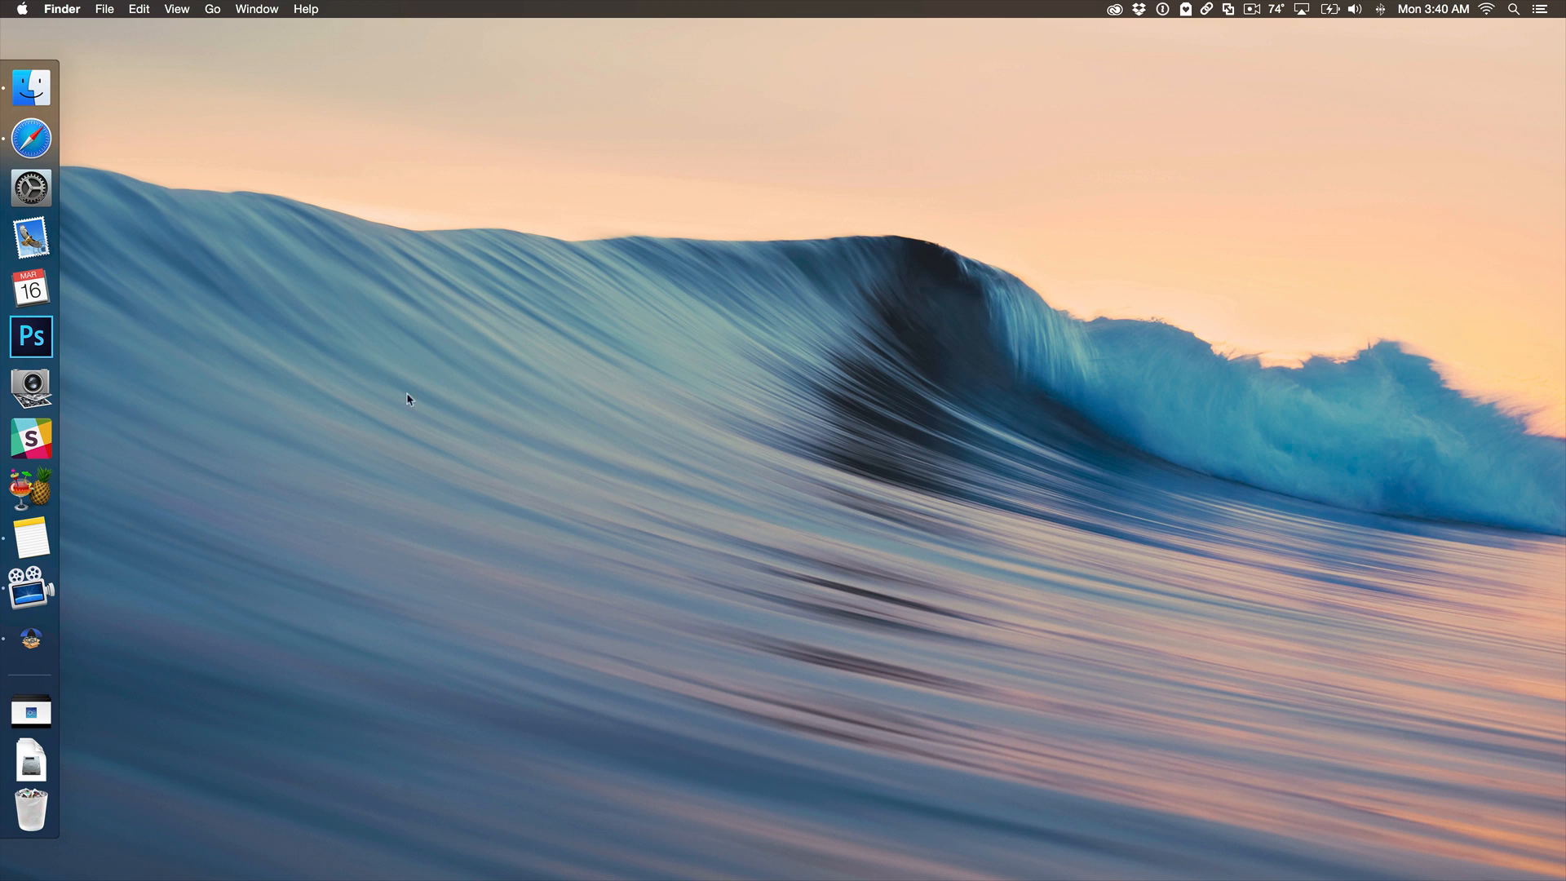
{"action": "mouse_move", "coordinate": [412, 424]}
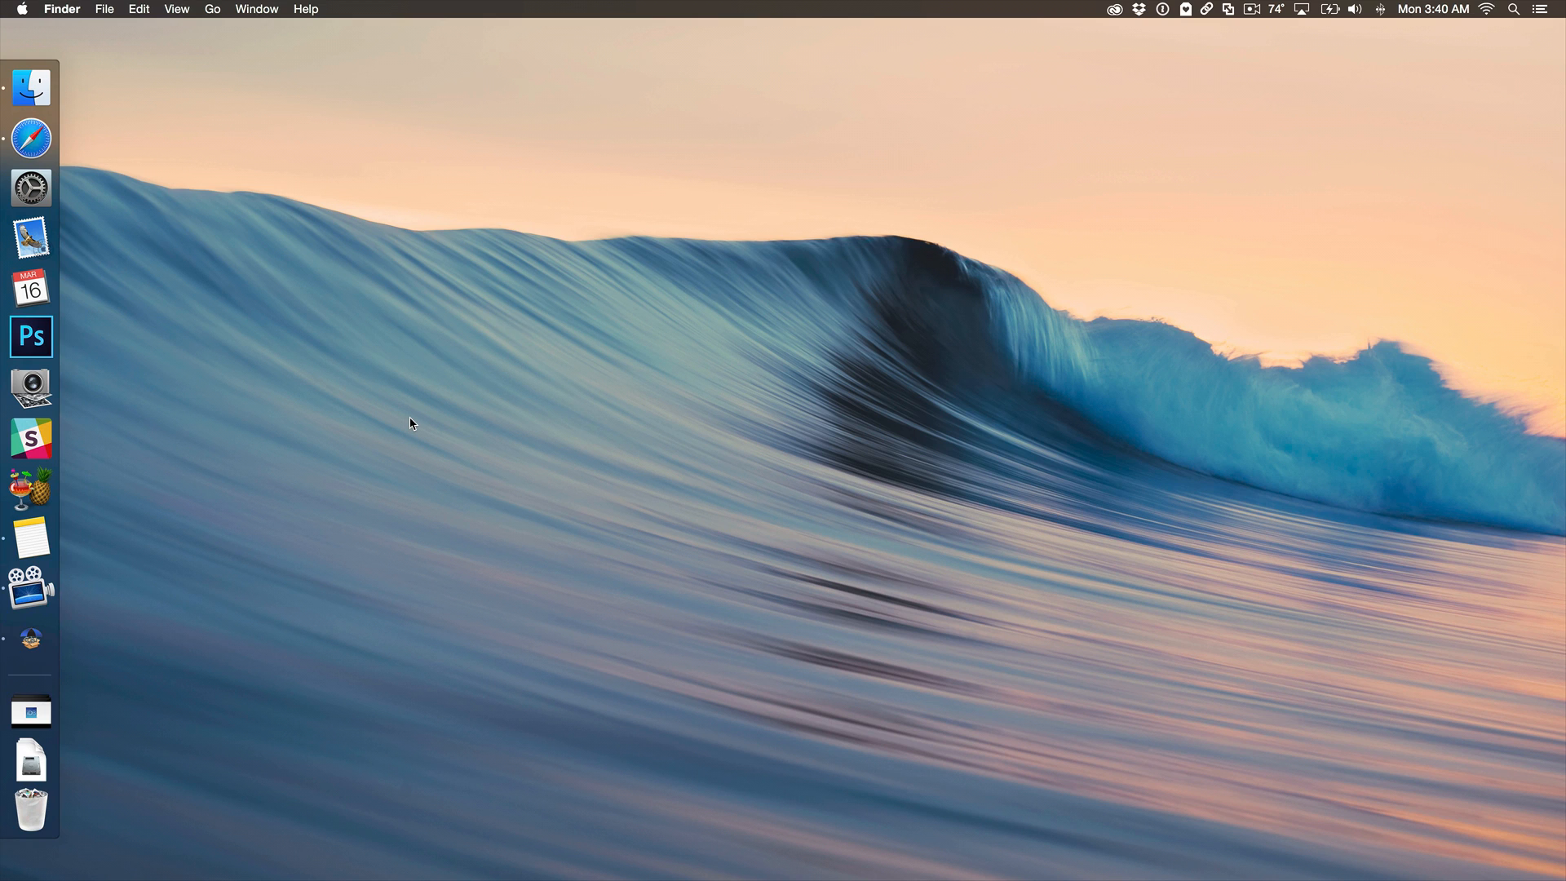
{"action": "mouse_move", "coordinate": [265, 488]}
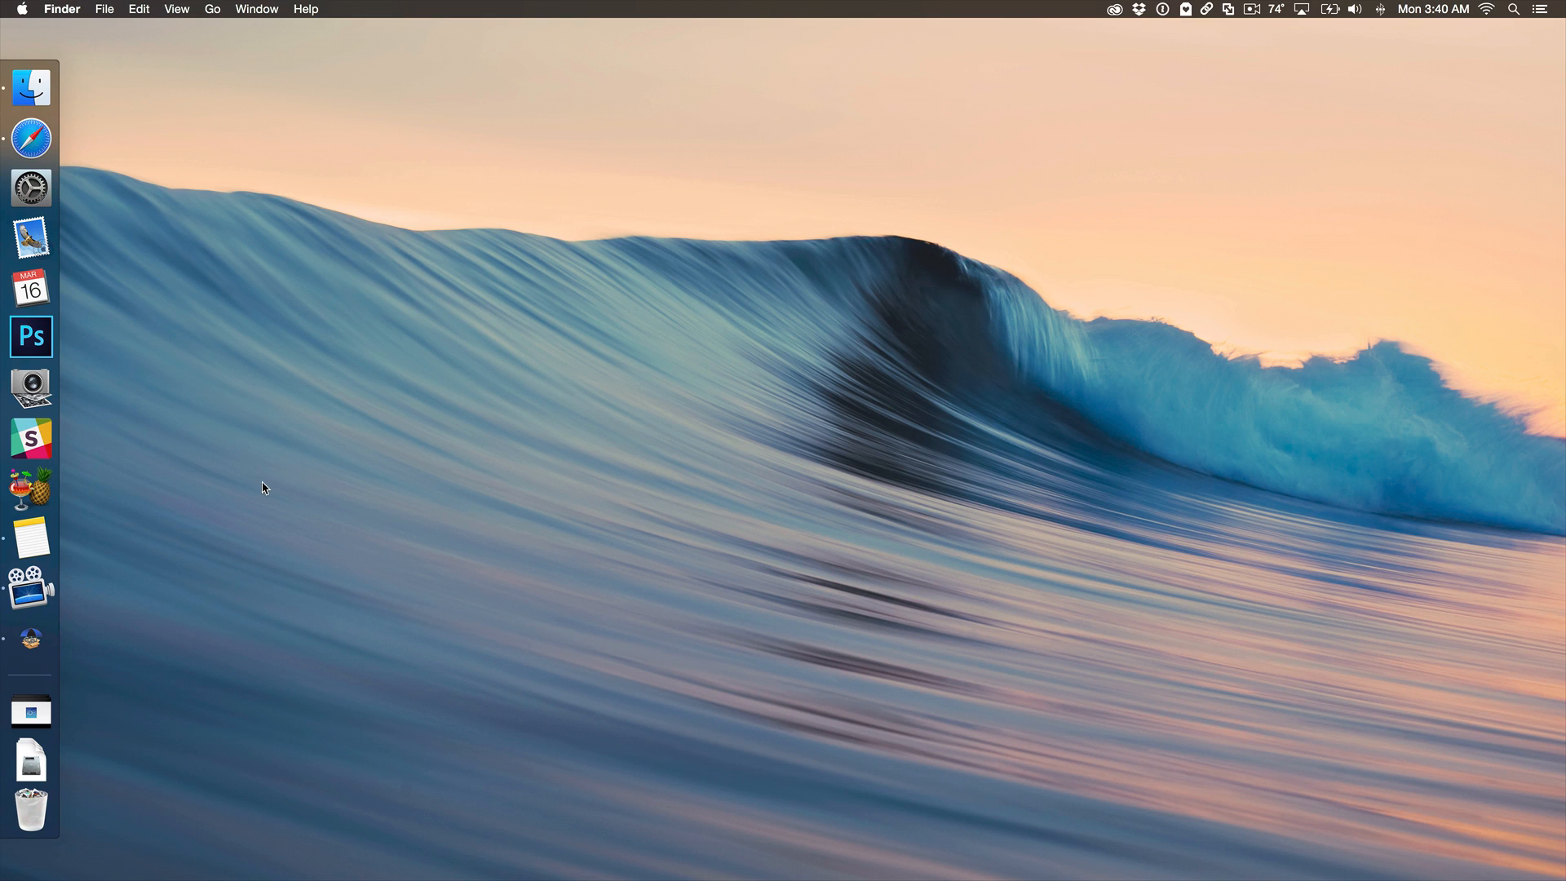
Reopen TinyUmbrella from the Dock to confirm History is still empty
{"action": "left_click", "coordinate": [29, 639]}
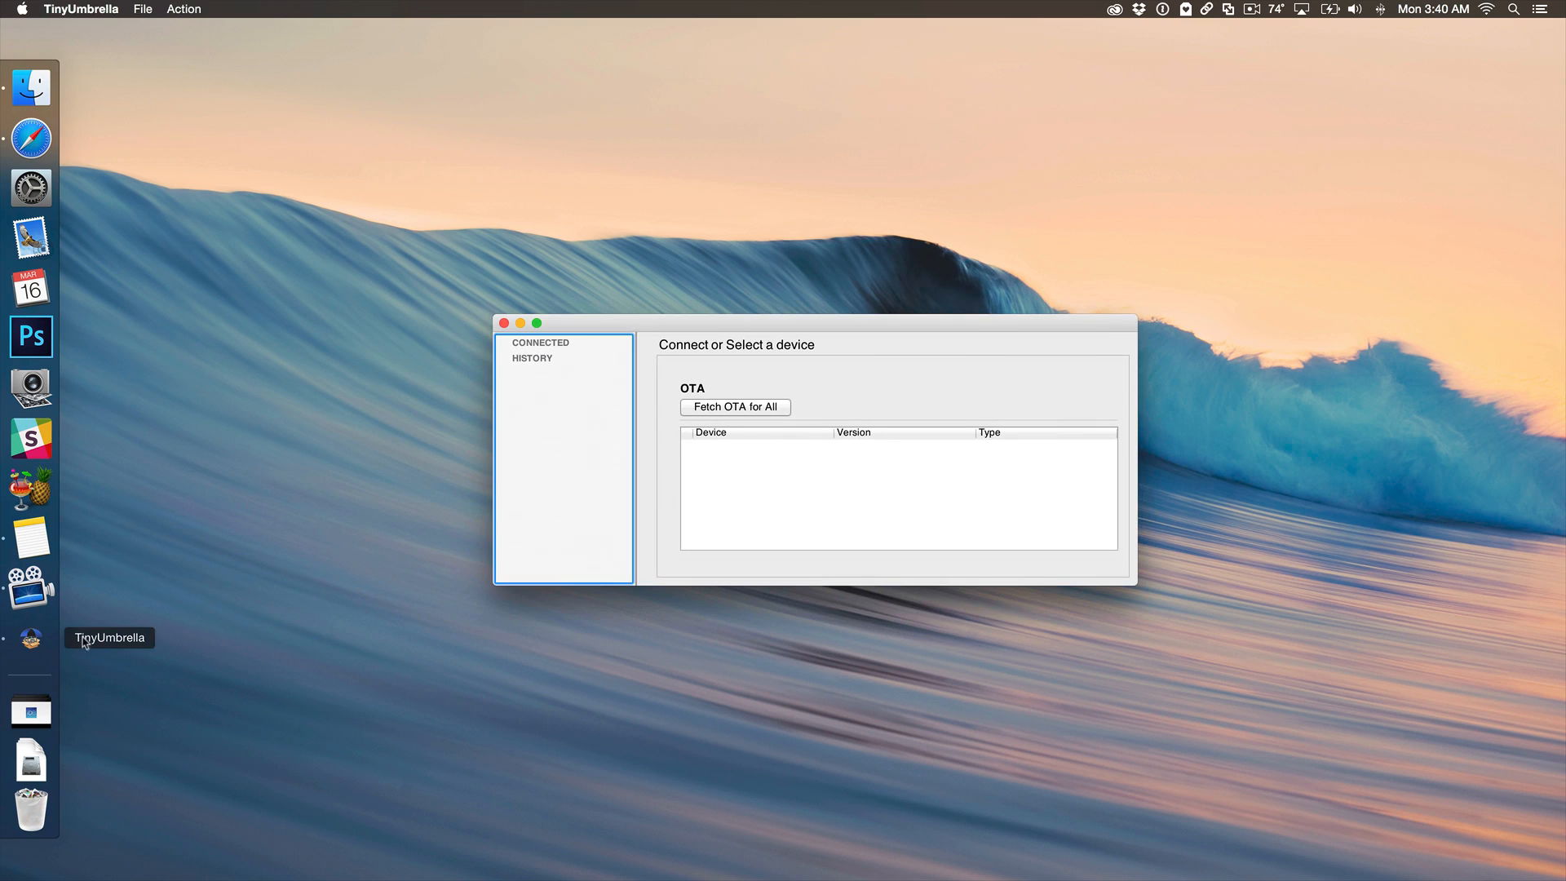
{"action": "mouse_move", "coordinate": [736, 550]}
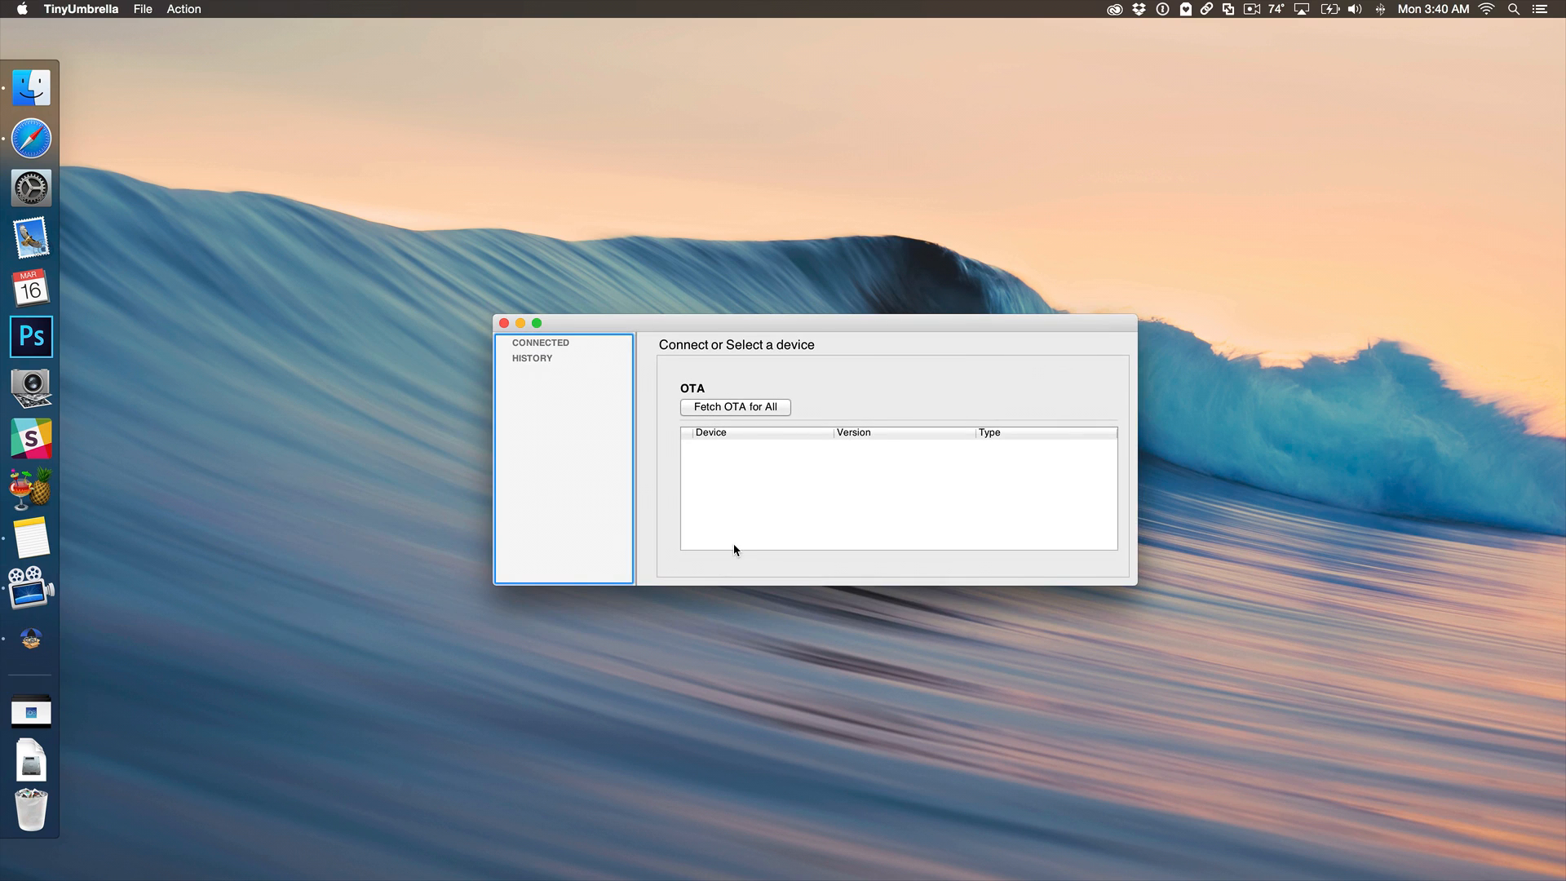